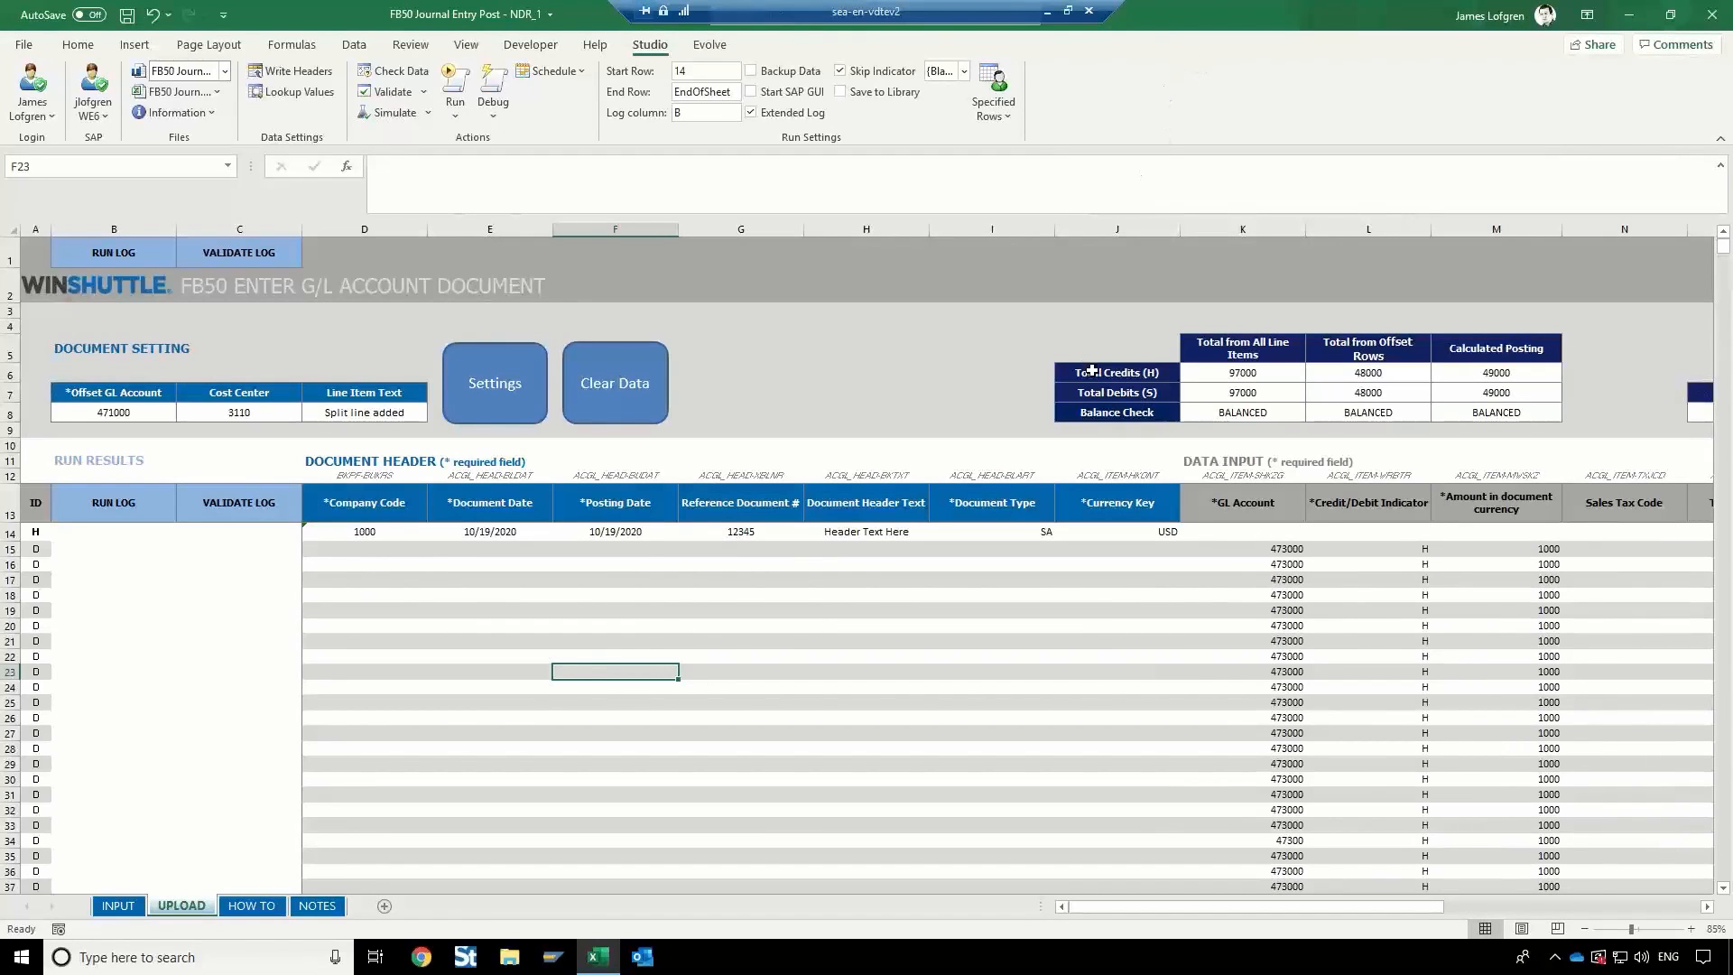
pyautogui.moveTo(967, 580)
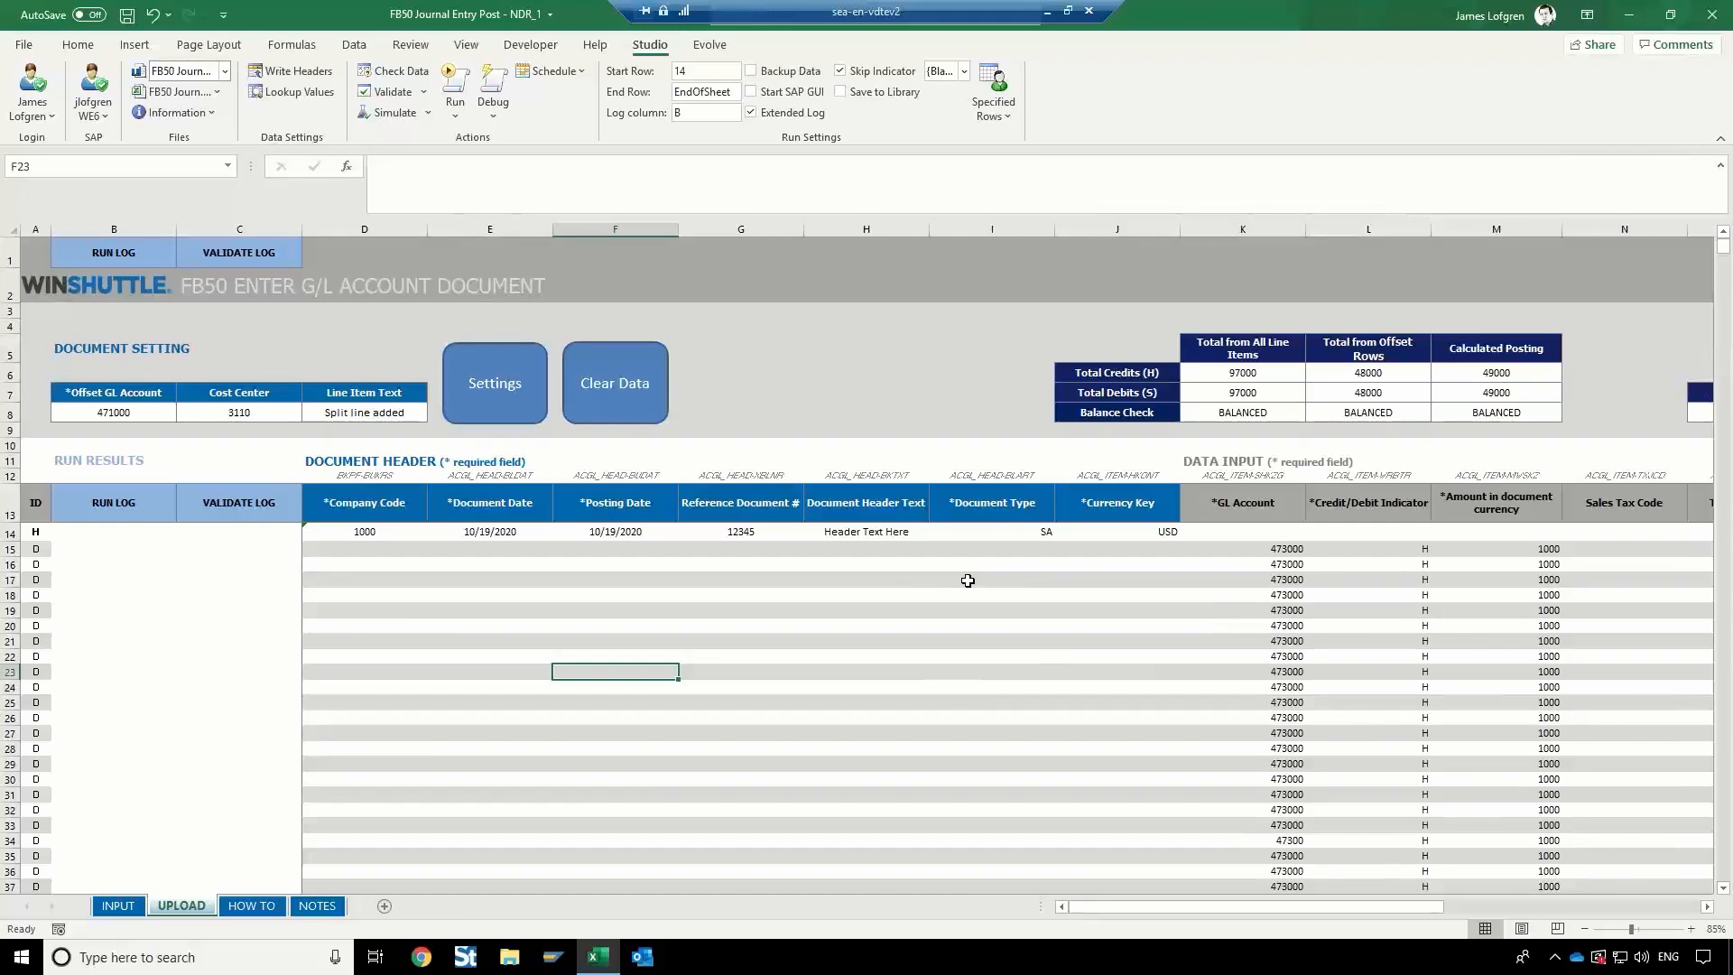
pyautogui.moveTo(907, 722)
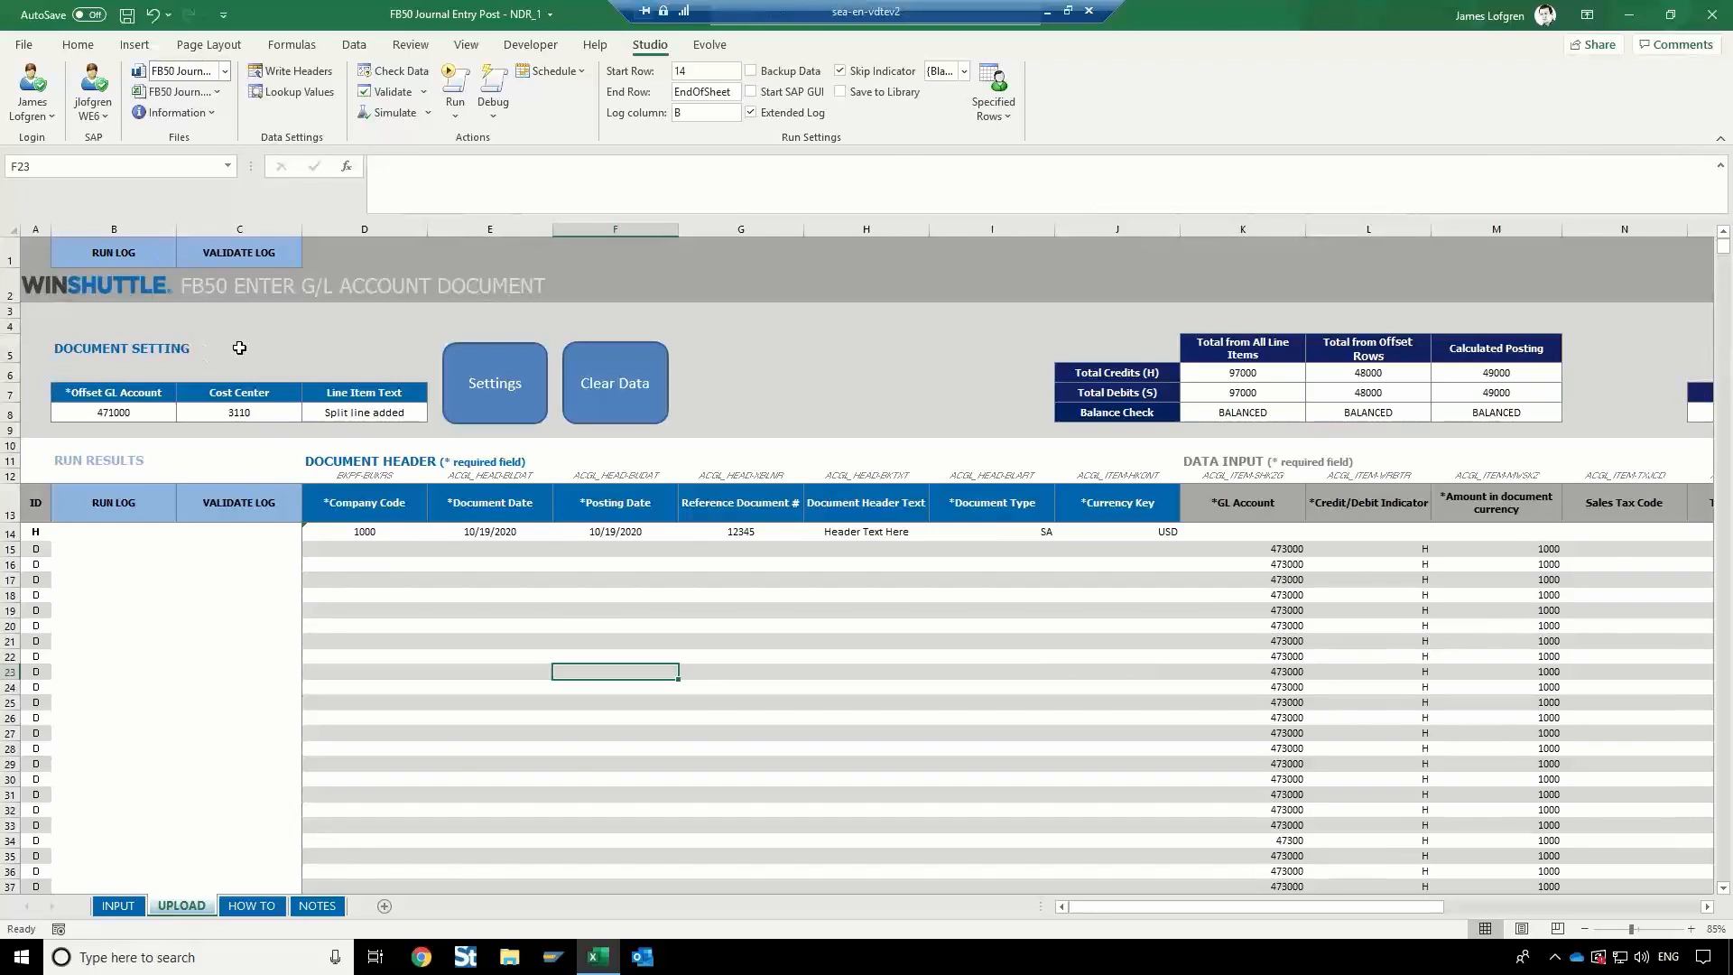
pyautogui.moveTo(1060, 594)
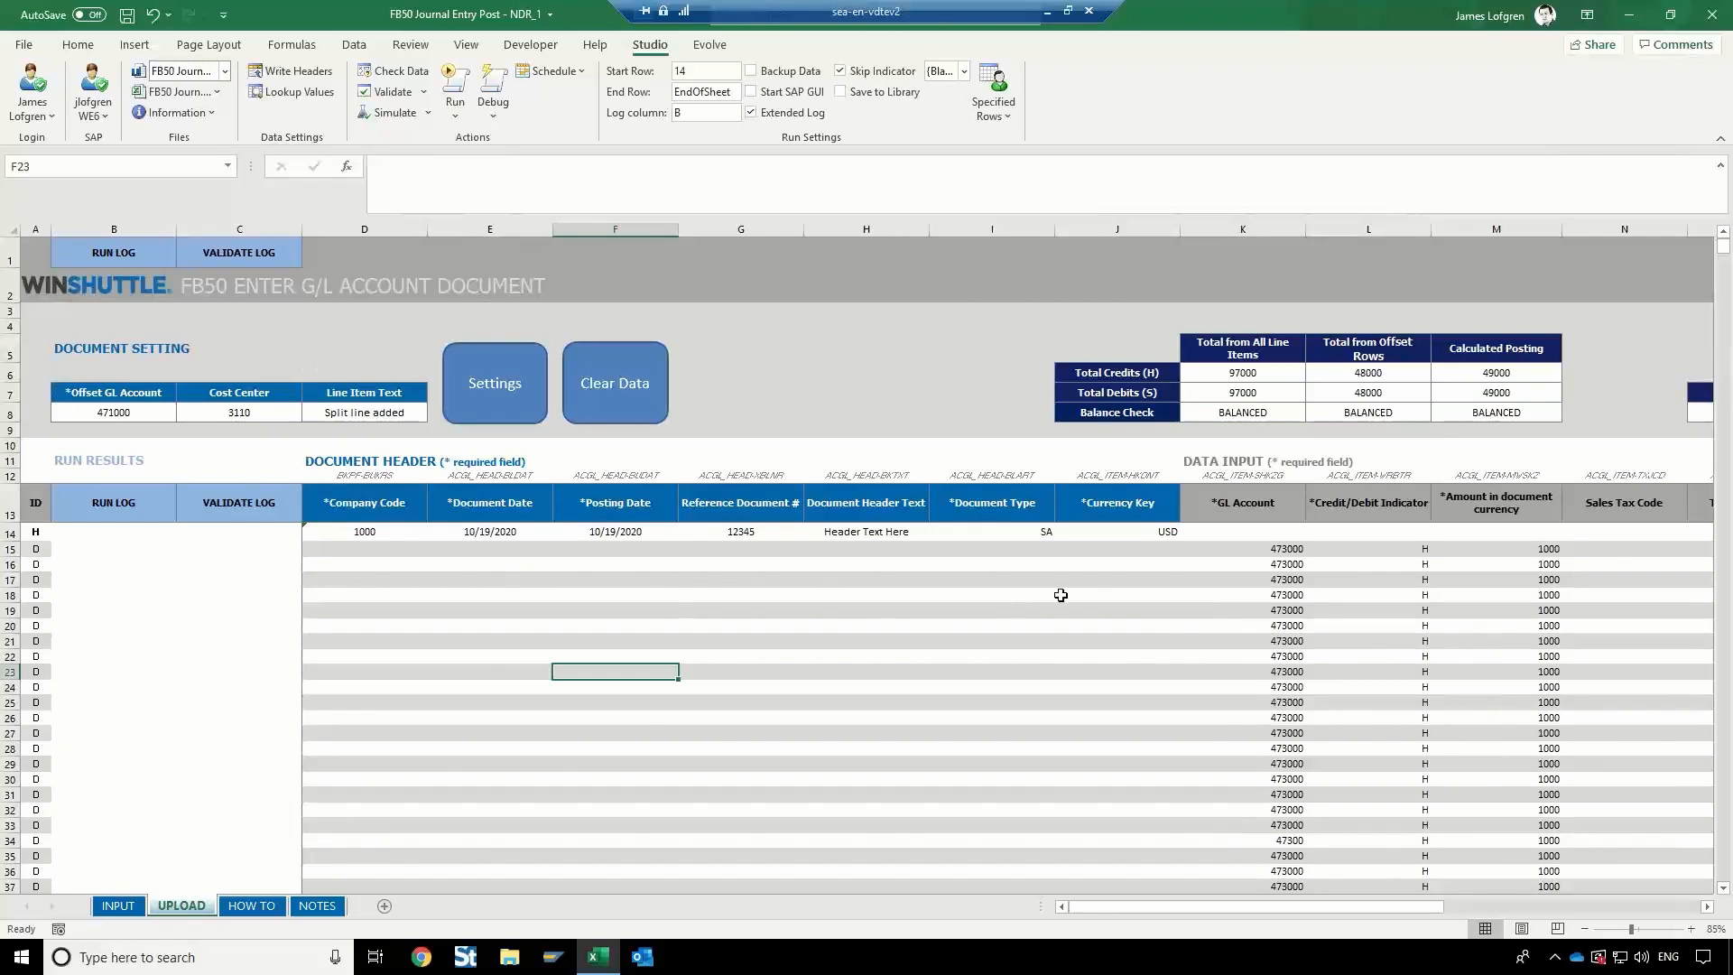
# Review the upload sheet, then show the current SAP logon details for system WE6.
pyautogui.scroll(-3)
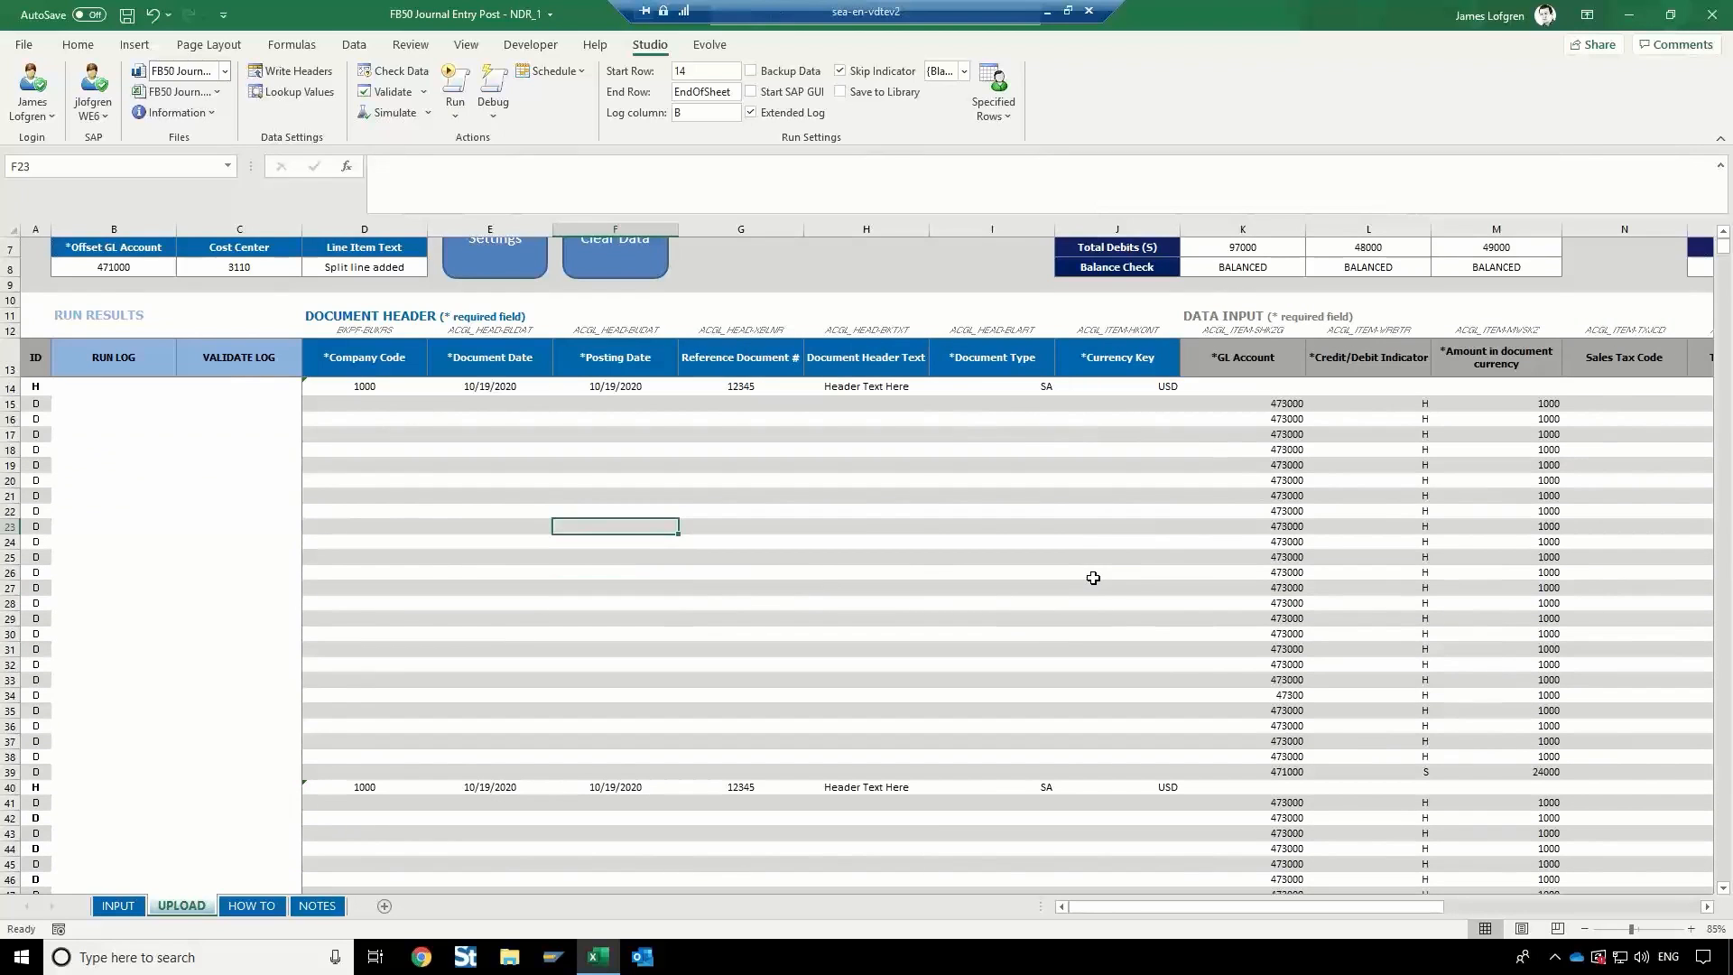
pyautogui.scroll(3)
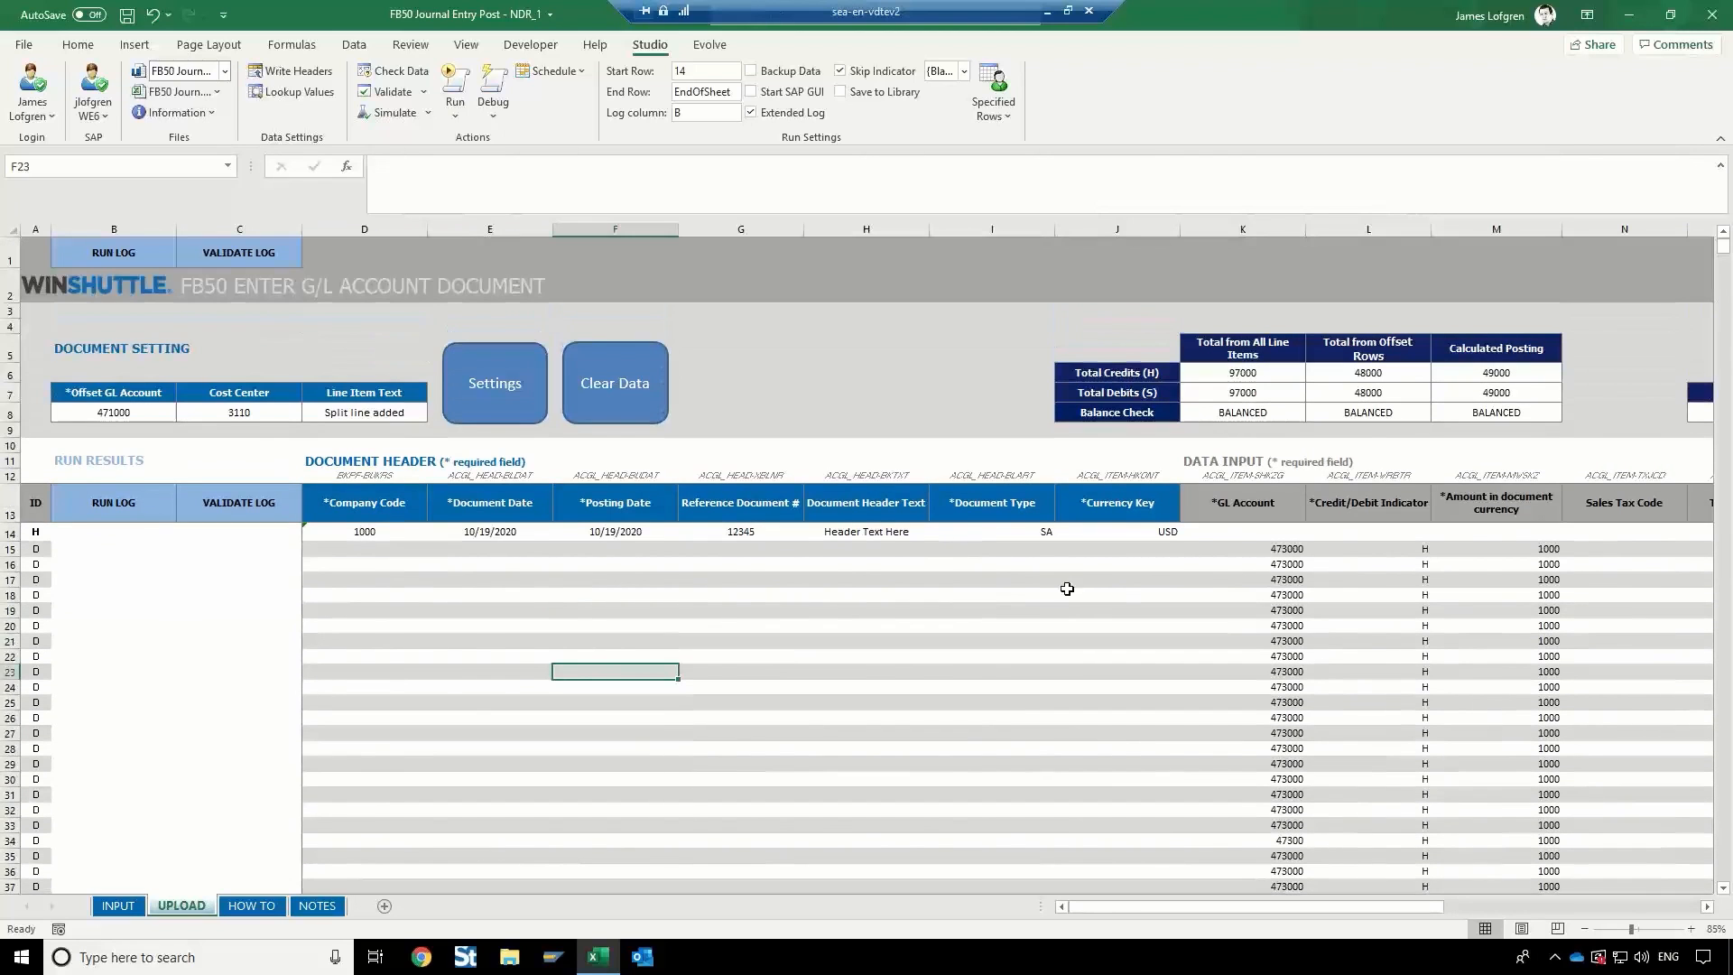
pyautogui.moveTo(1042, 592)
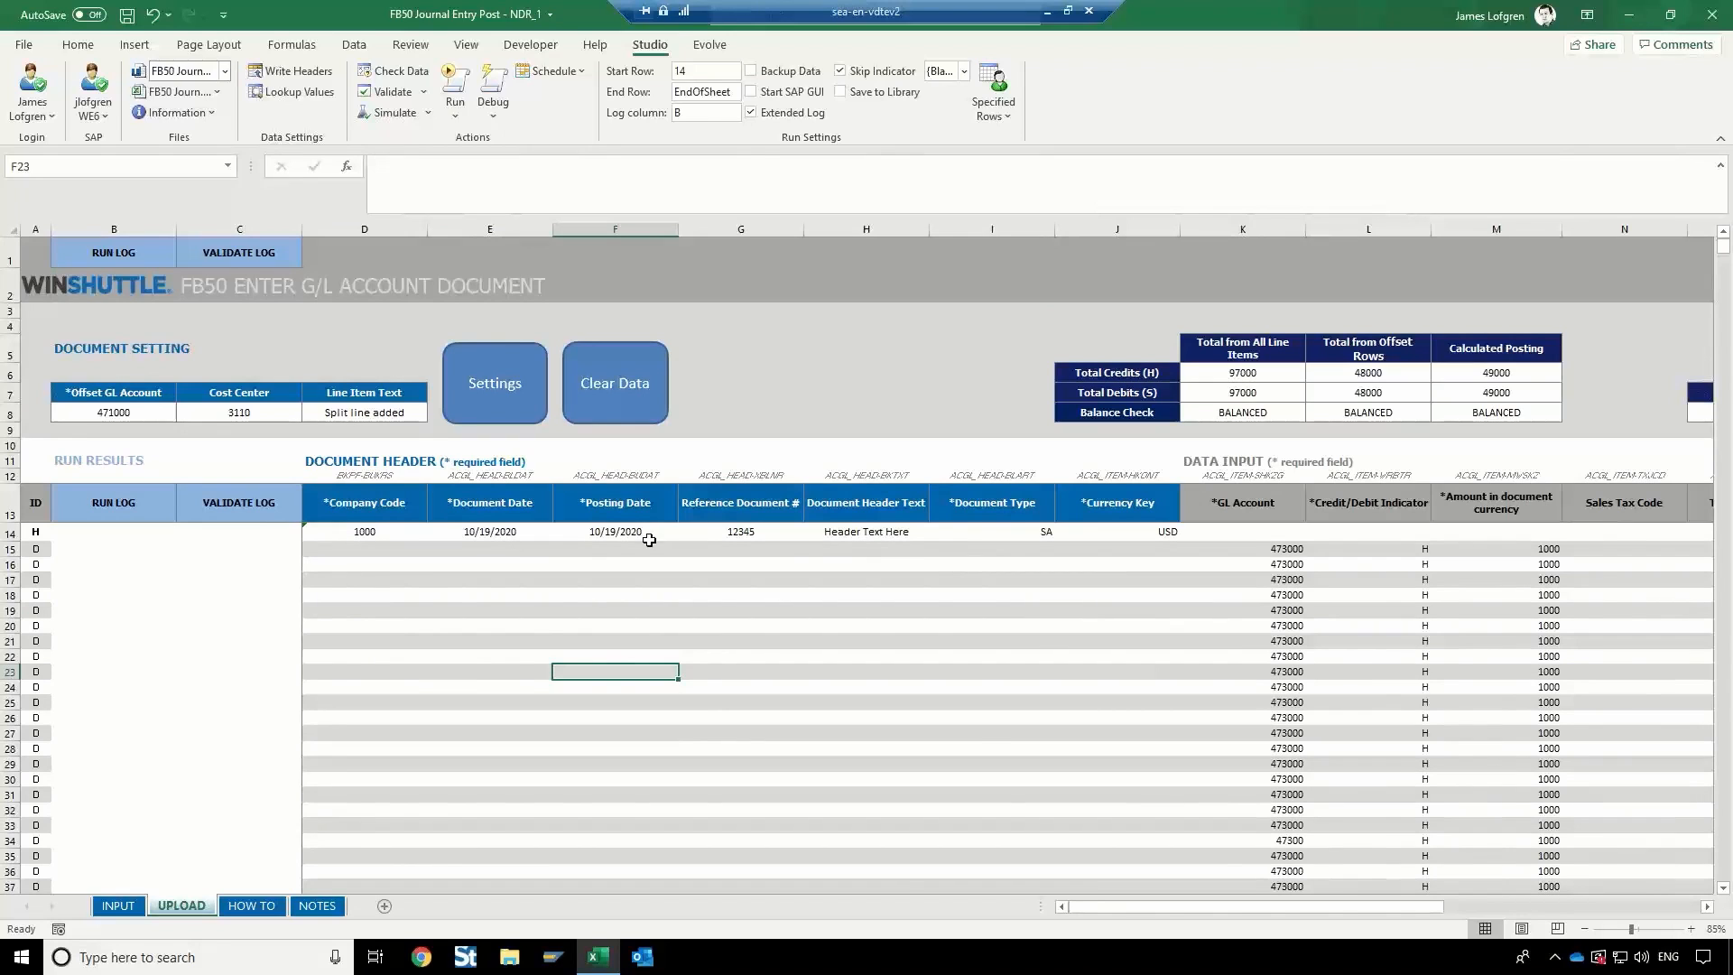
pyautogui.moveTo(1125, 544)
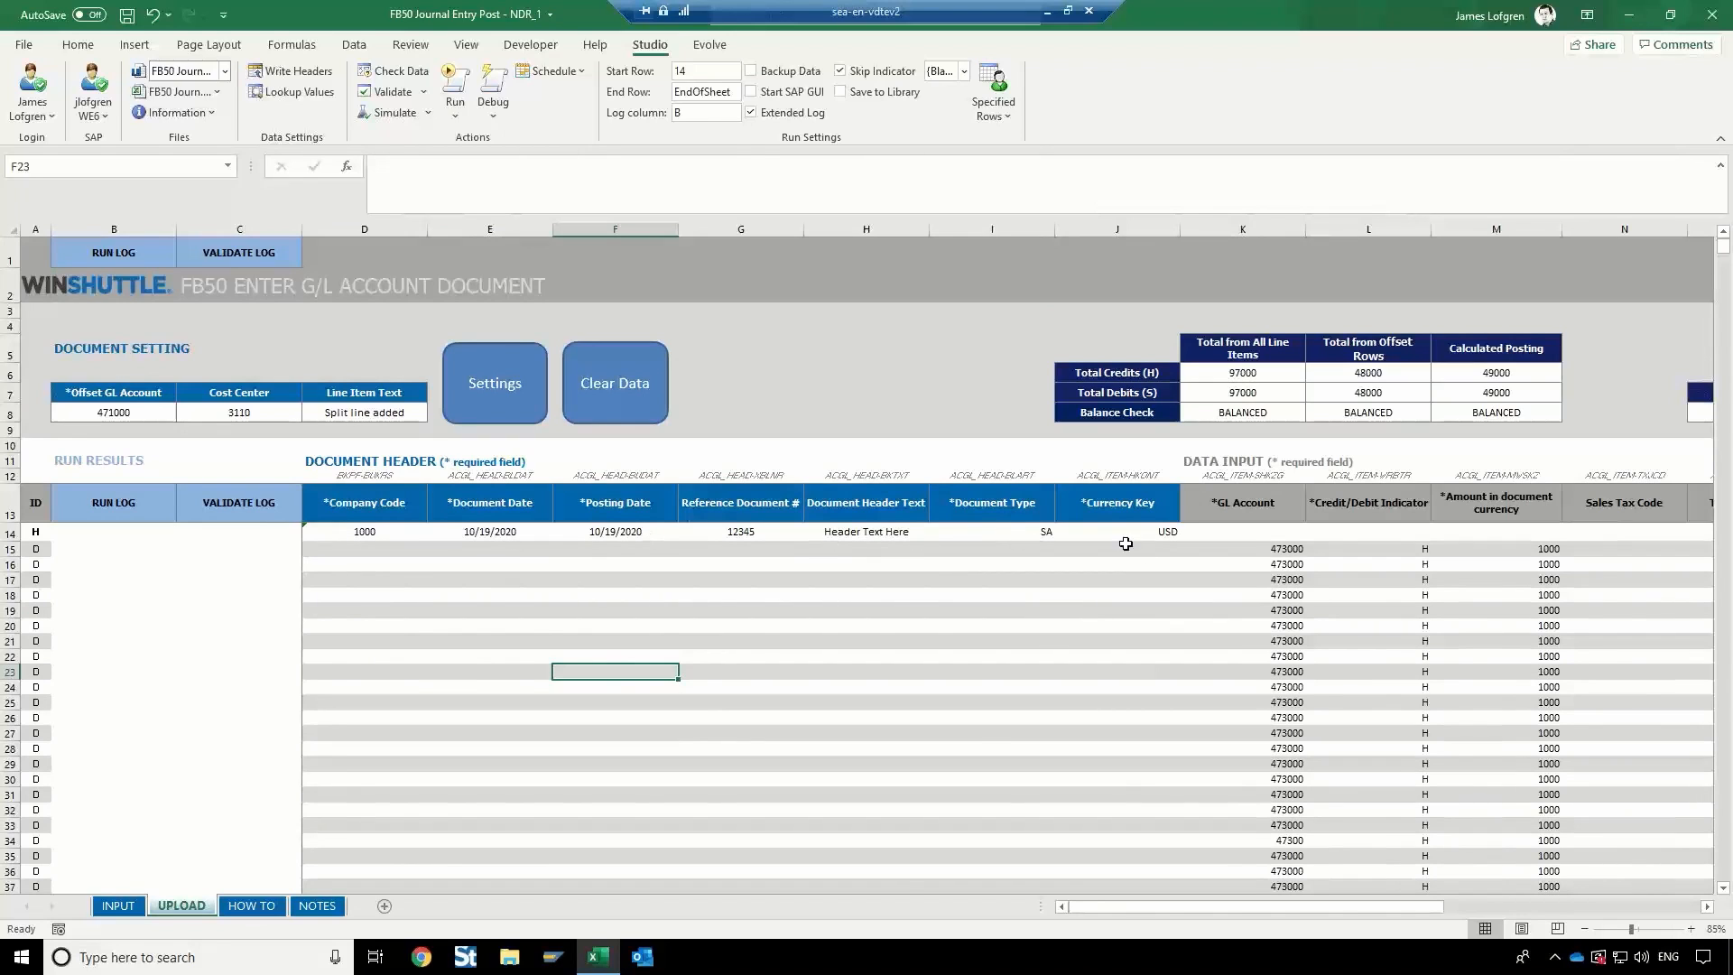
pyautogui.hscroll(3)
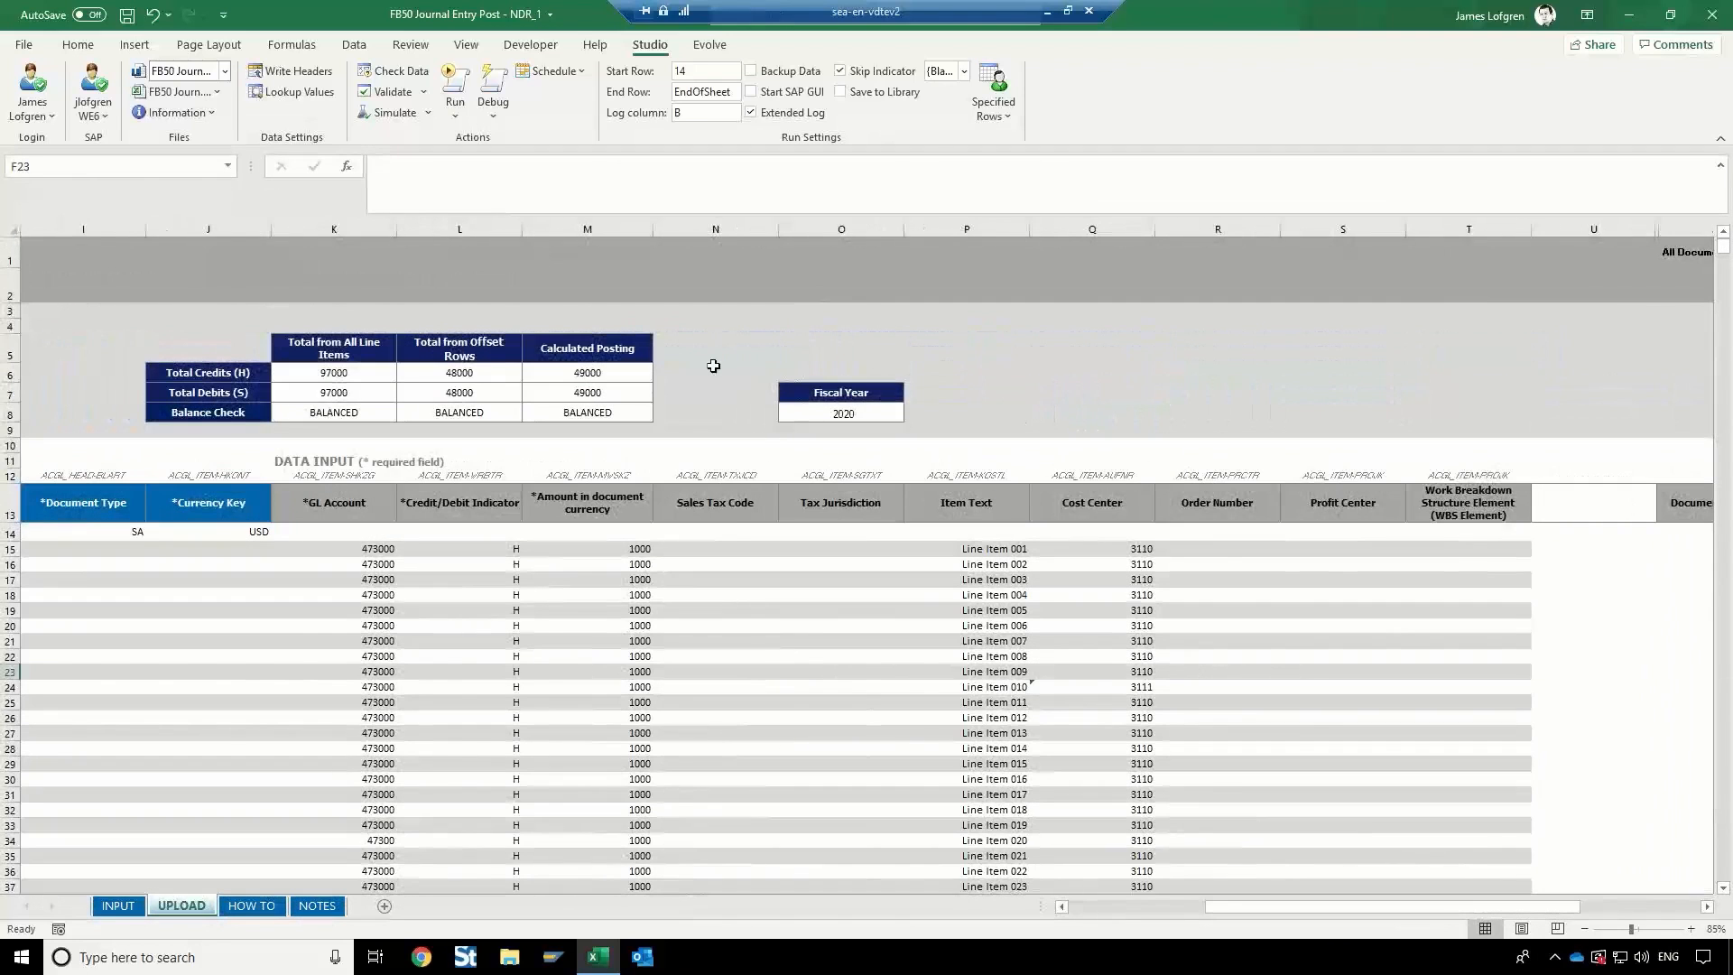
pyautogui.moveTo(872, 511)
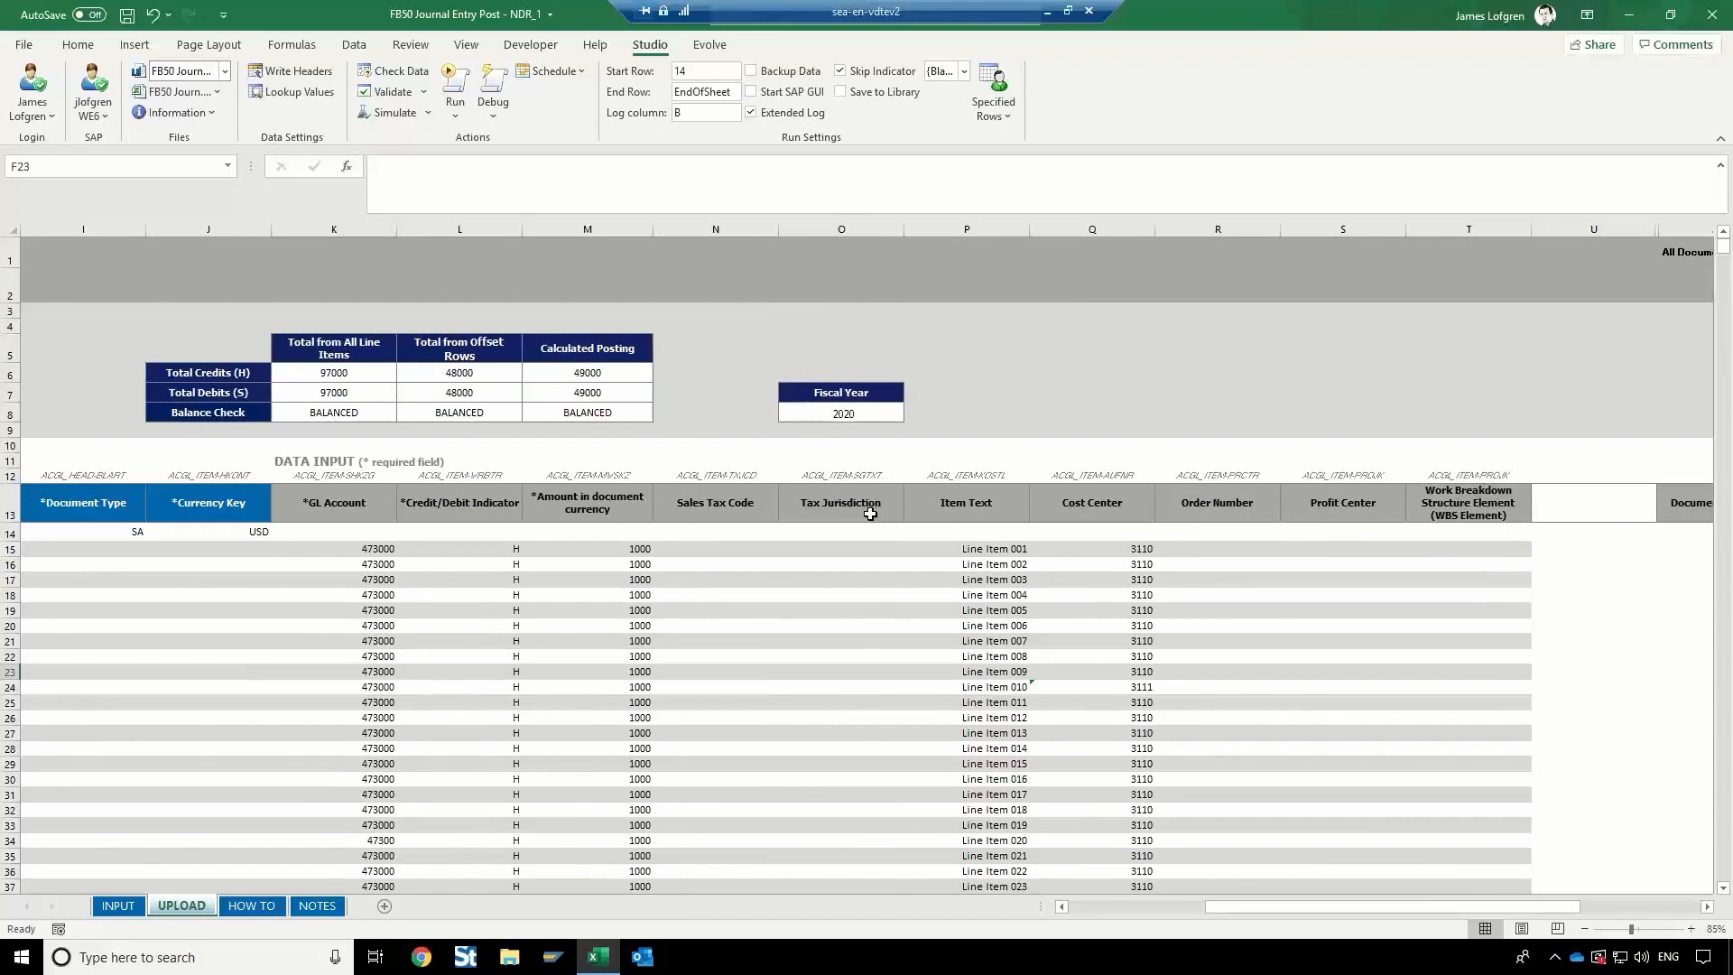
pyautogui.scroll(-3)
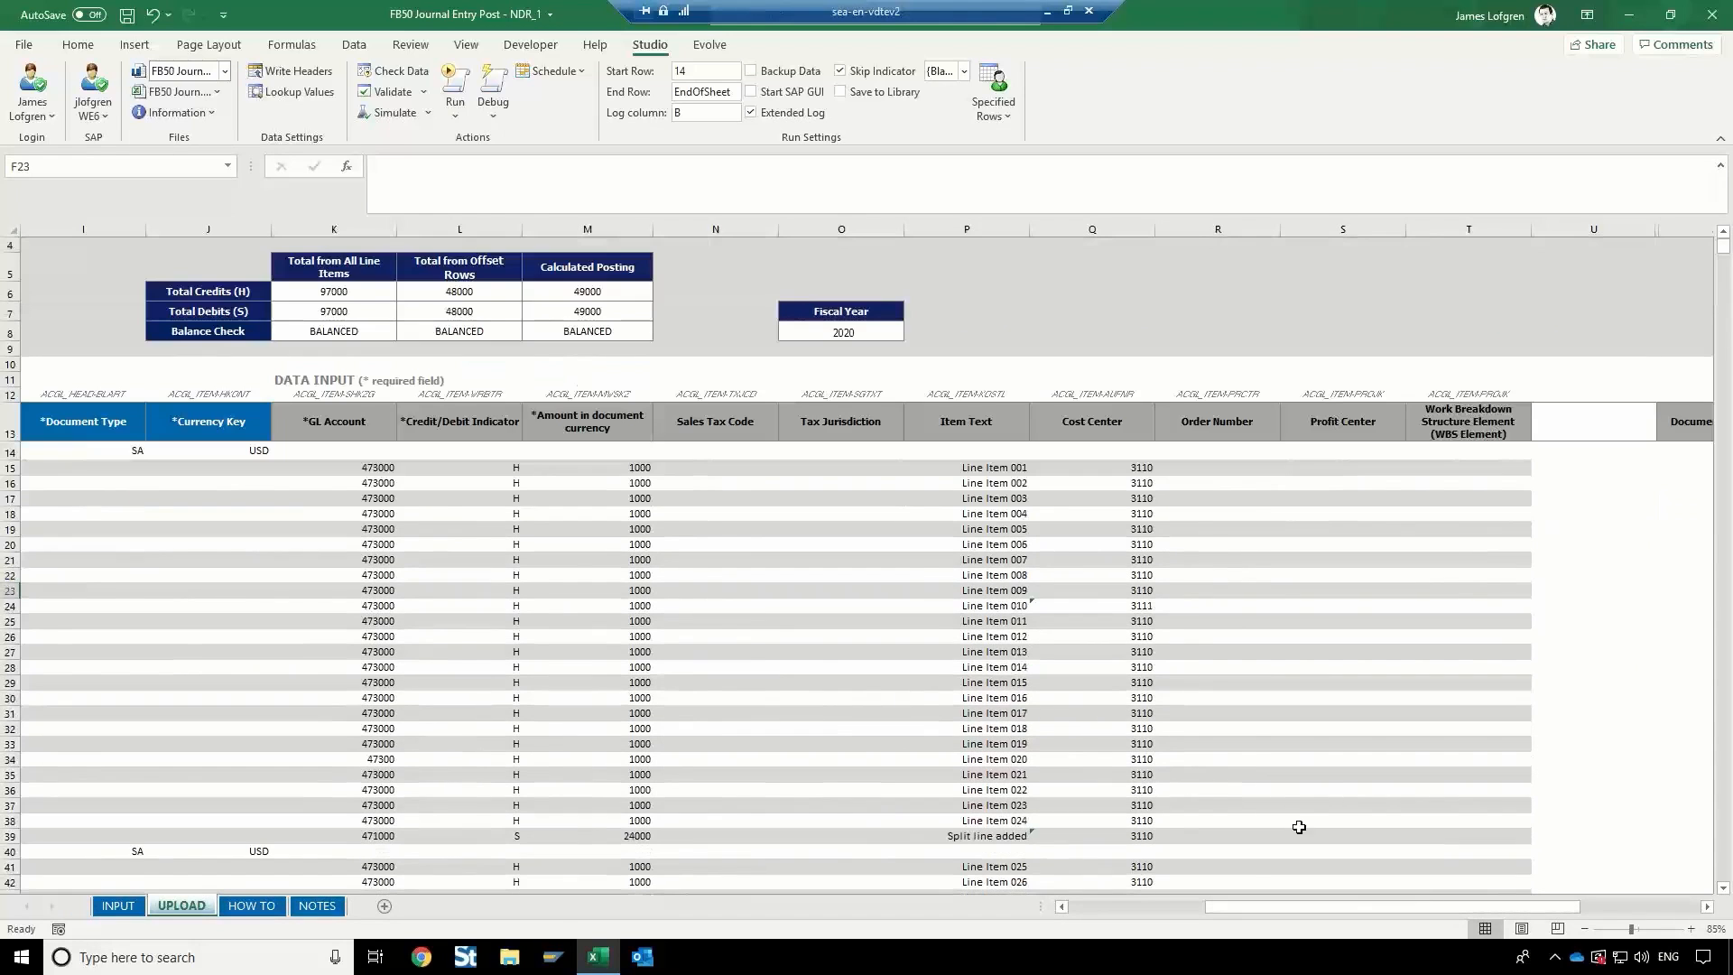
pyautogui.hscroll(-3)
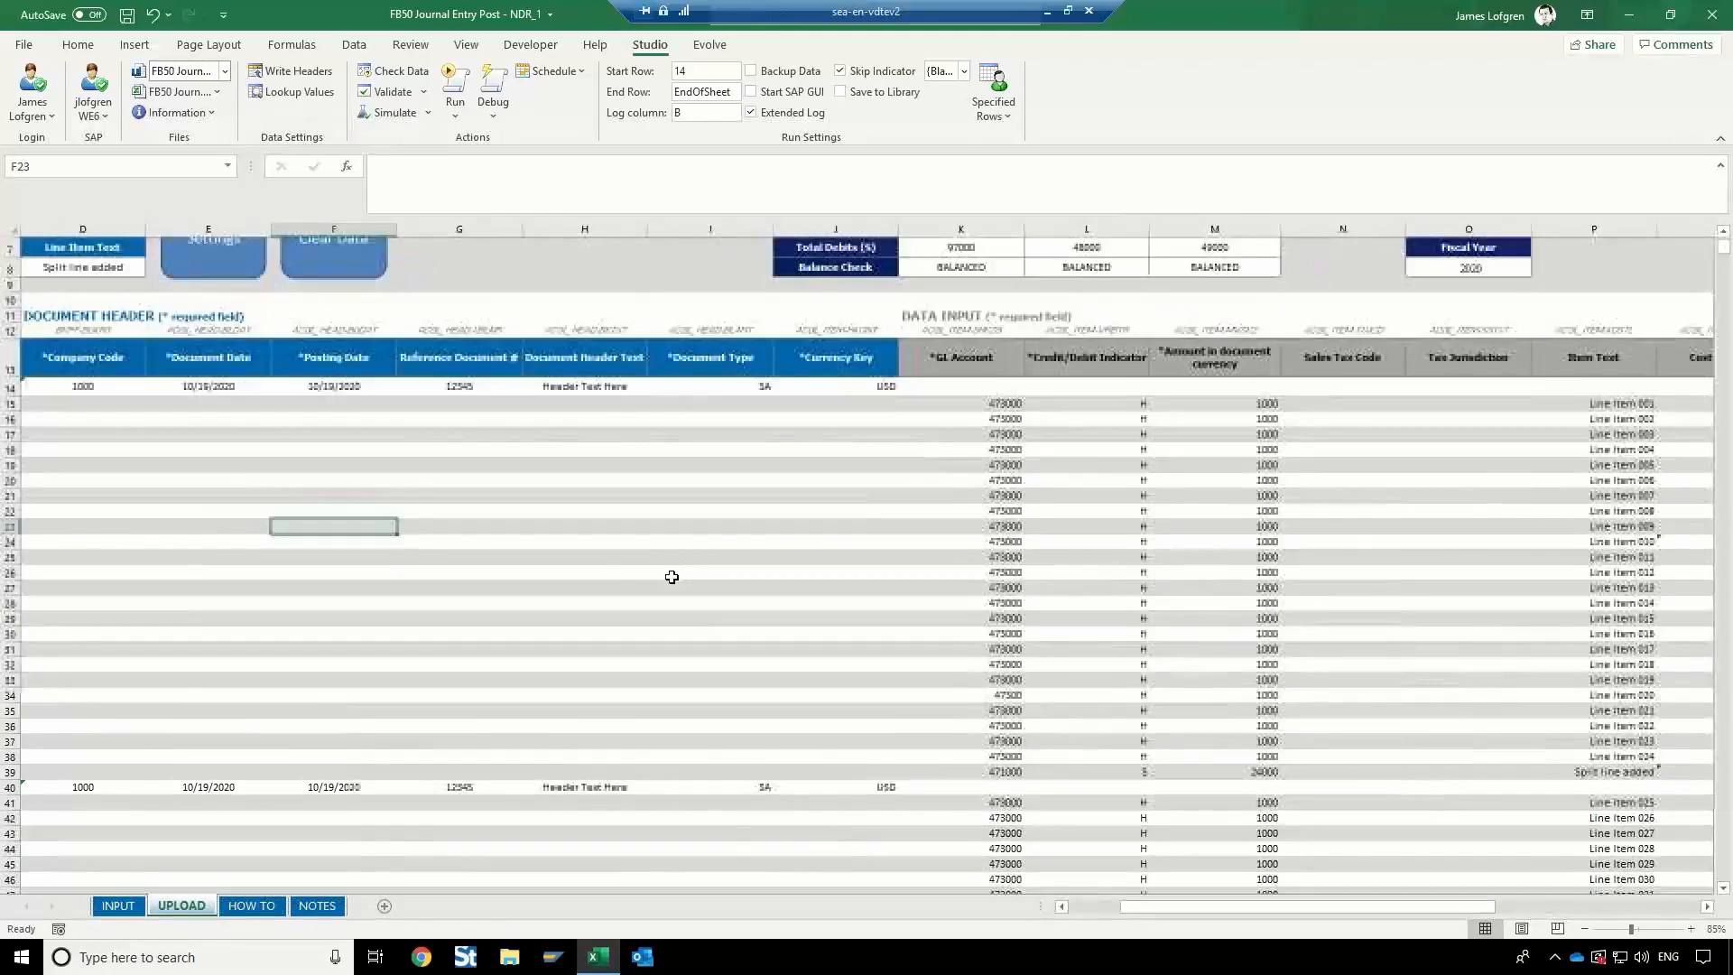
pyautogui.hscroll(-3)
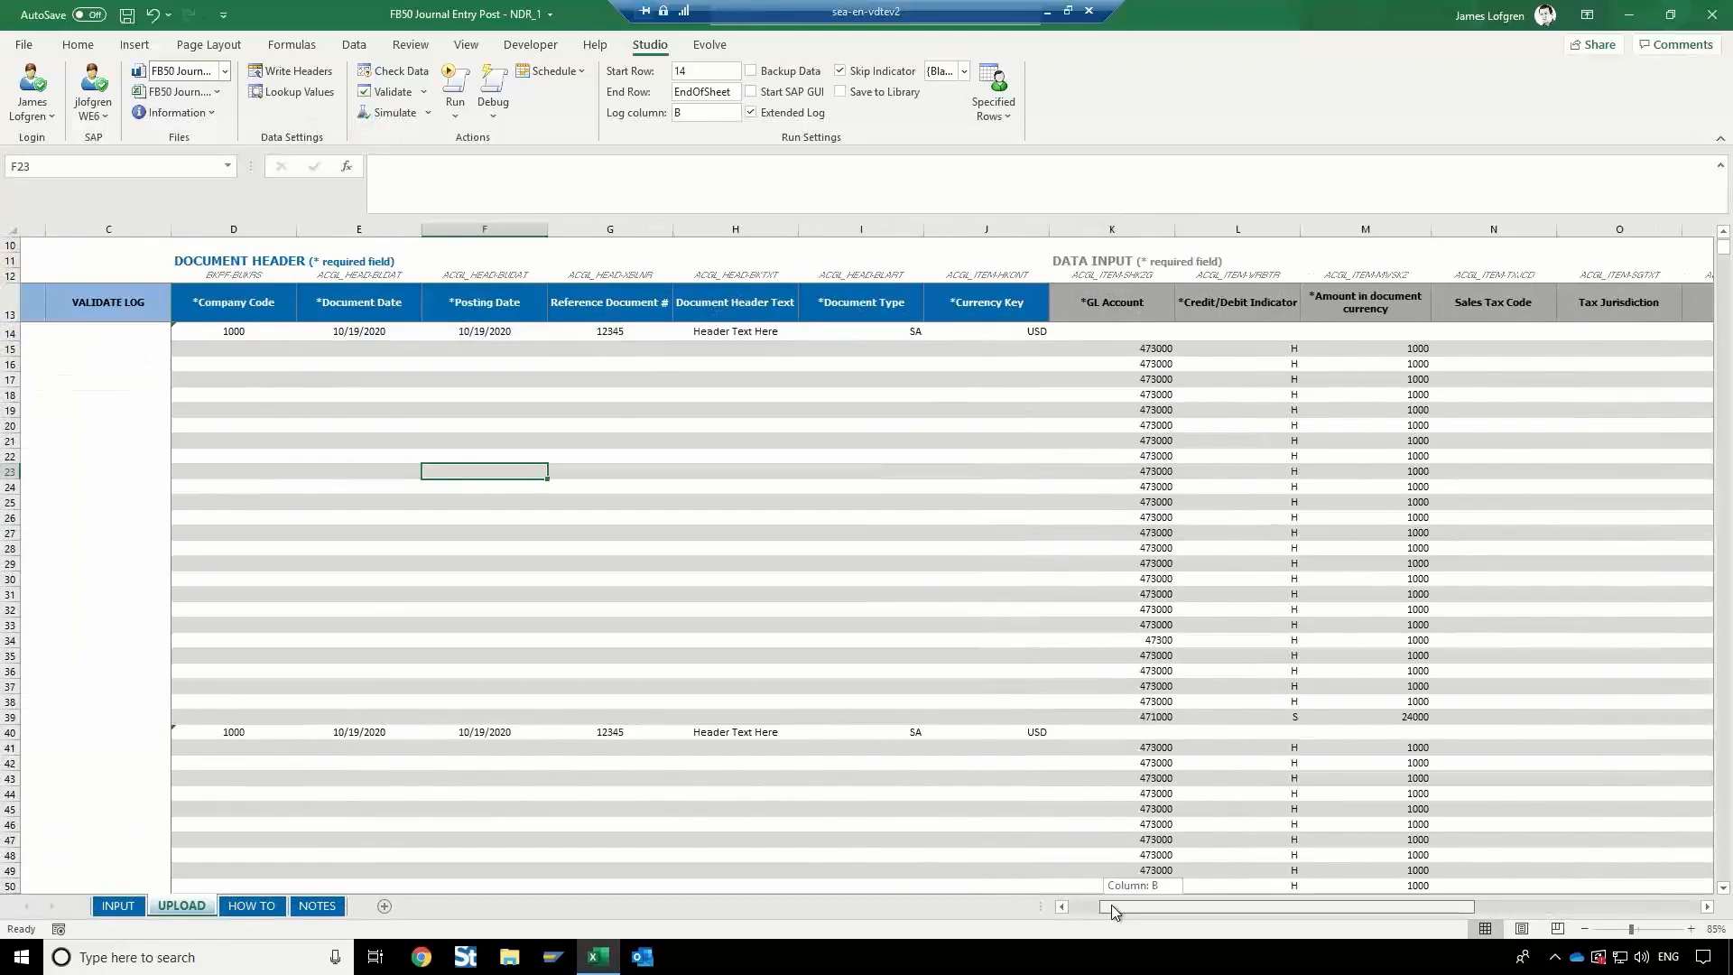
pyautogui.scroll(-3)
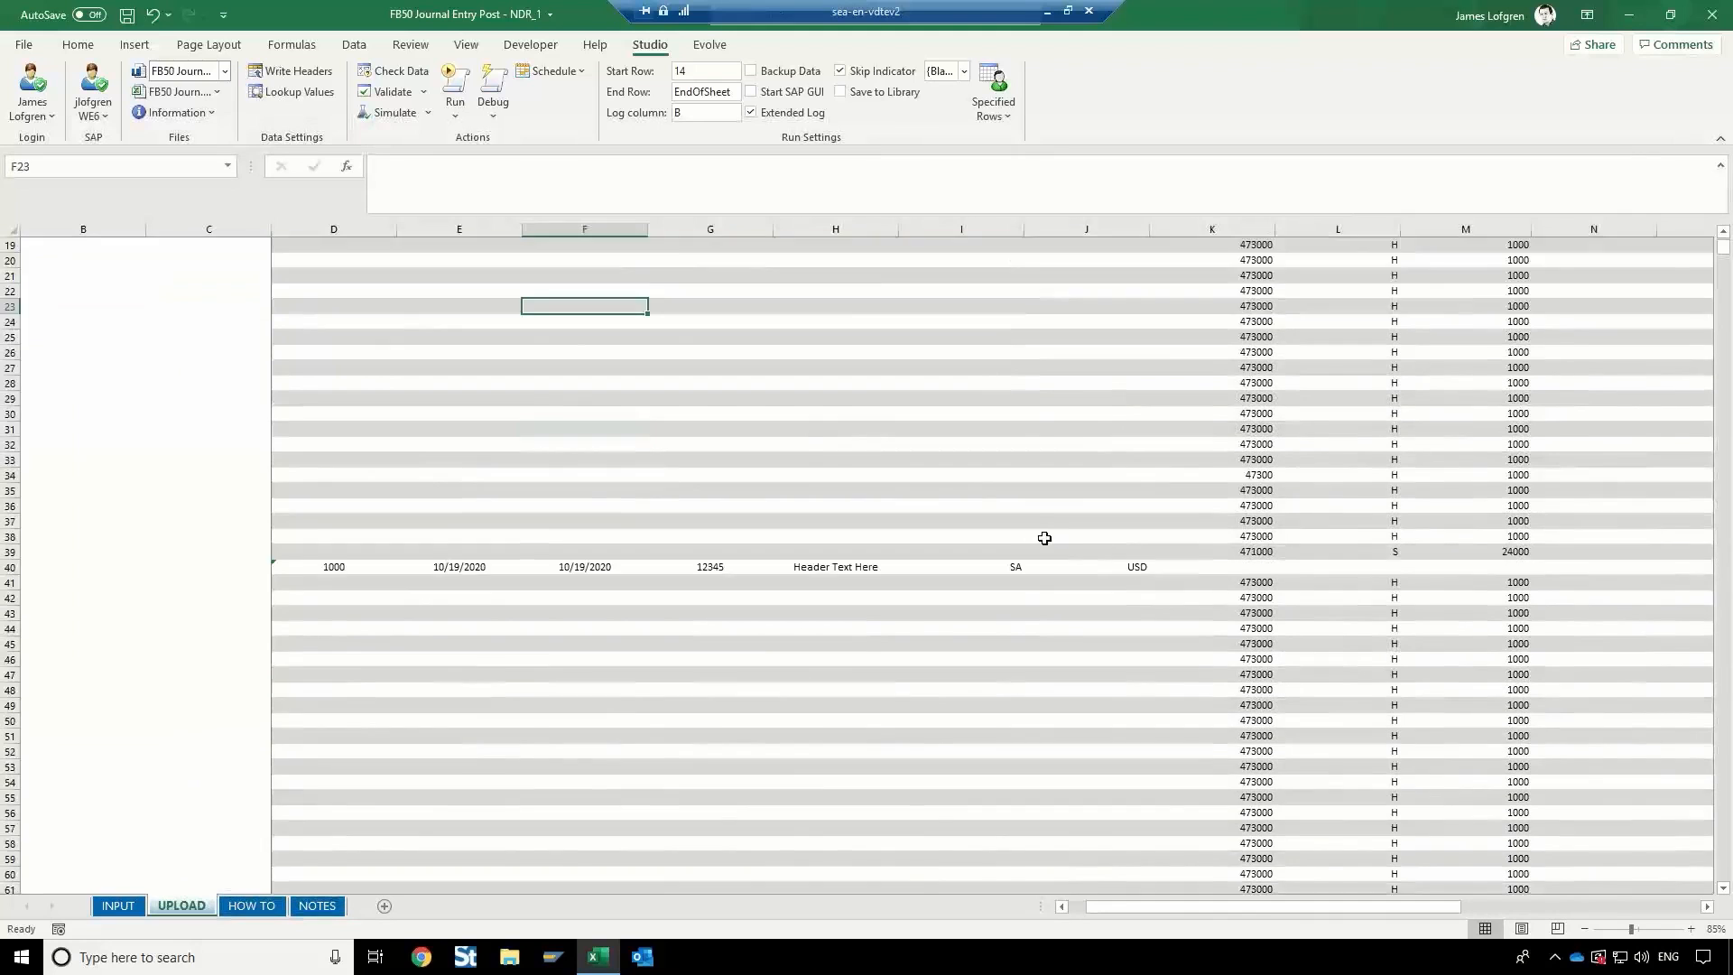
pyautogui.scroll(-3)
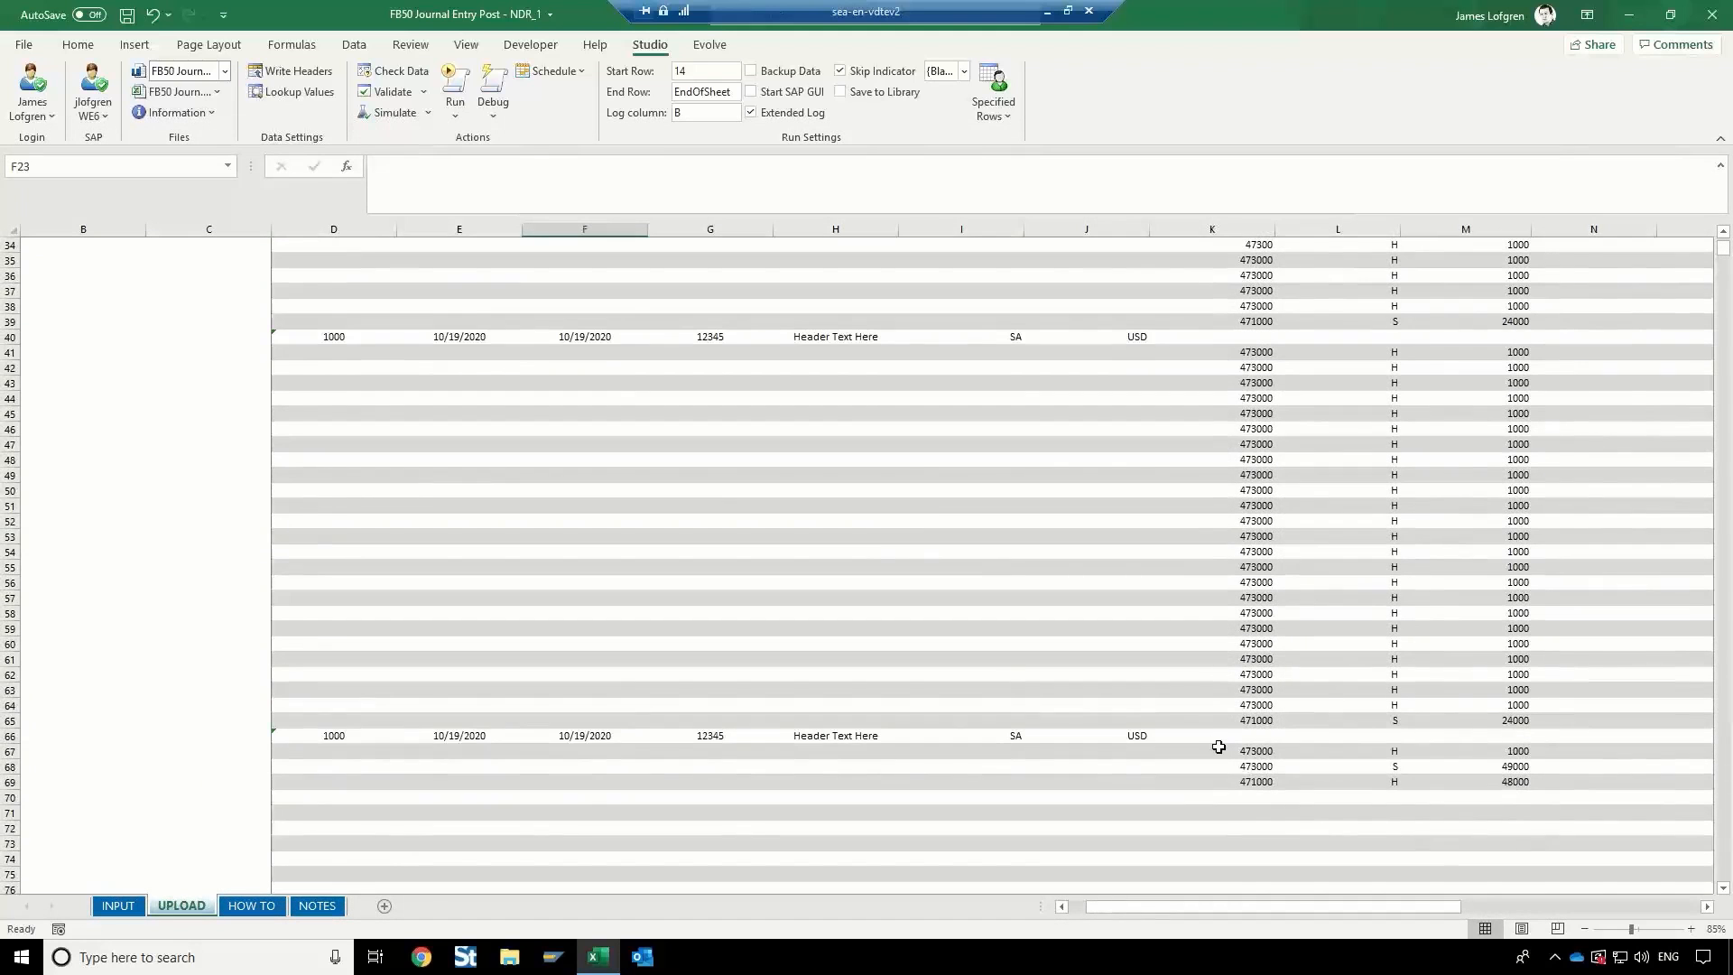
pyautogui.scroll(3)
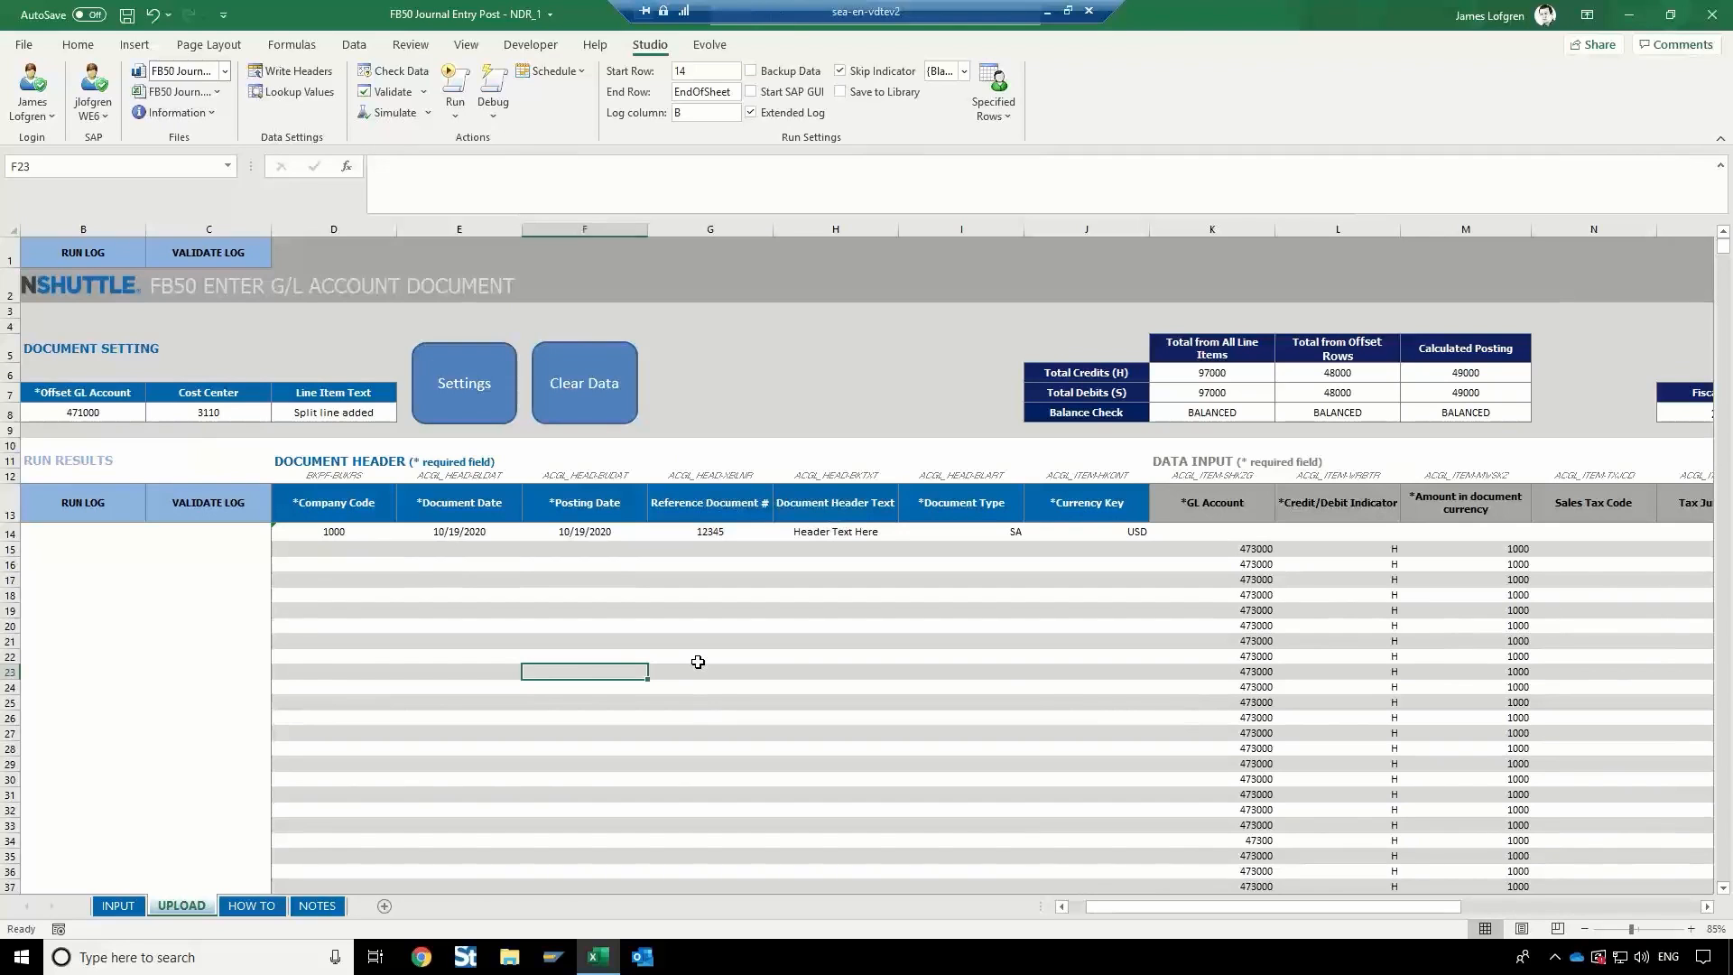
pyautogui.moveTo(625, 531)
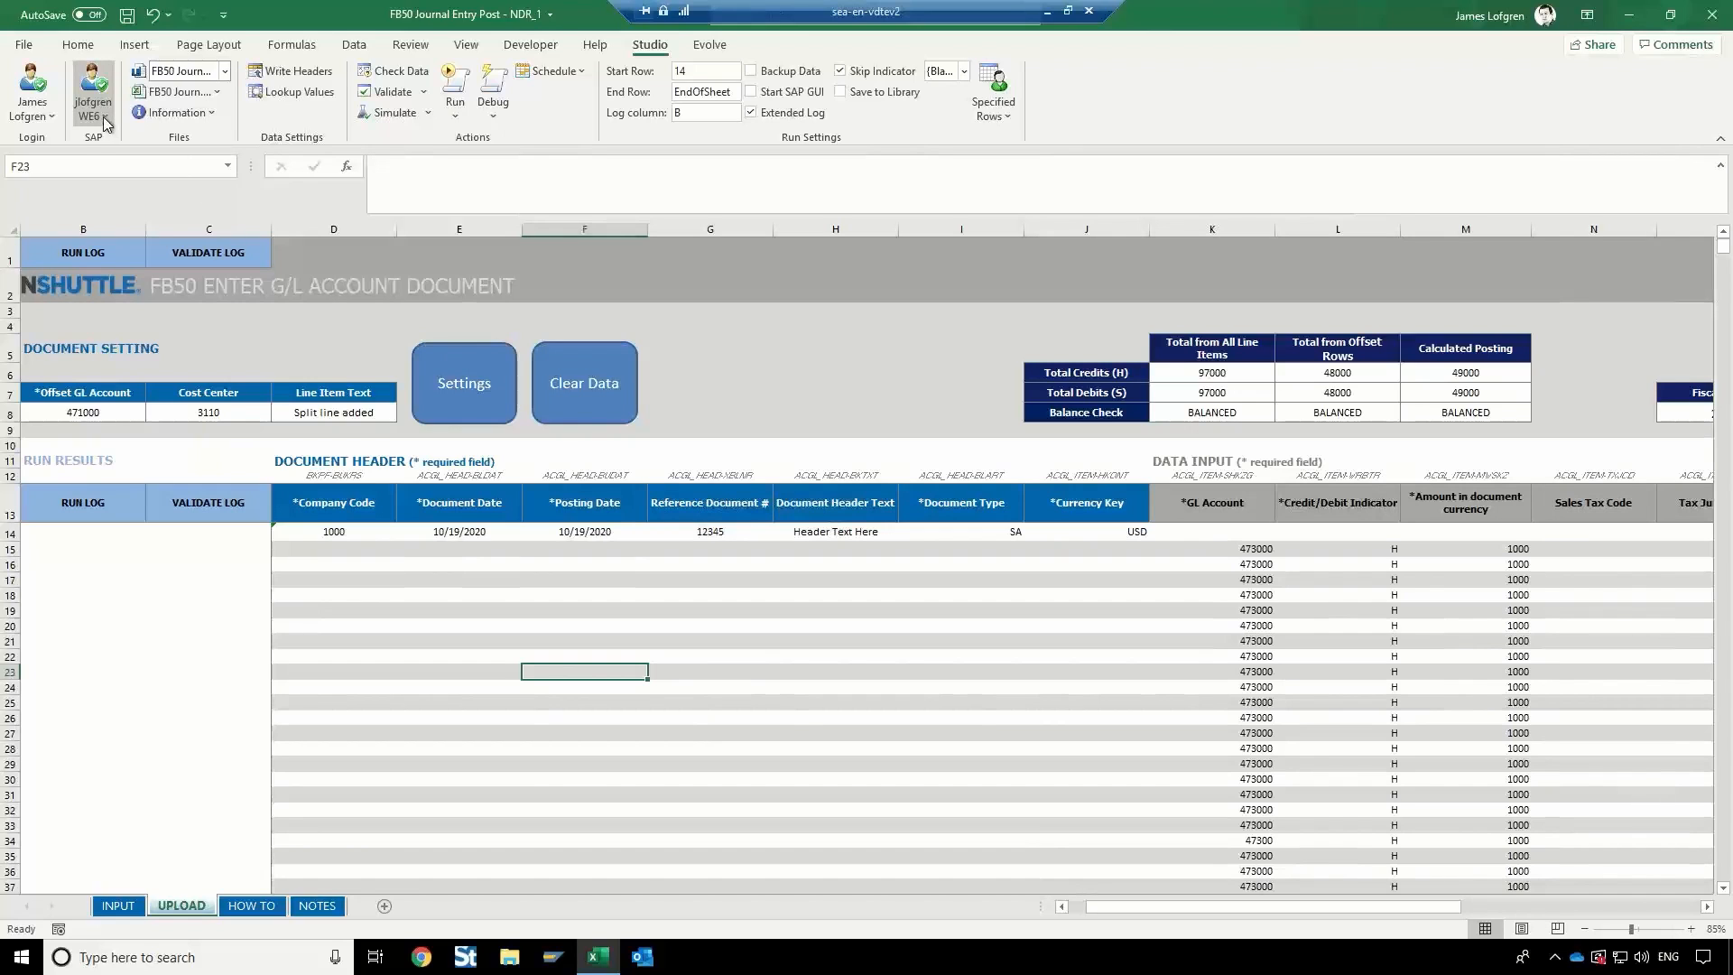
pyautogui.click(92, 92)
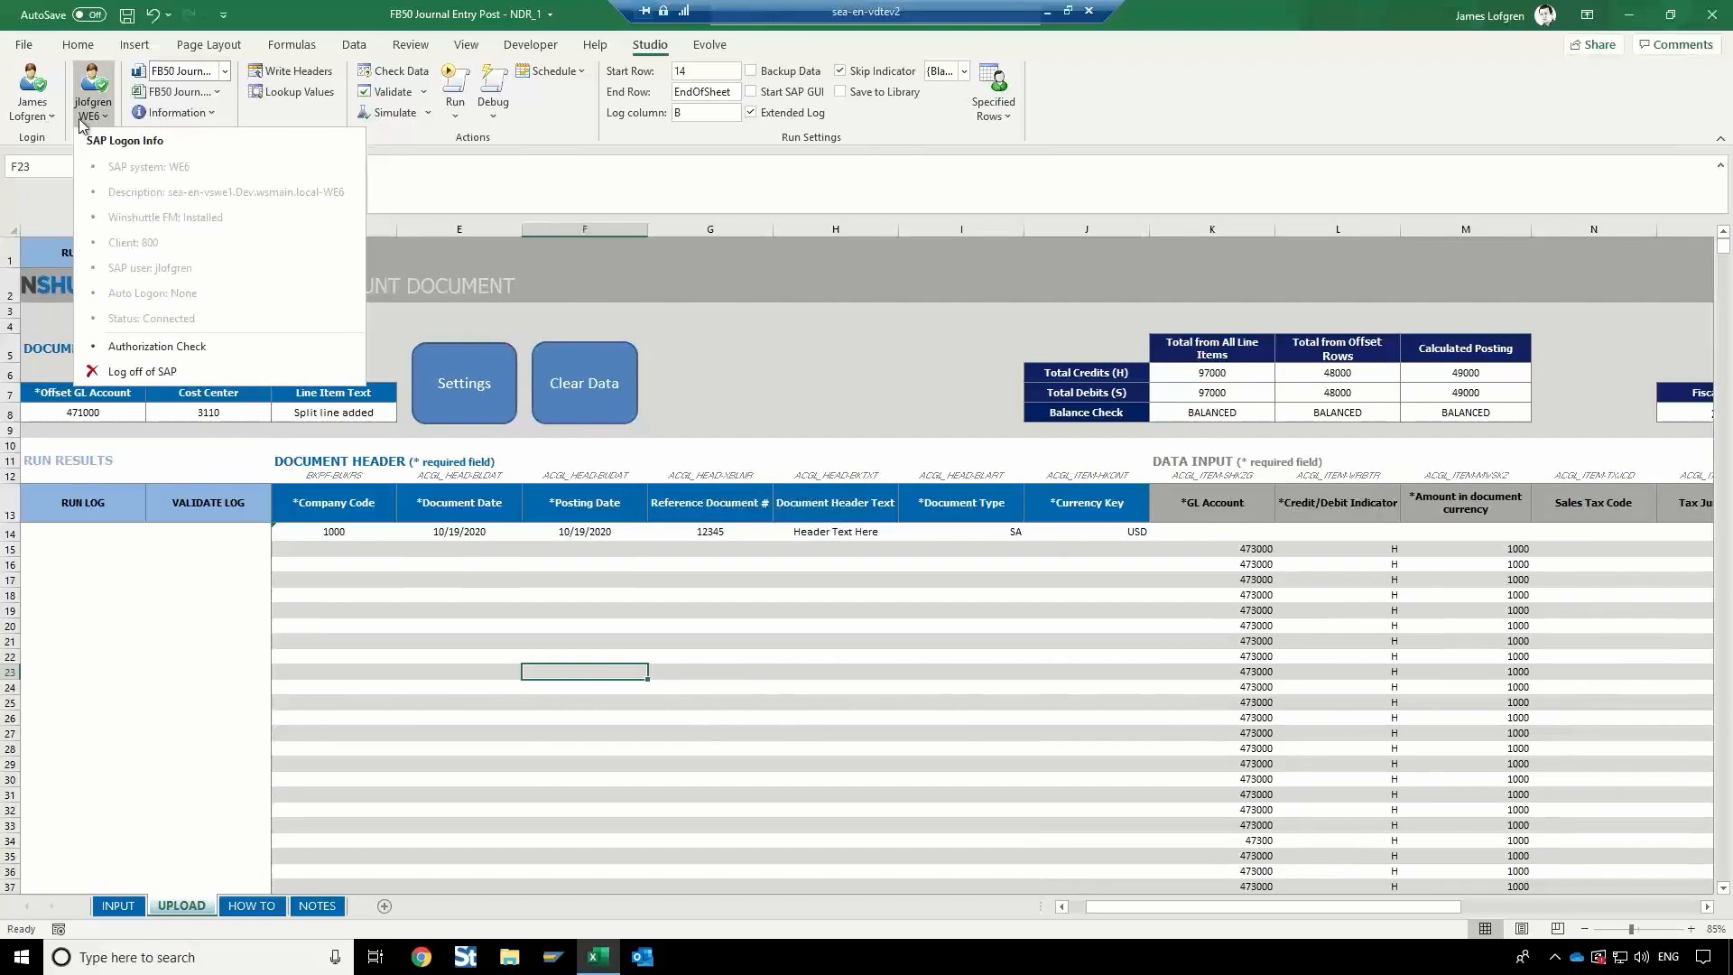
pyautogui.moveTo(105, 126)
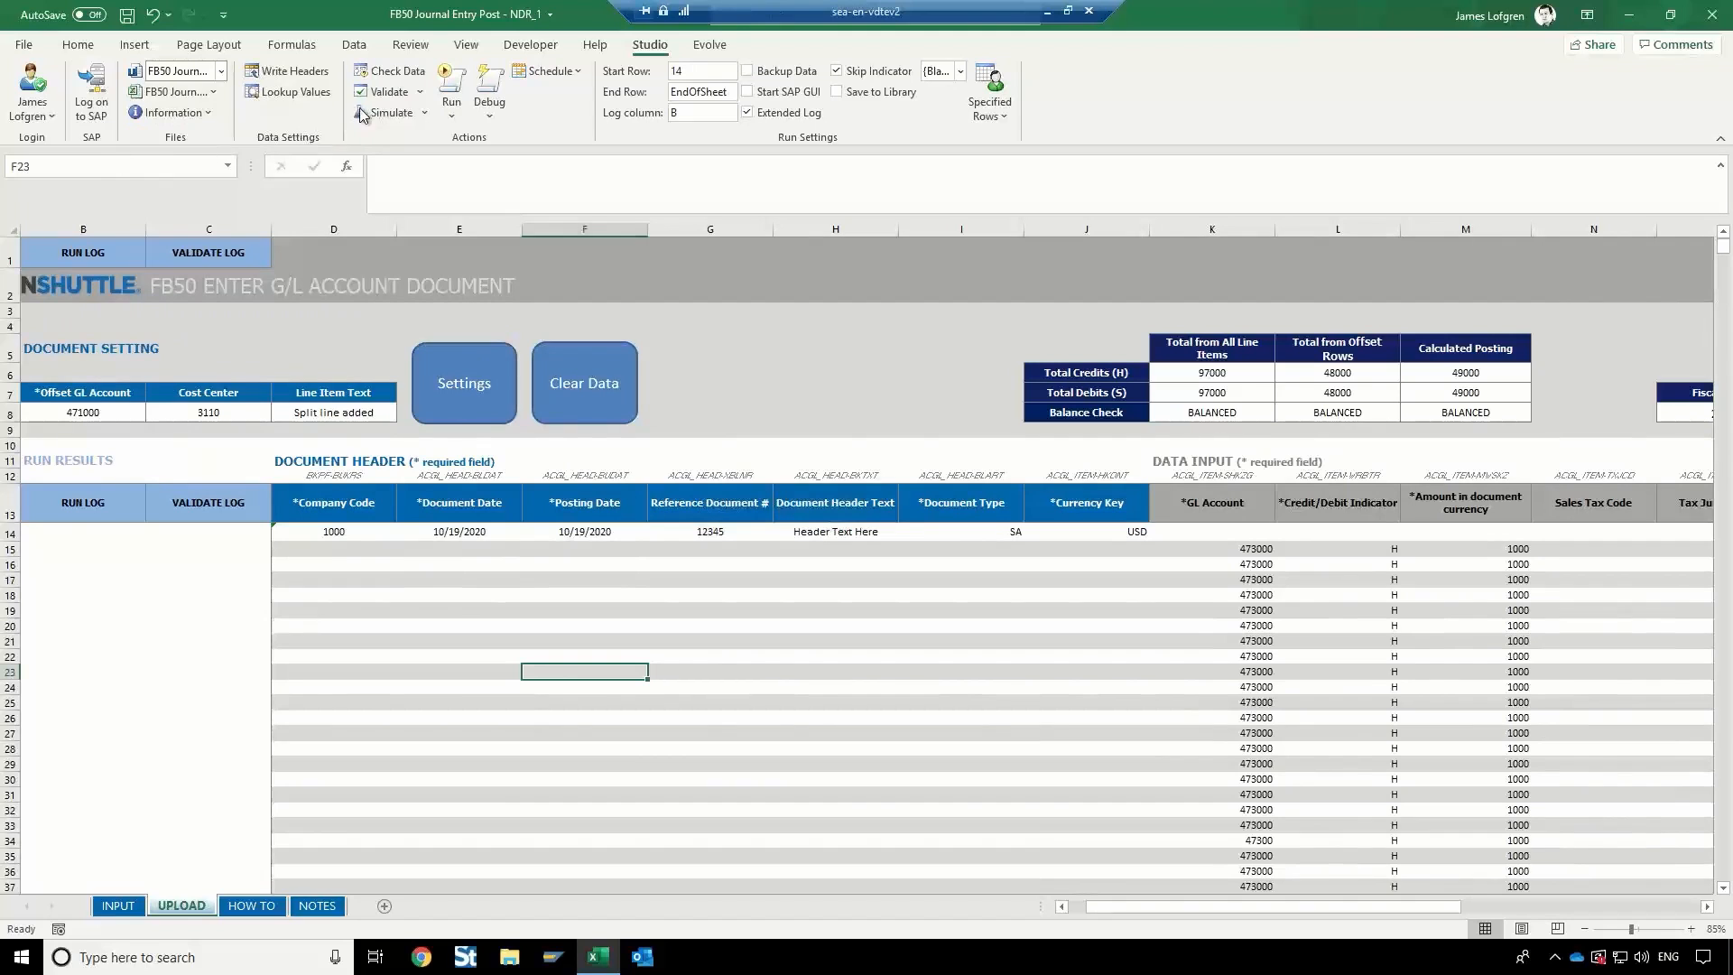
# Log on to SAP using the saved WE7 client 800 auto-logon connection.
pyautogui.click(90, 90)
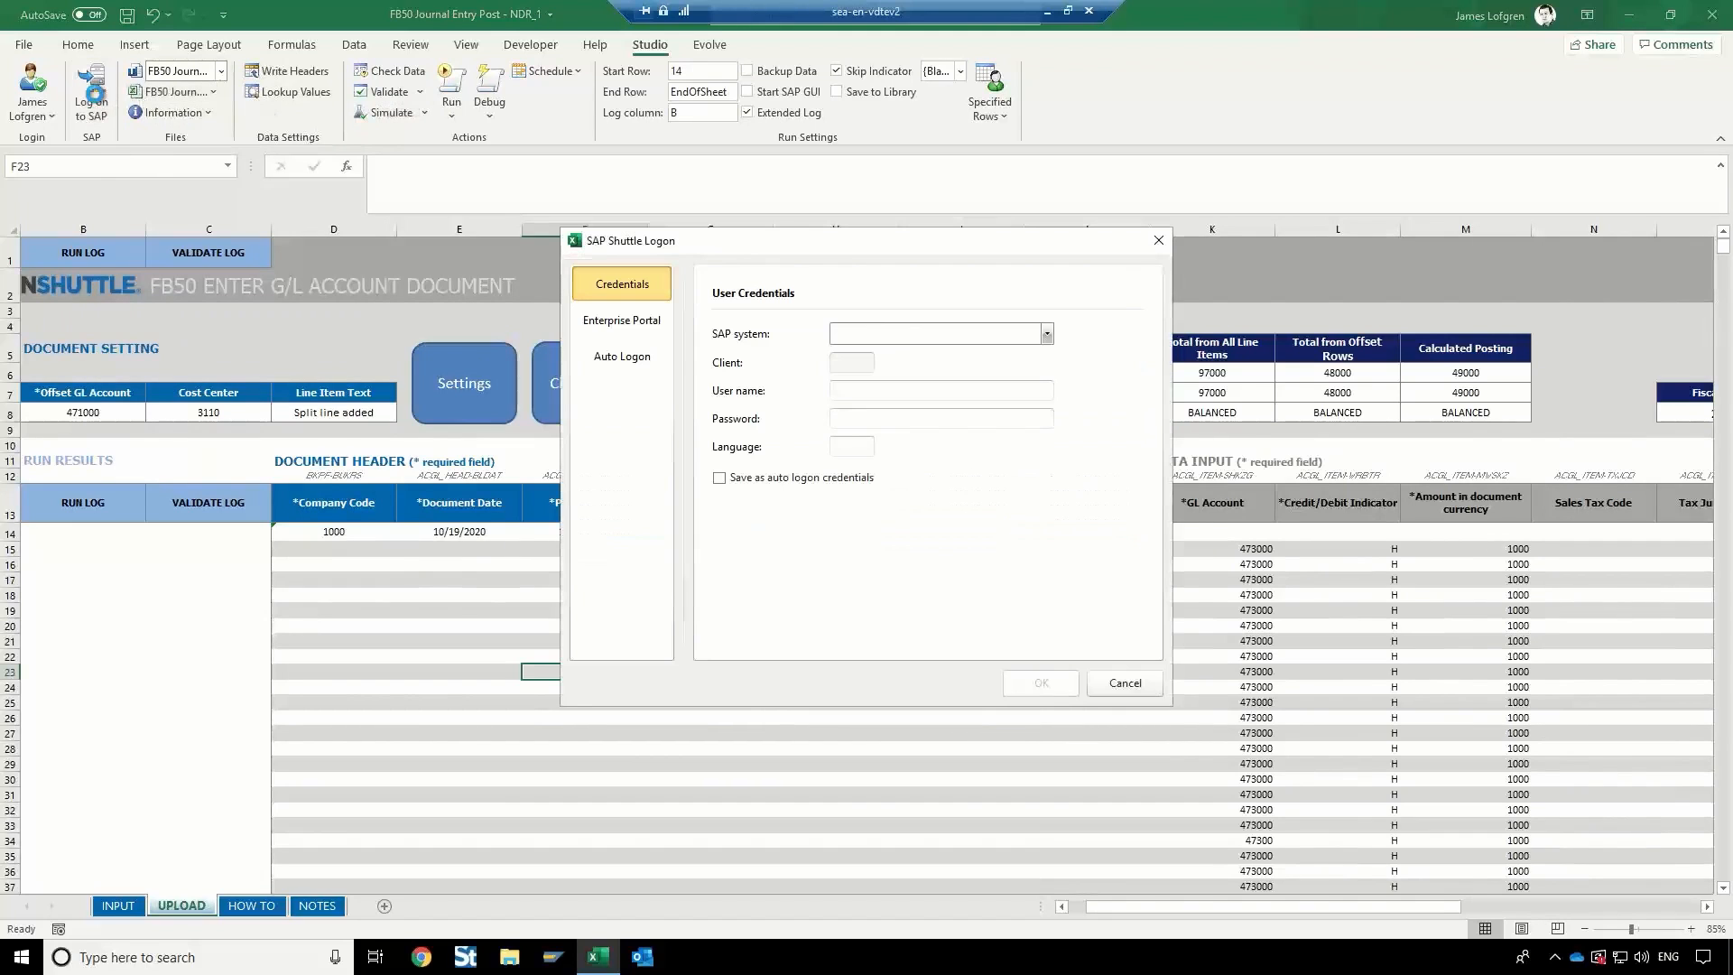
pyautogui.click(621, 356)
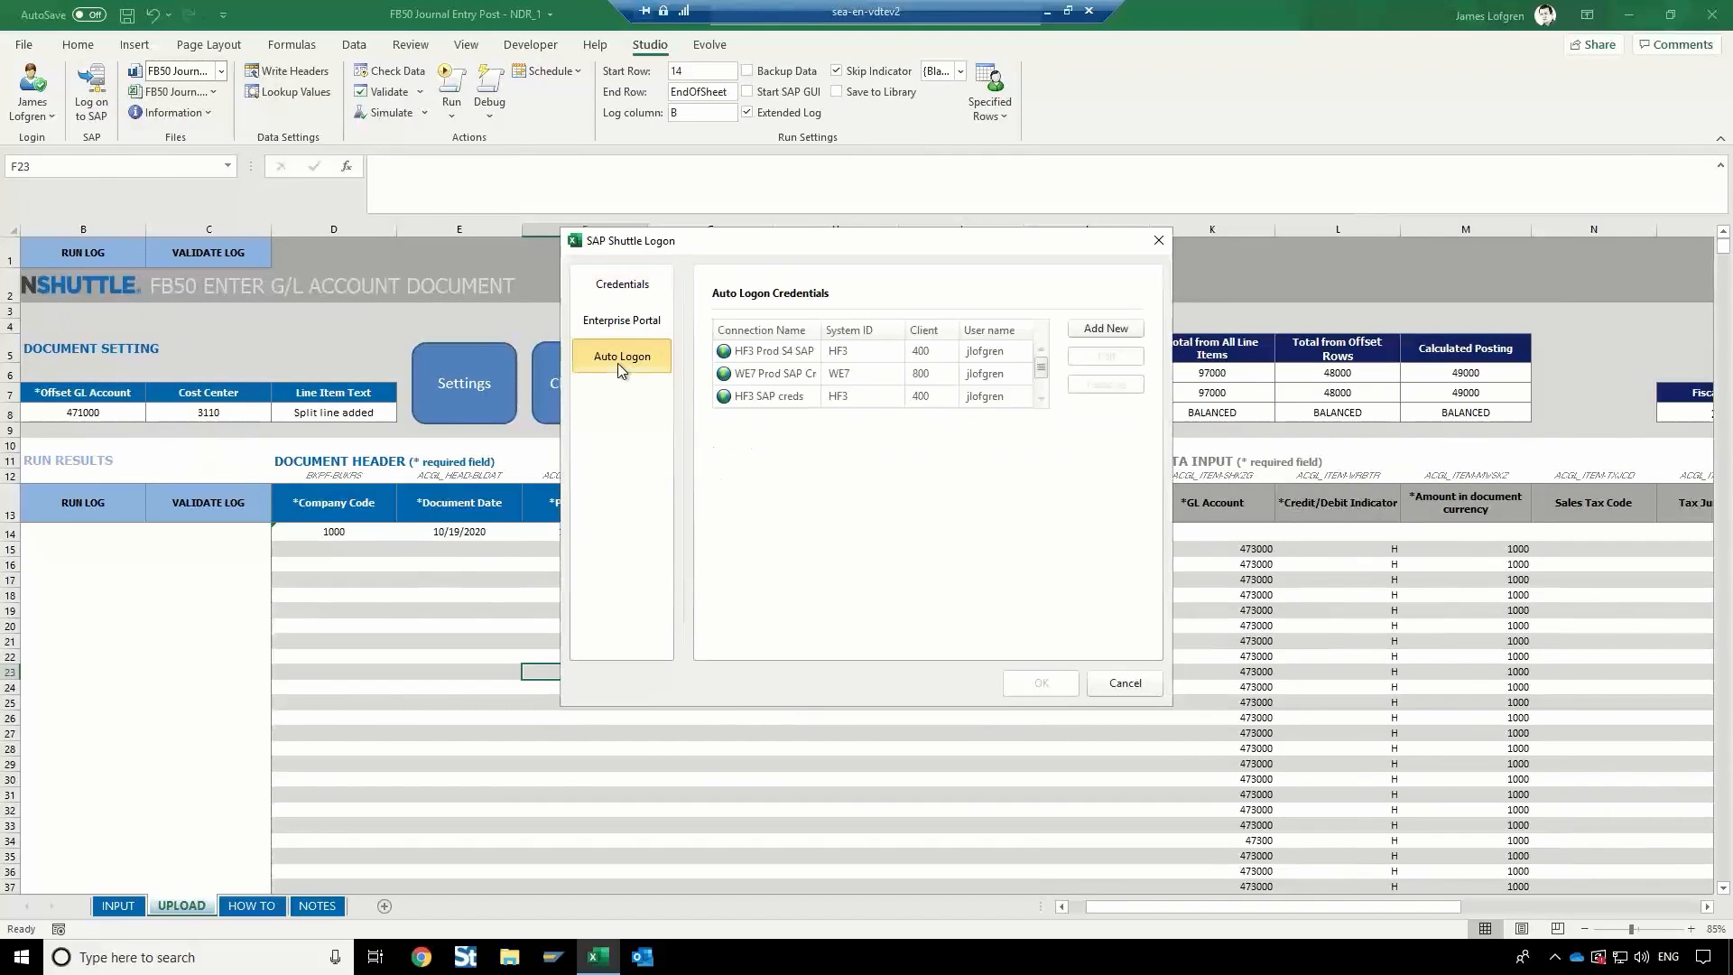
pyautogui.moveTo(777, 379)
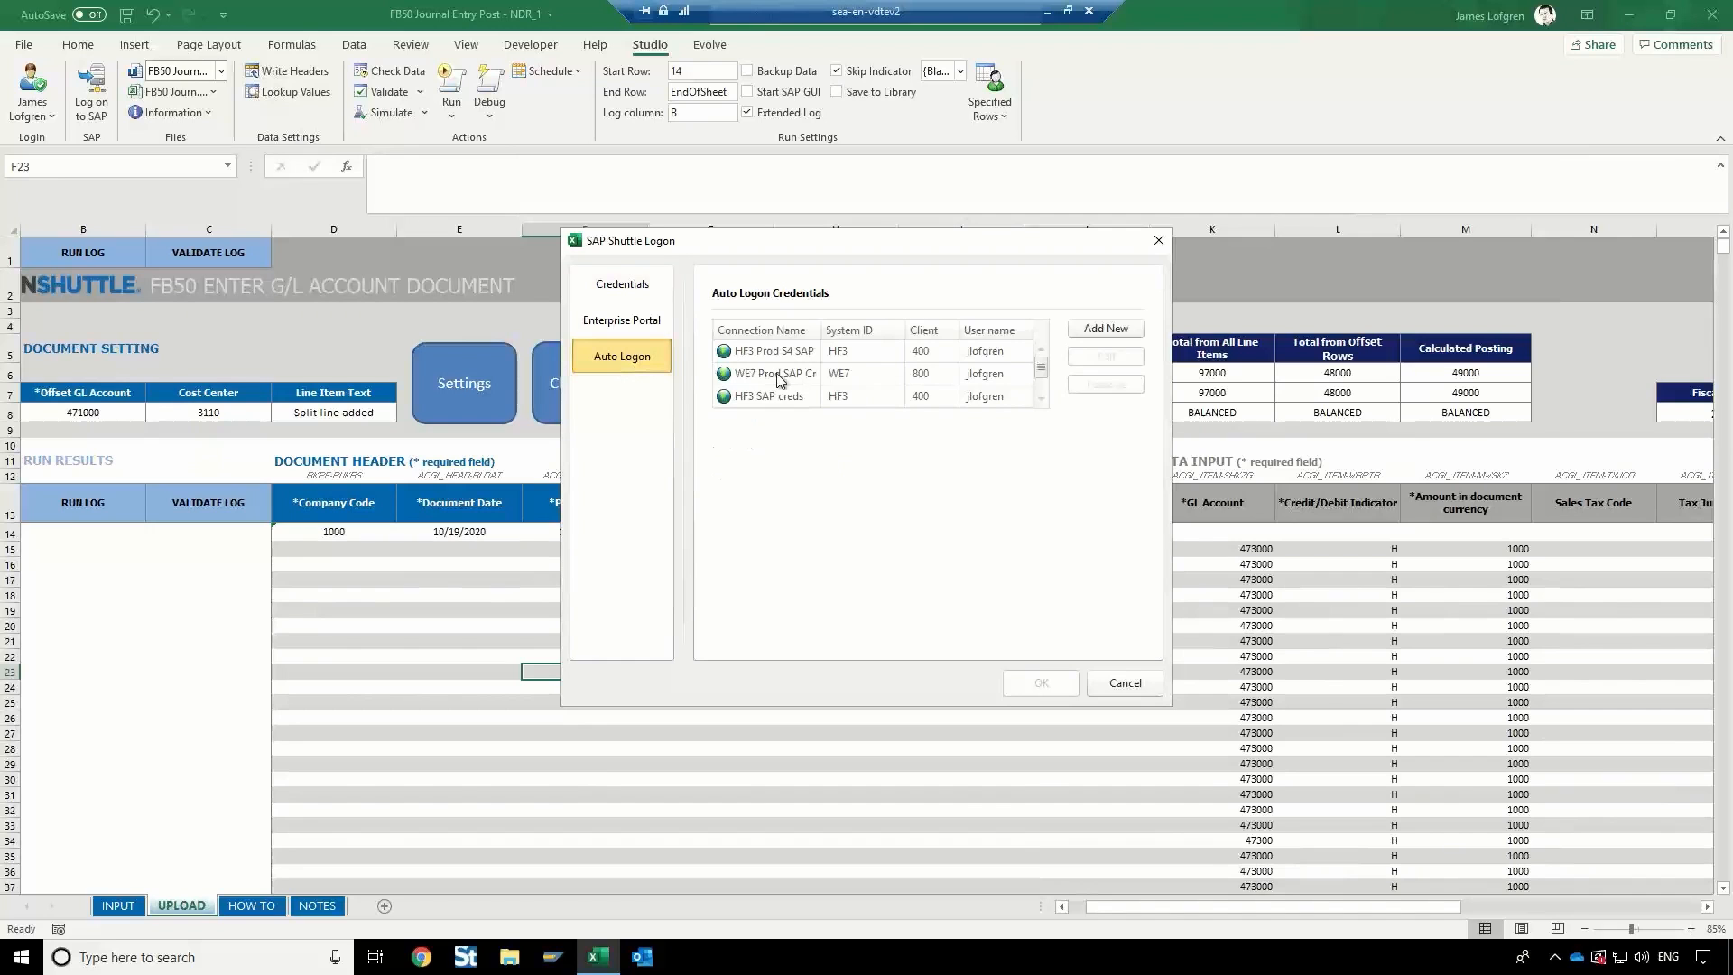
pyautogui.click(775, 372)
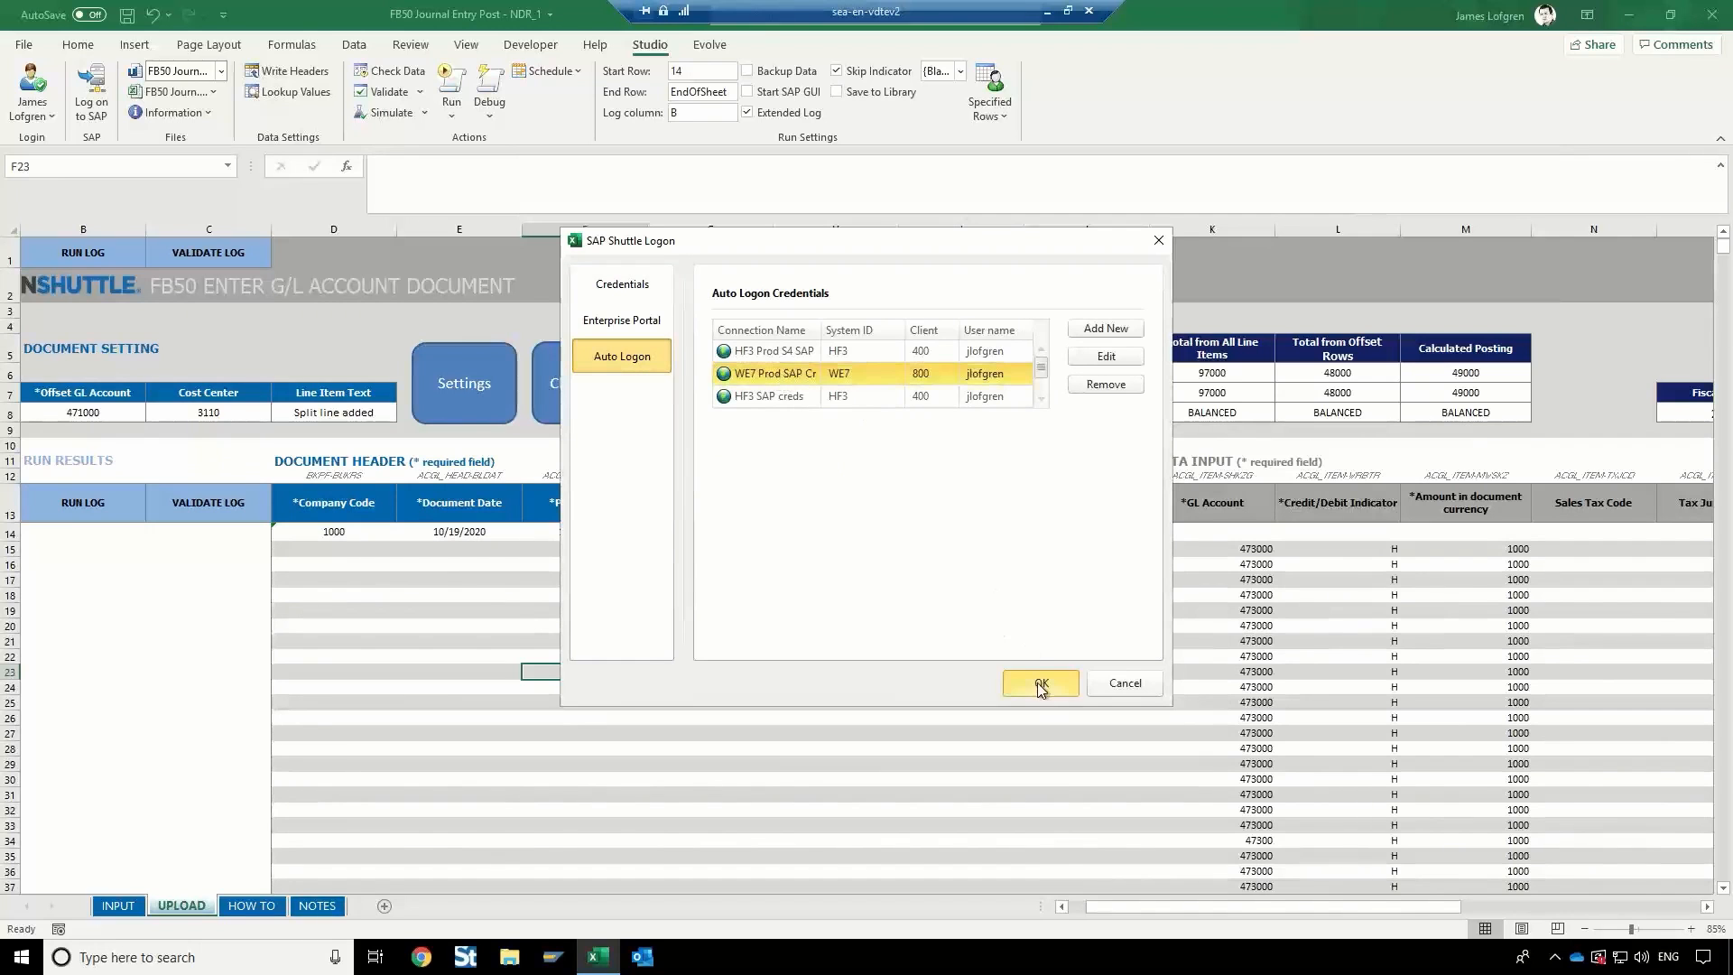
pyautogui.click(1036, 683)
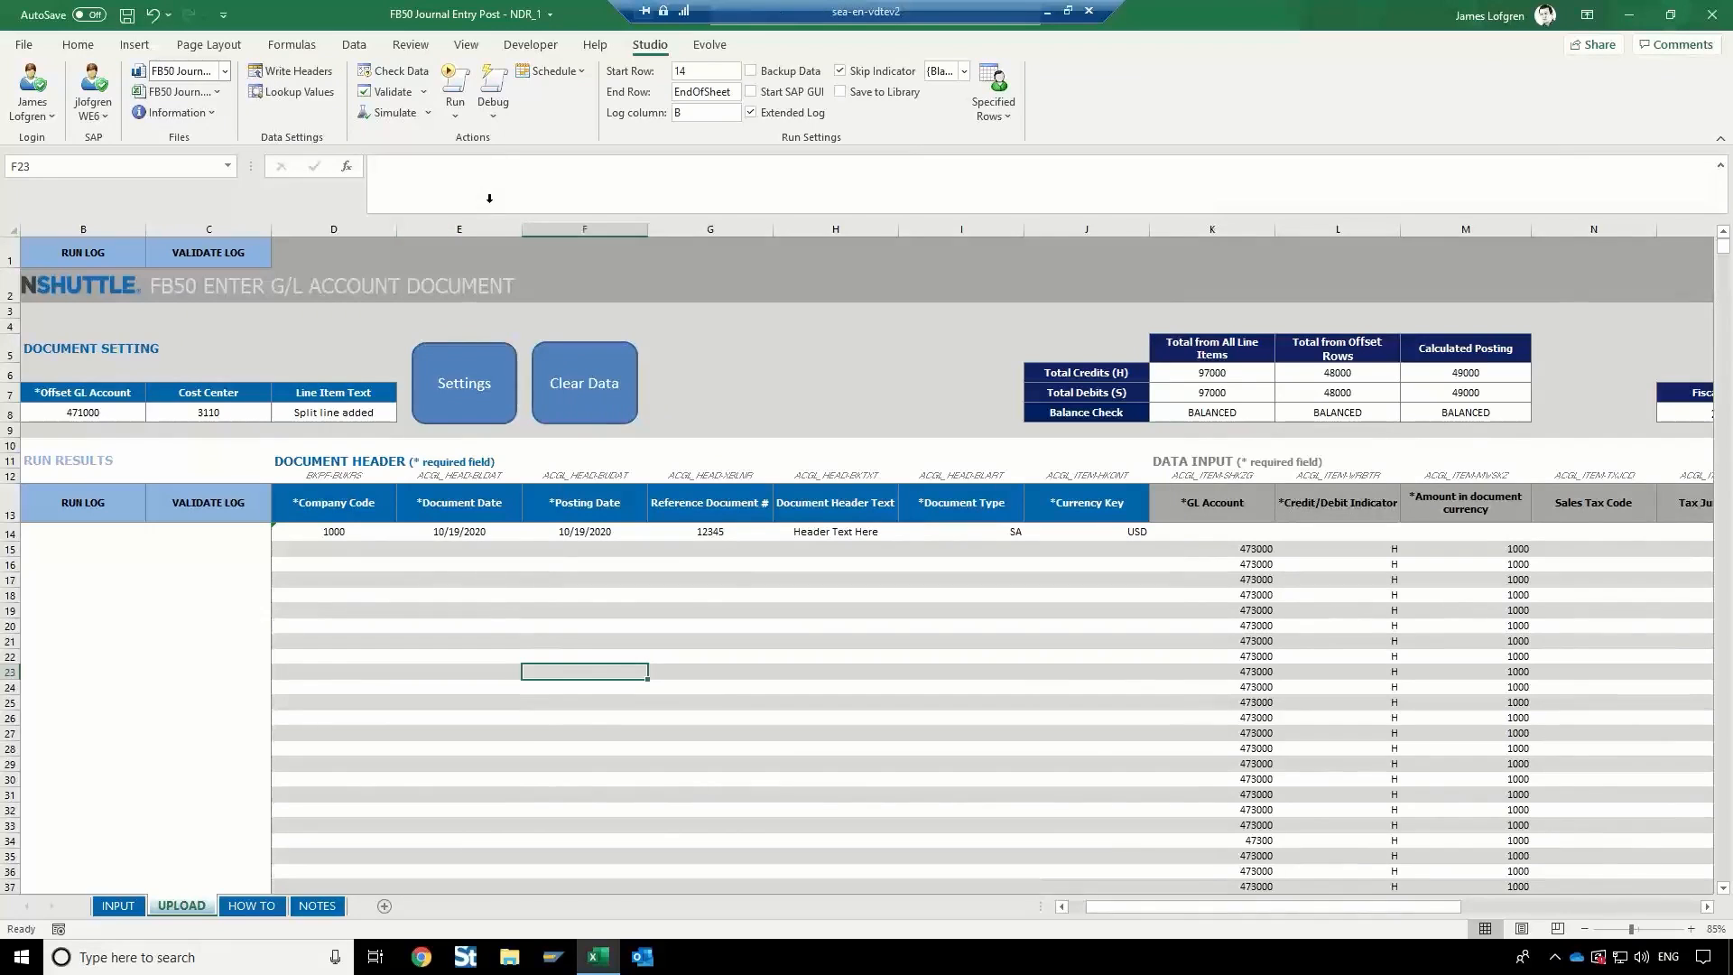
pyautogui.moveTo(837, 641)
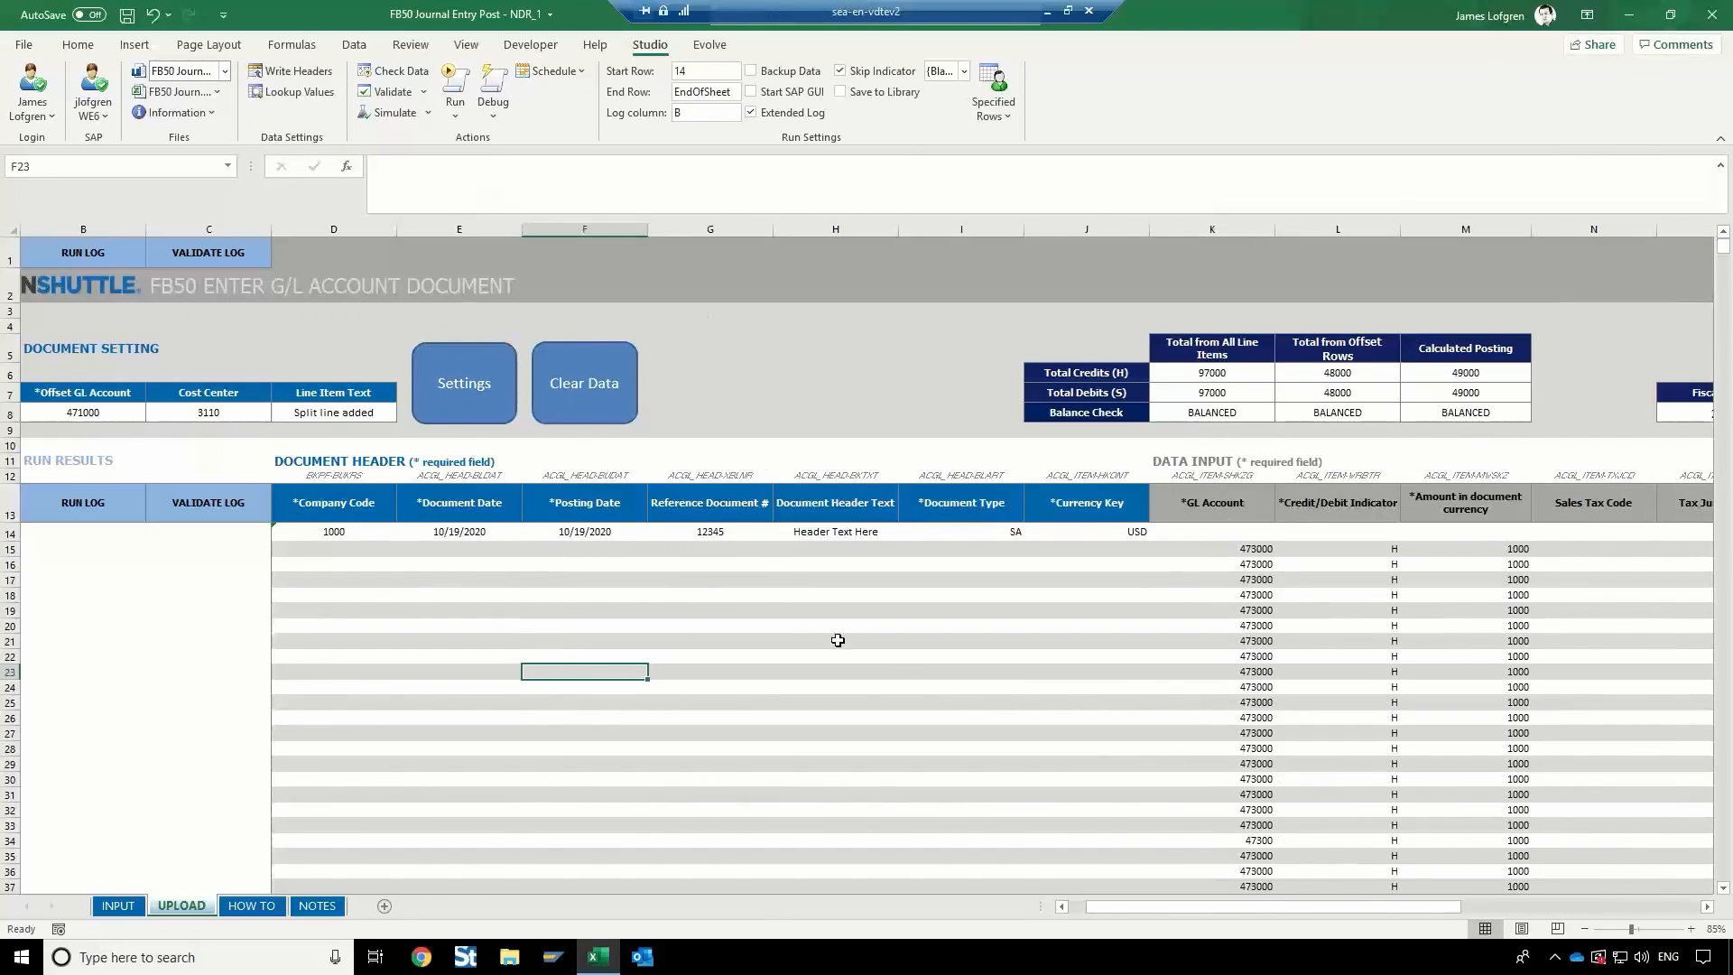
pyautogui.moveTo(409, 141)
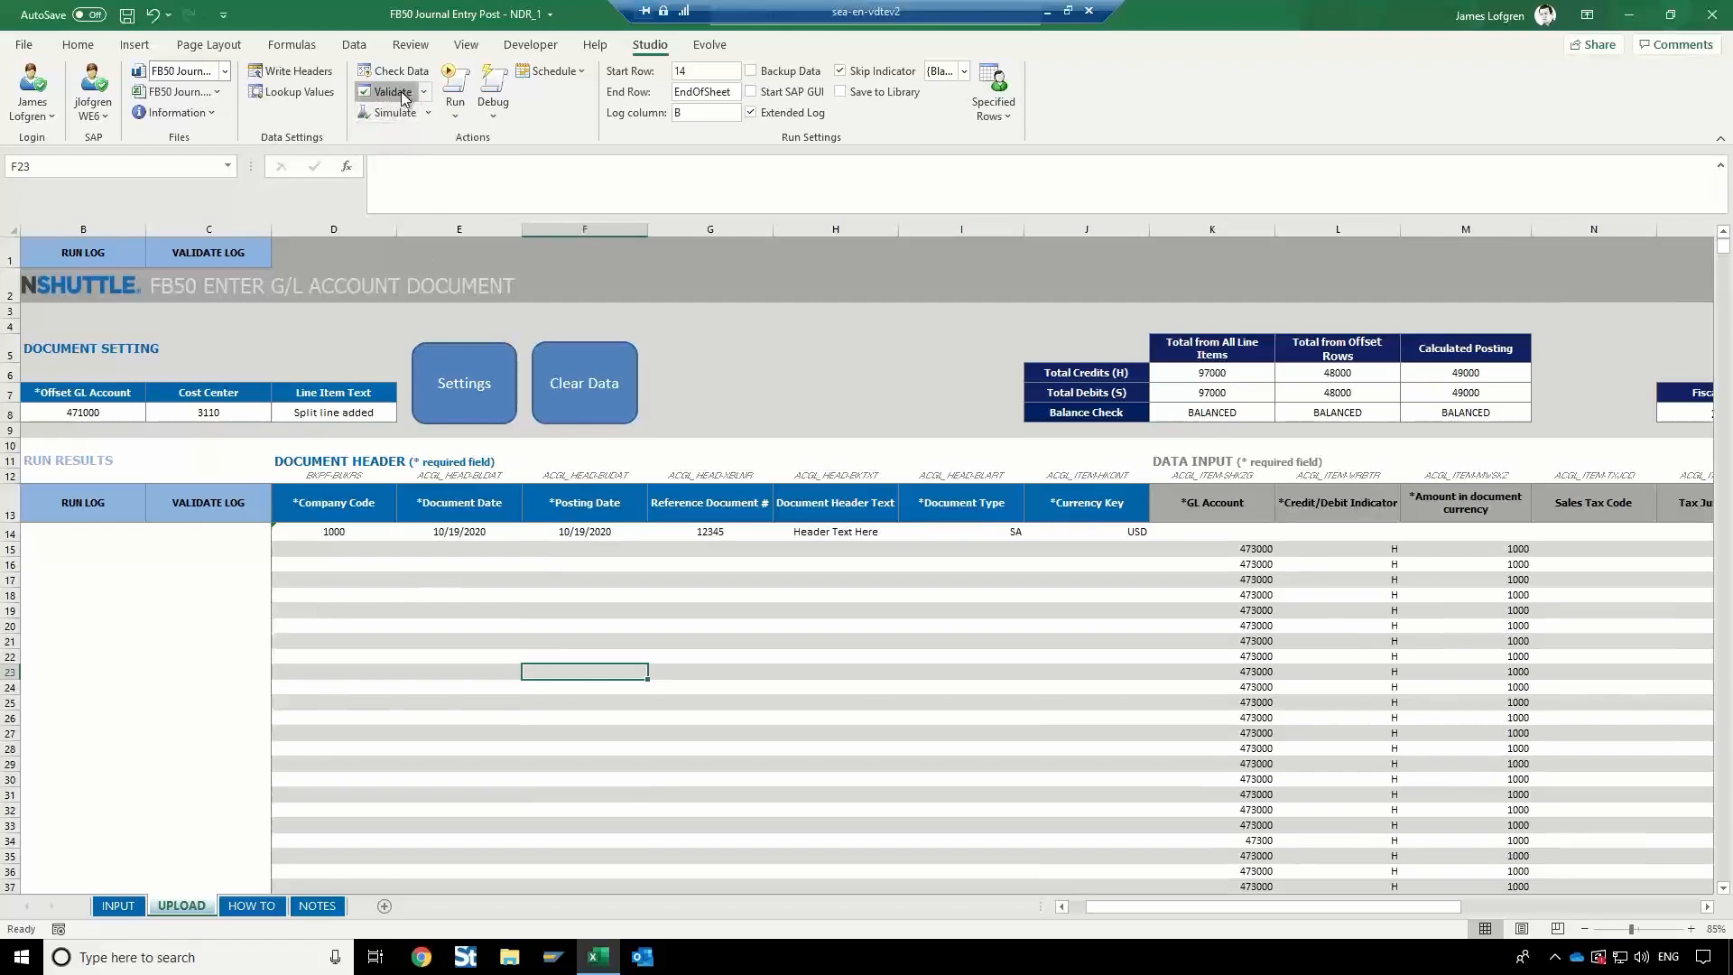
# Run Validate on the UPLOAD sheet and review the VALIDATE LOG showing 51 successes and 2 errors.
pyautogui.click(390, 92)
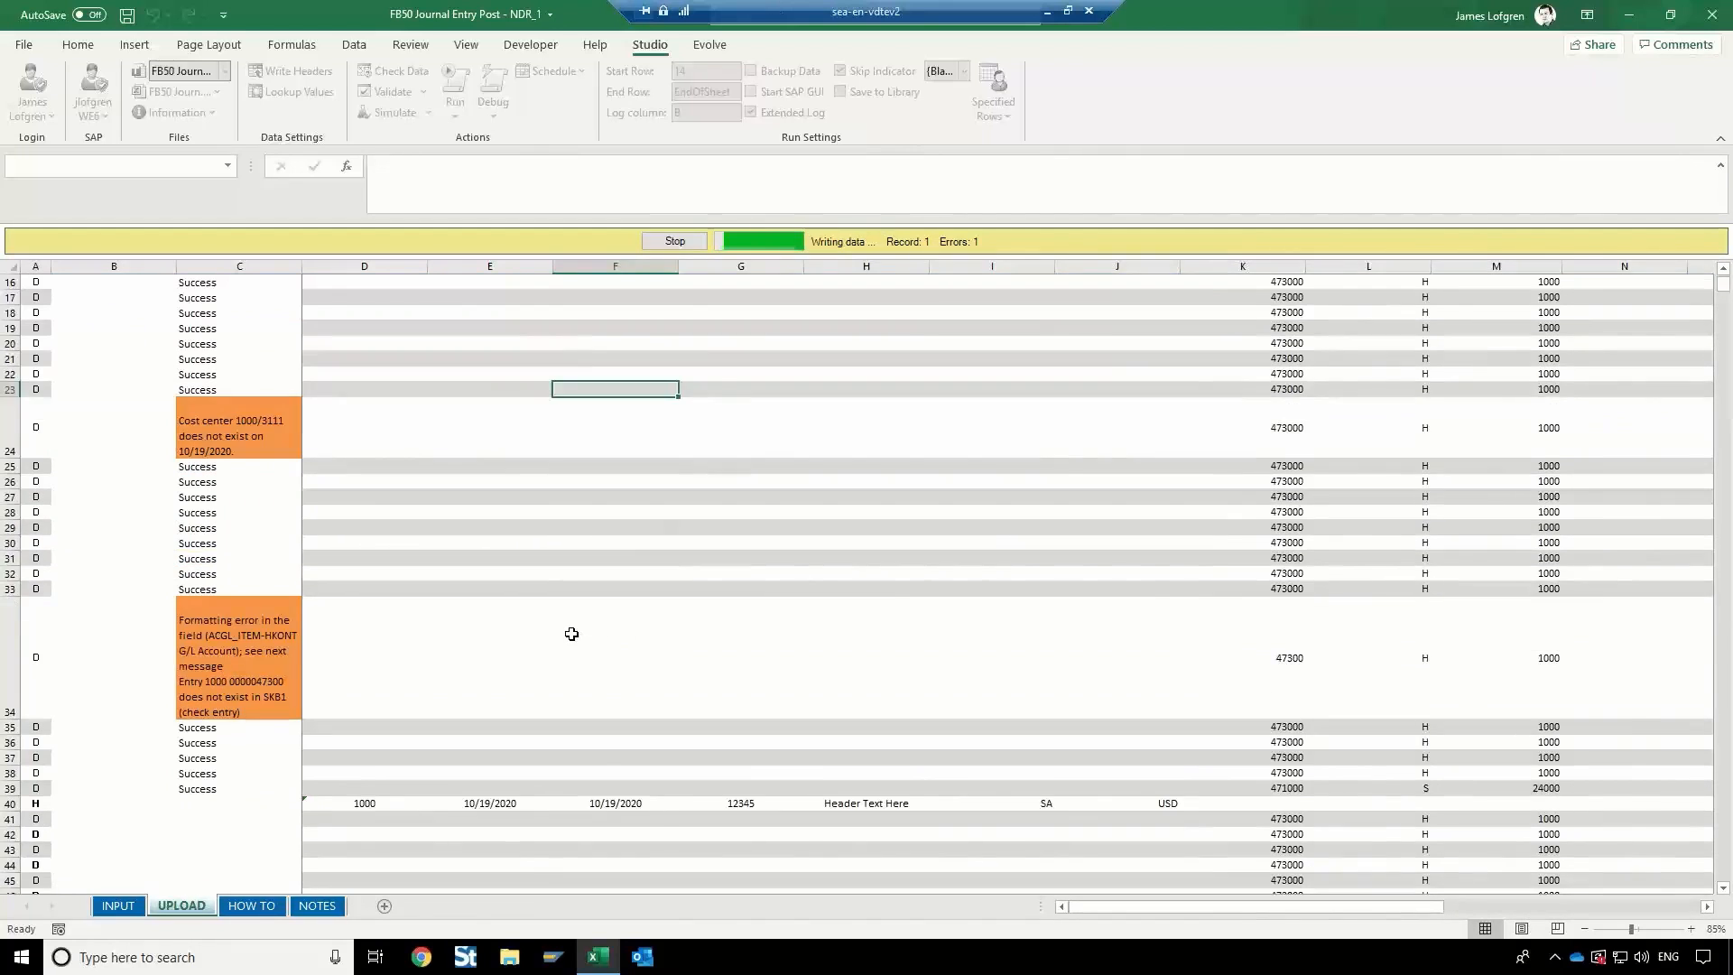
pyautogui.scroll(-3)
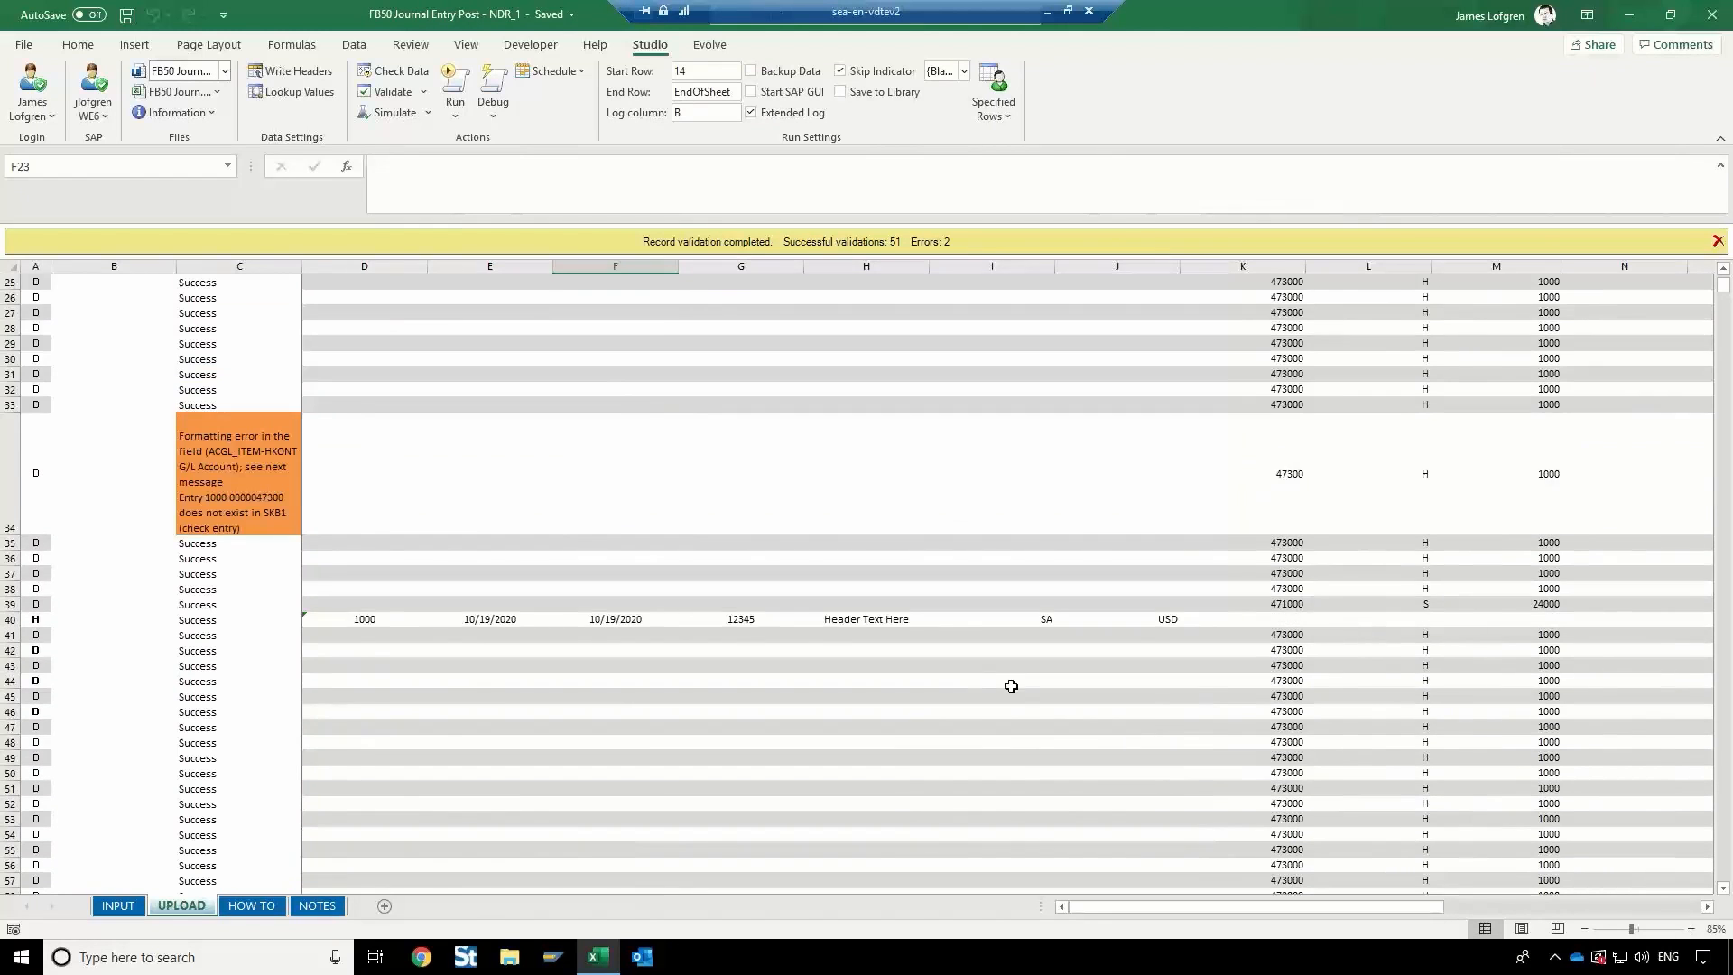
pyautogui.scroll(3)
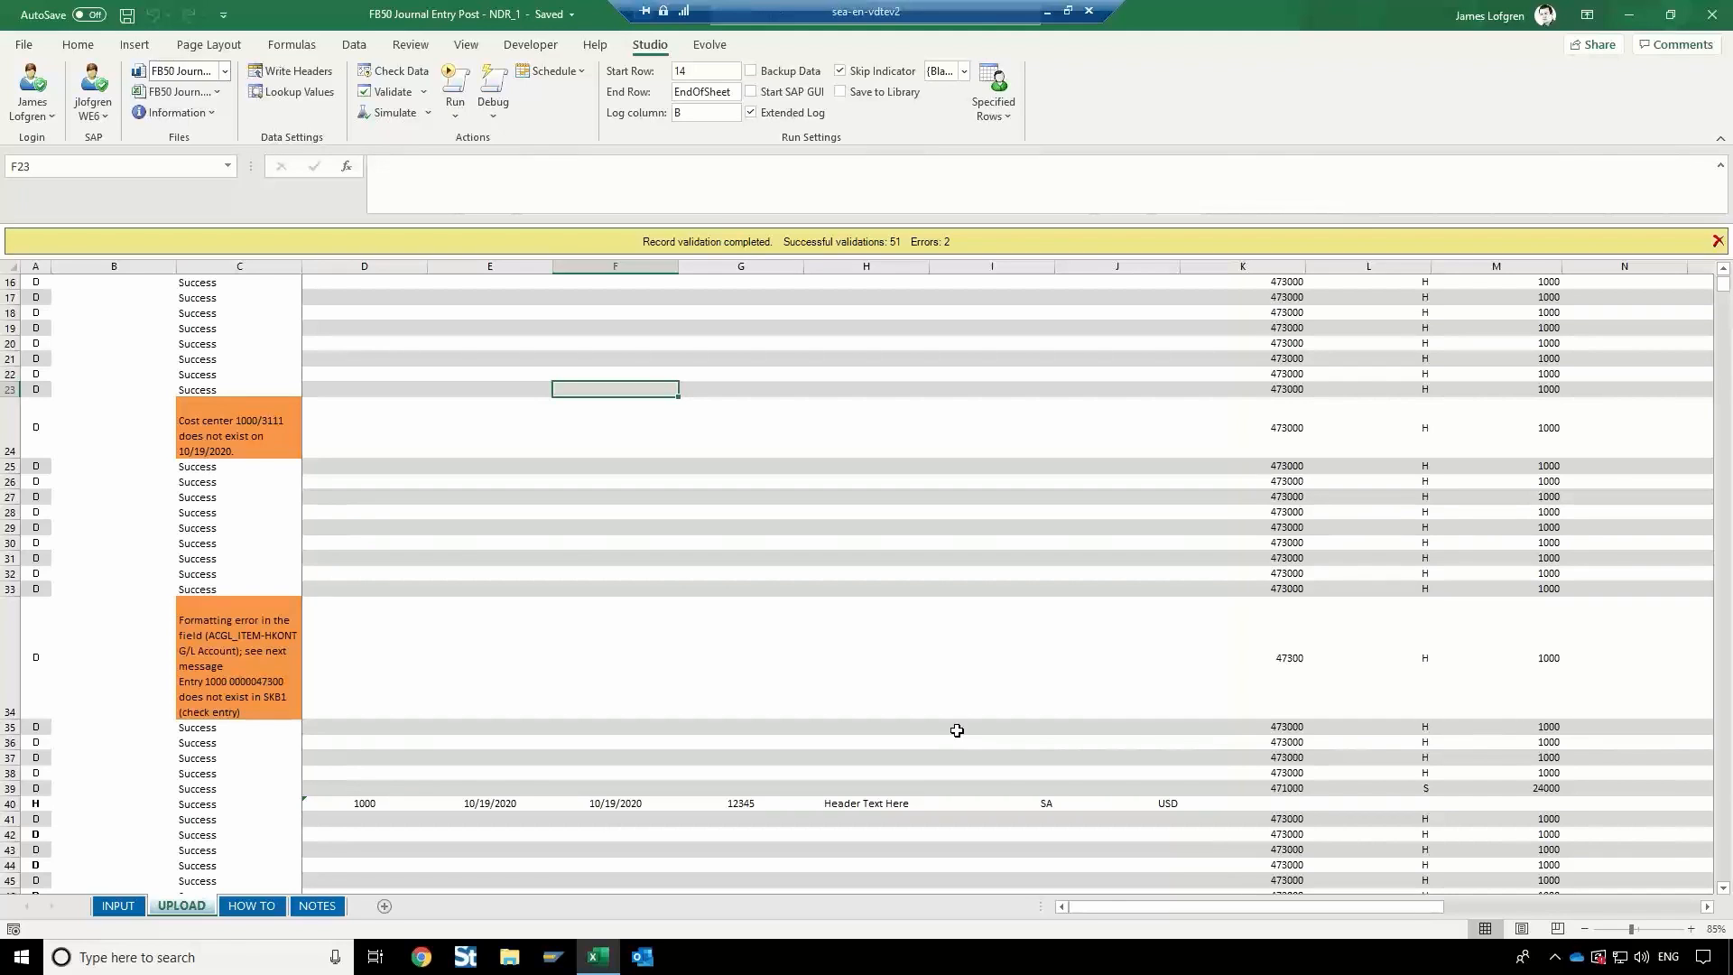
pyautogui.scroll(3)
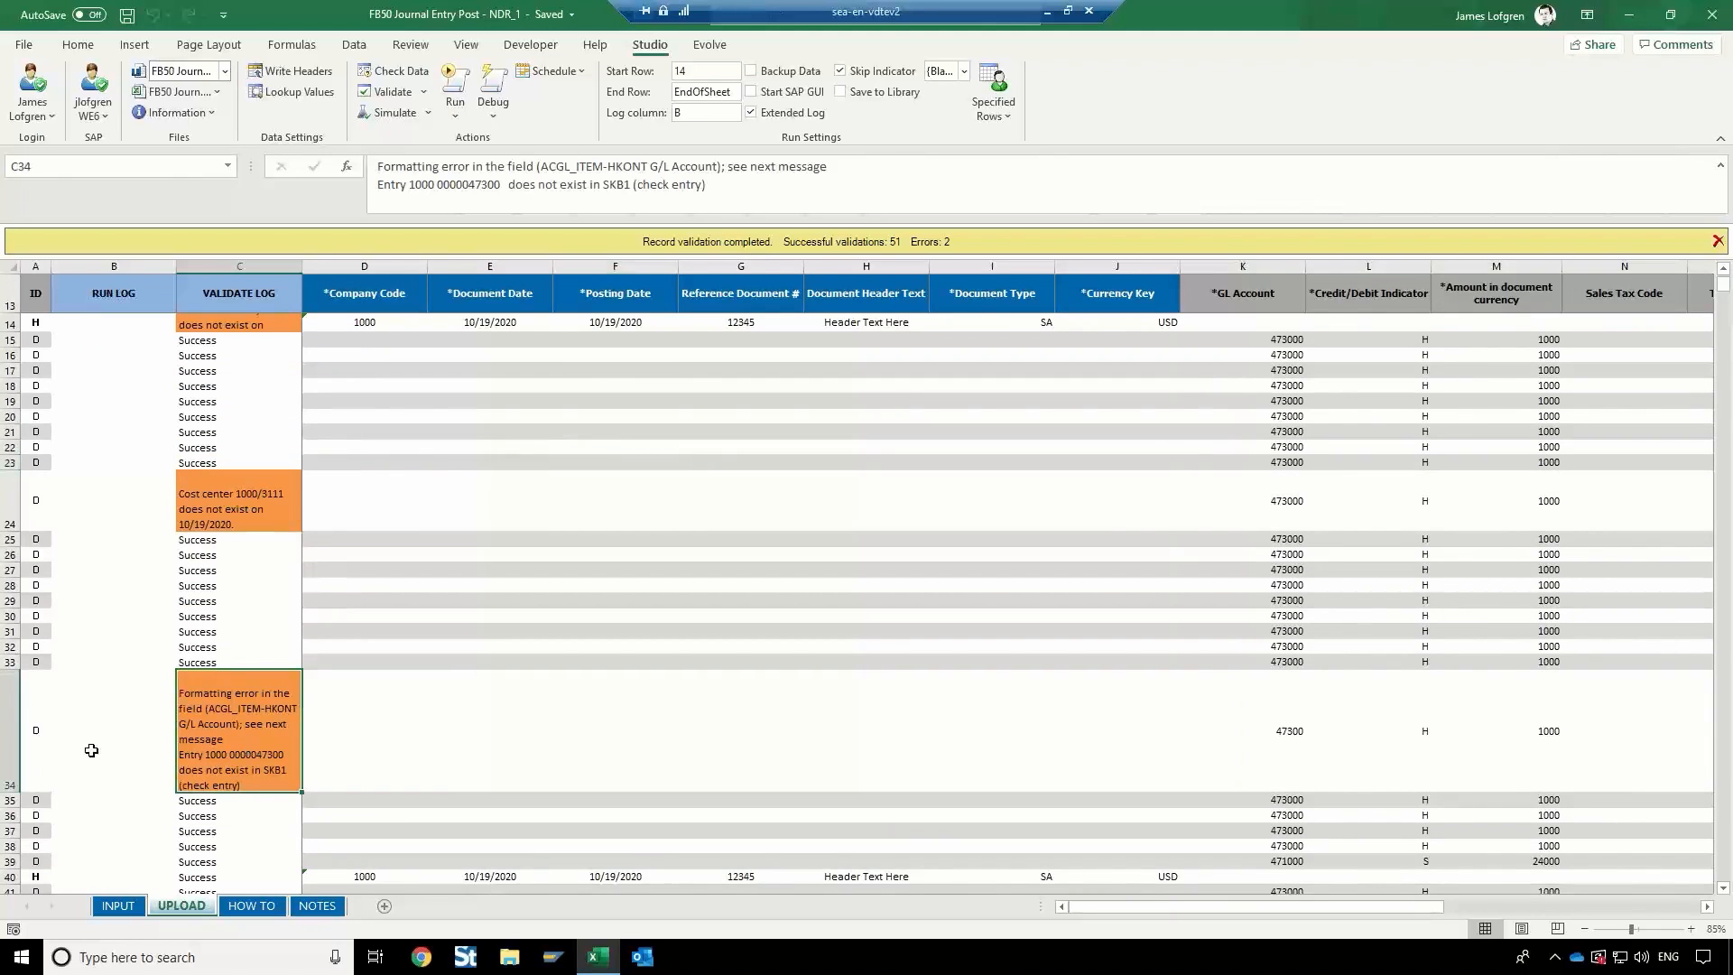
# Inspect row 34's account error and correct its G/L account to 473000.
pyautogui.click(34, 729)
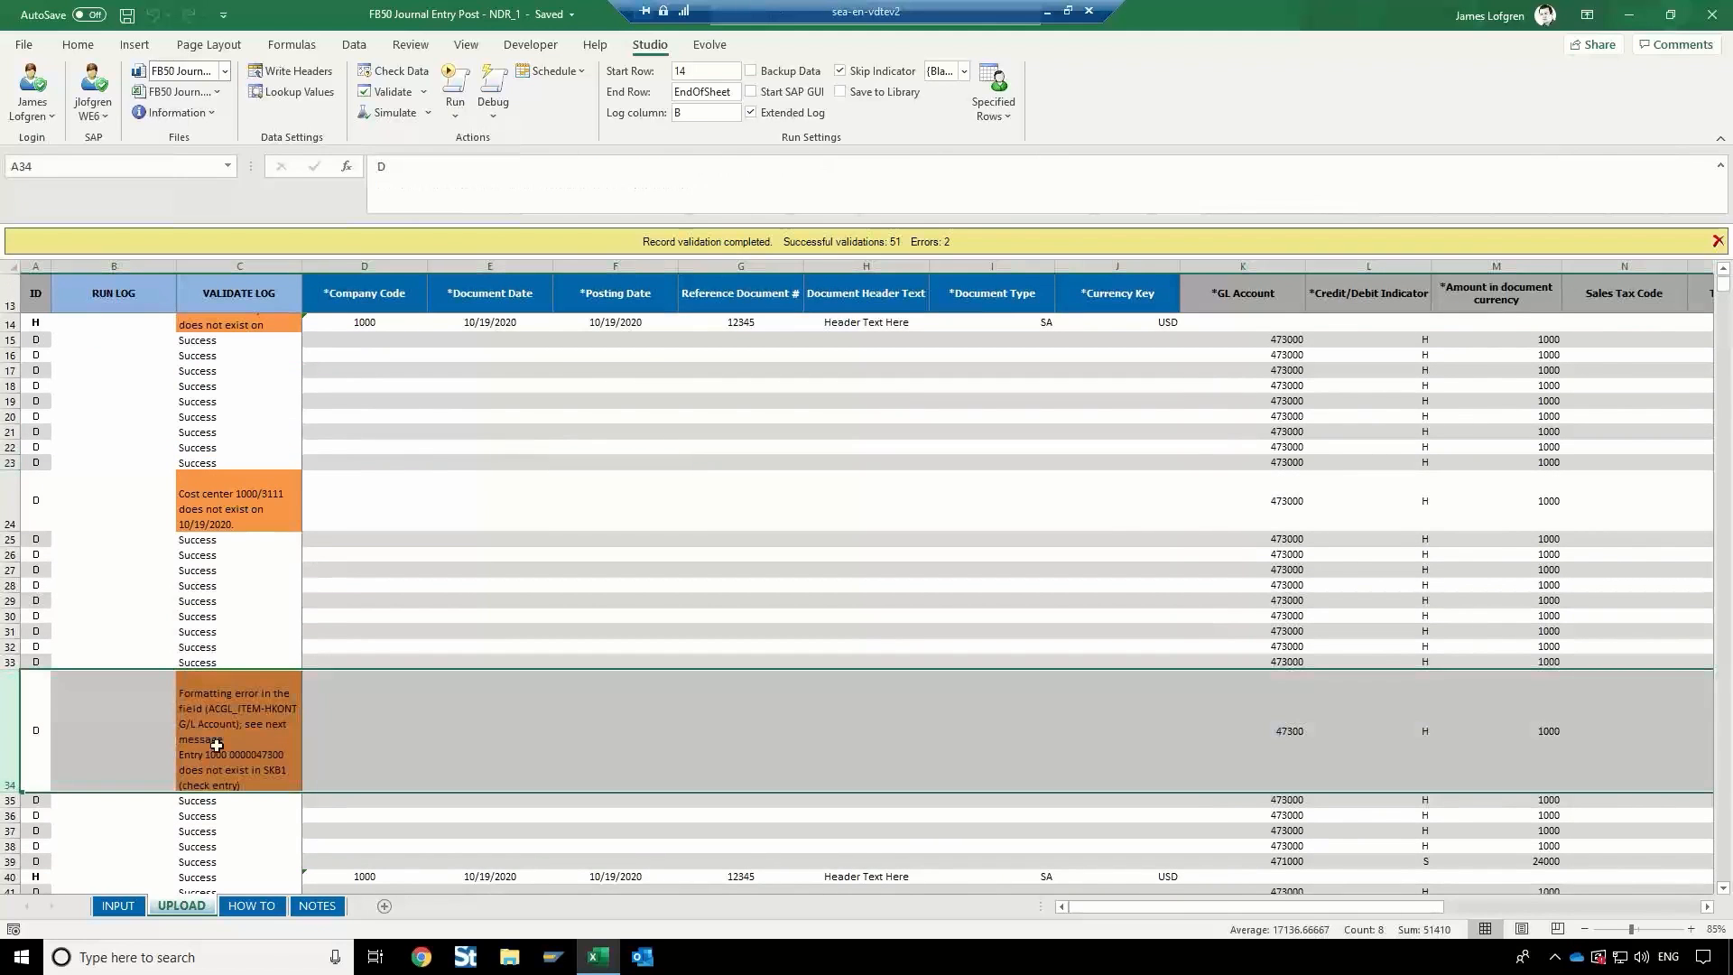
pyautogui.click(239, 730)
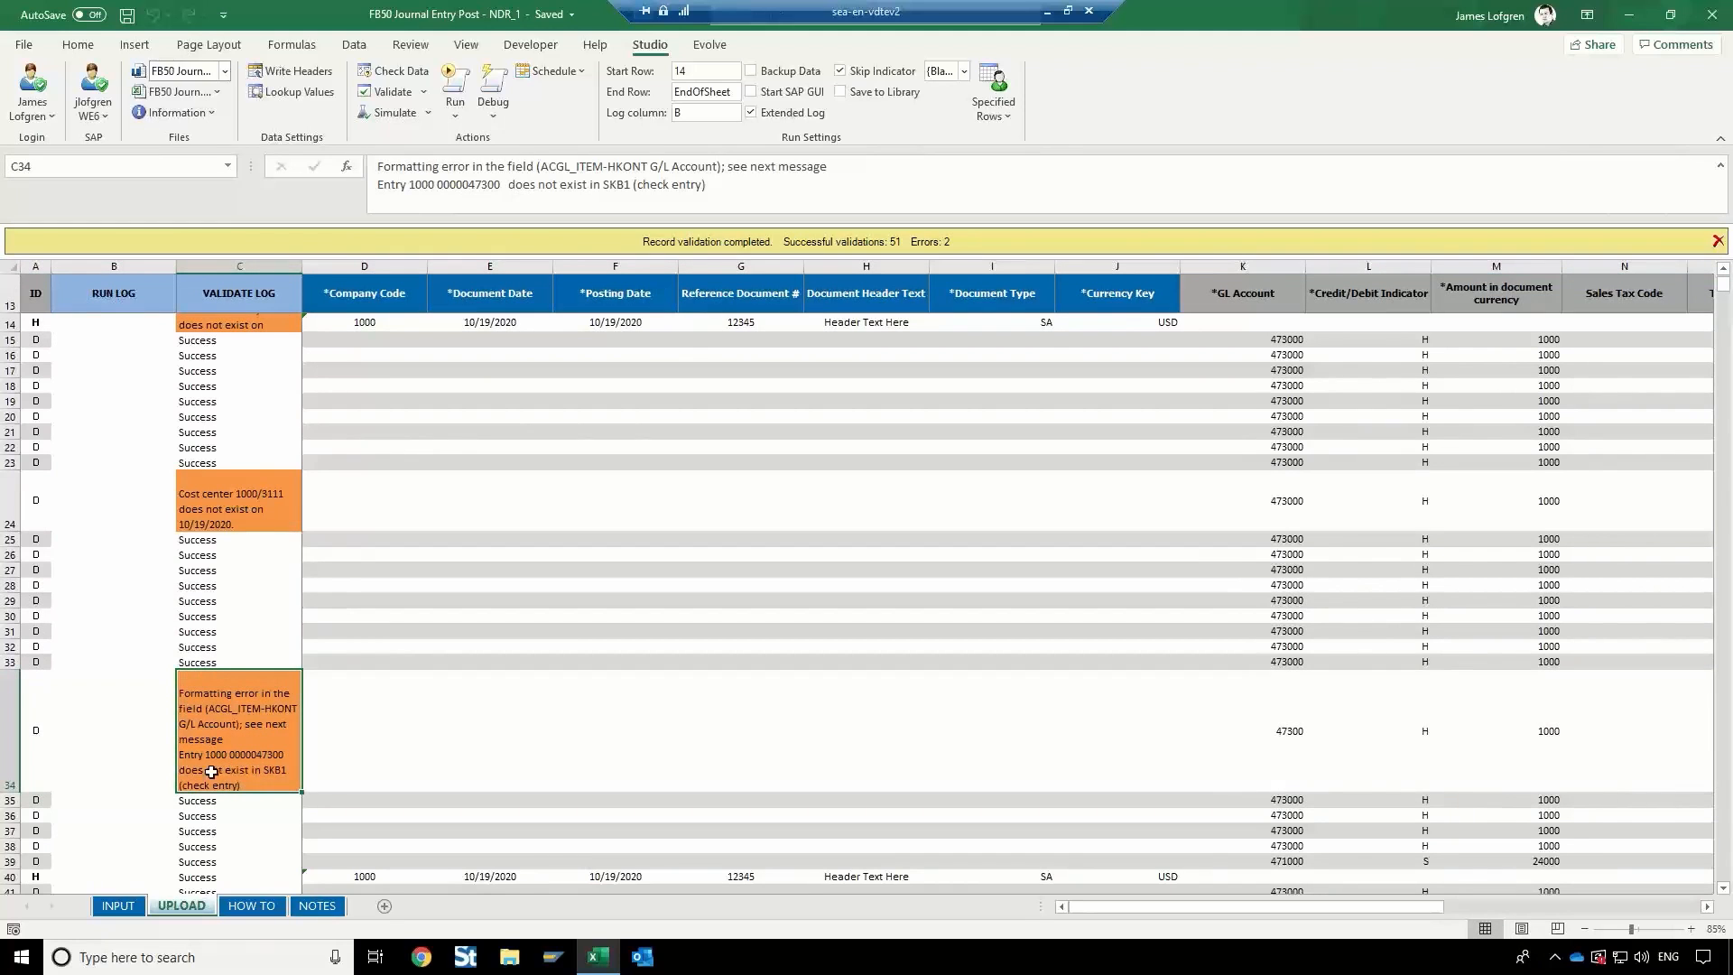
pyautogui.moveTo(263, 762)
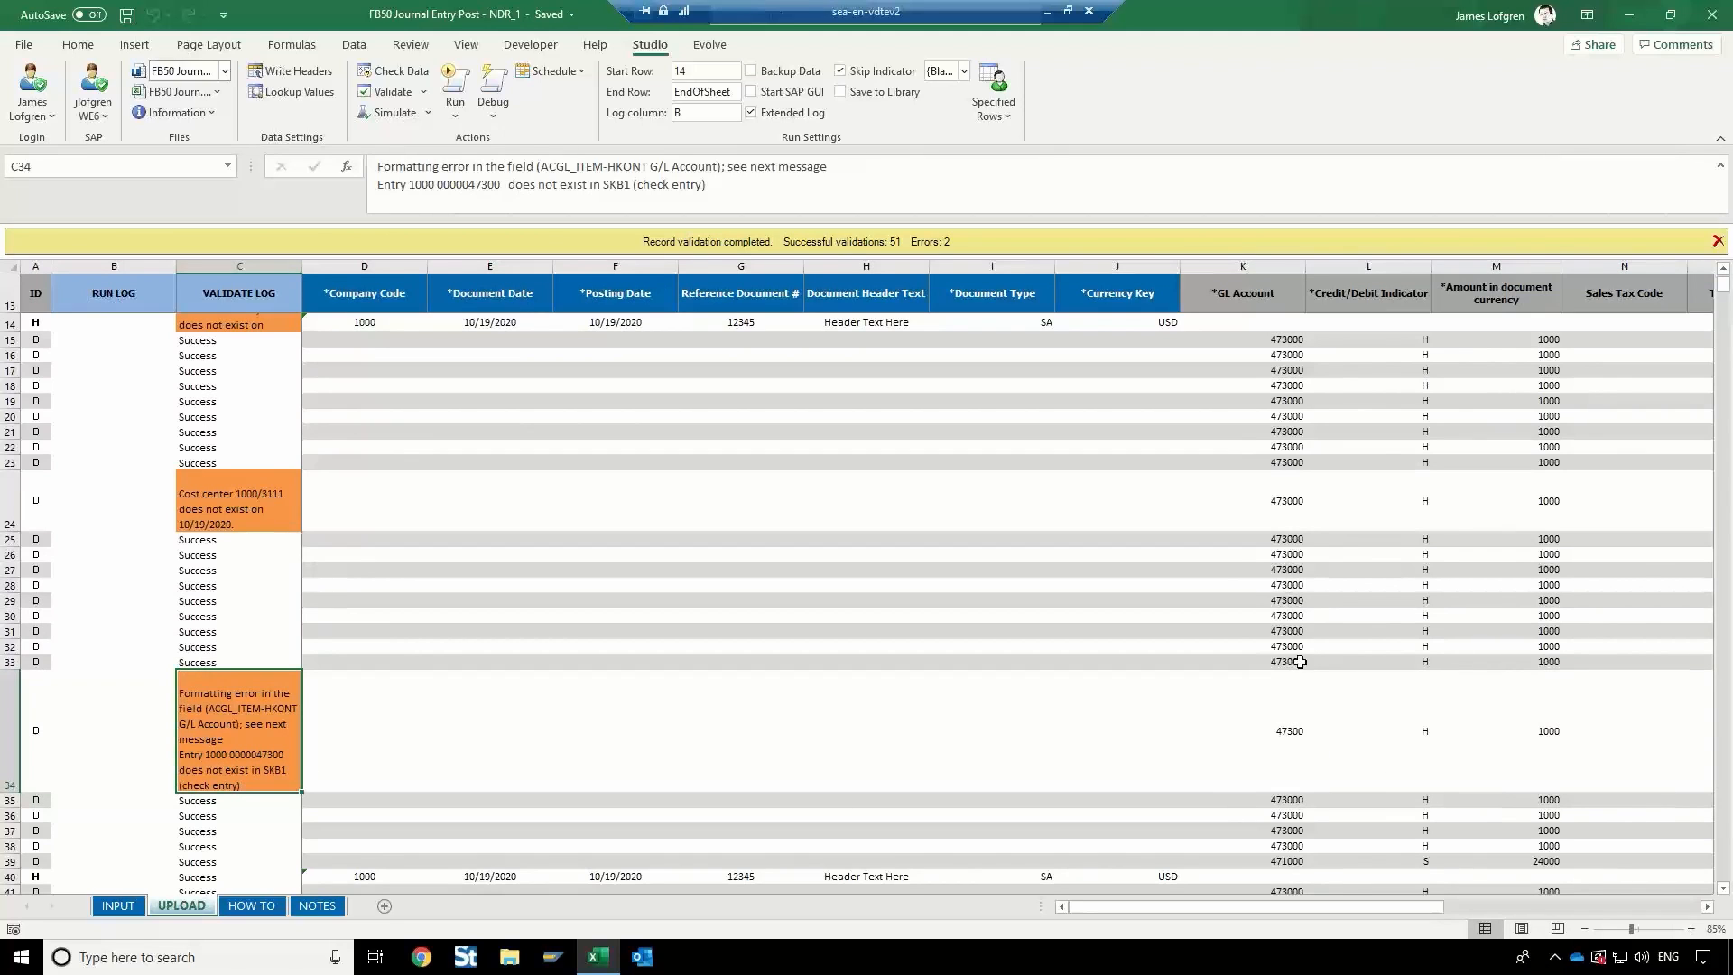
pyautogui.click(1242, 731)
pyautogui.write('0')
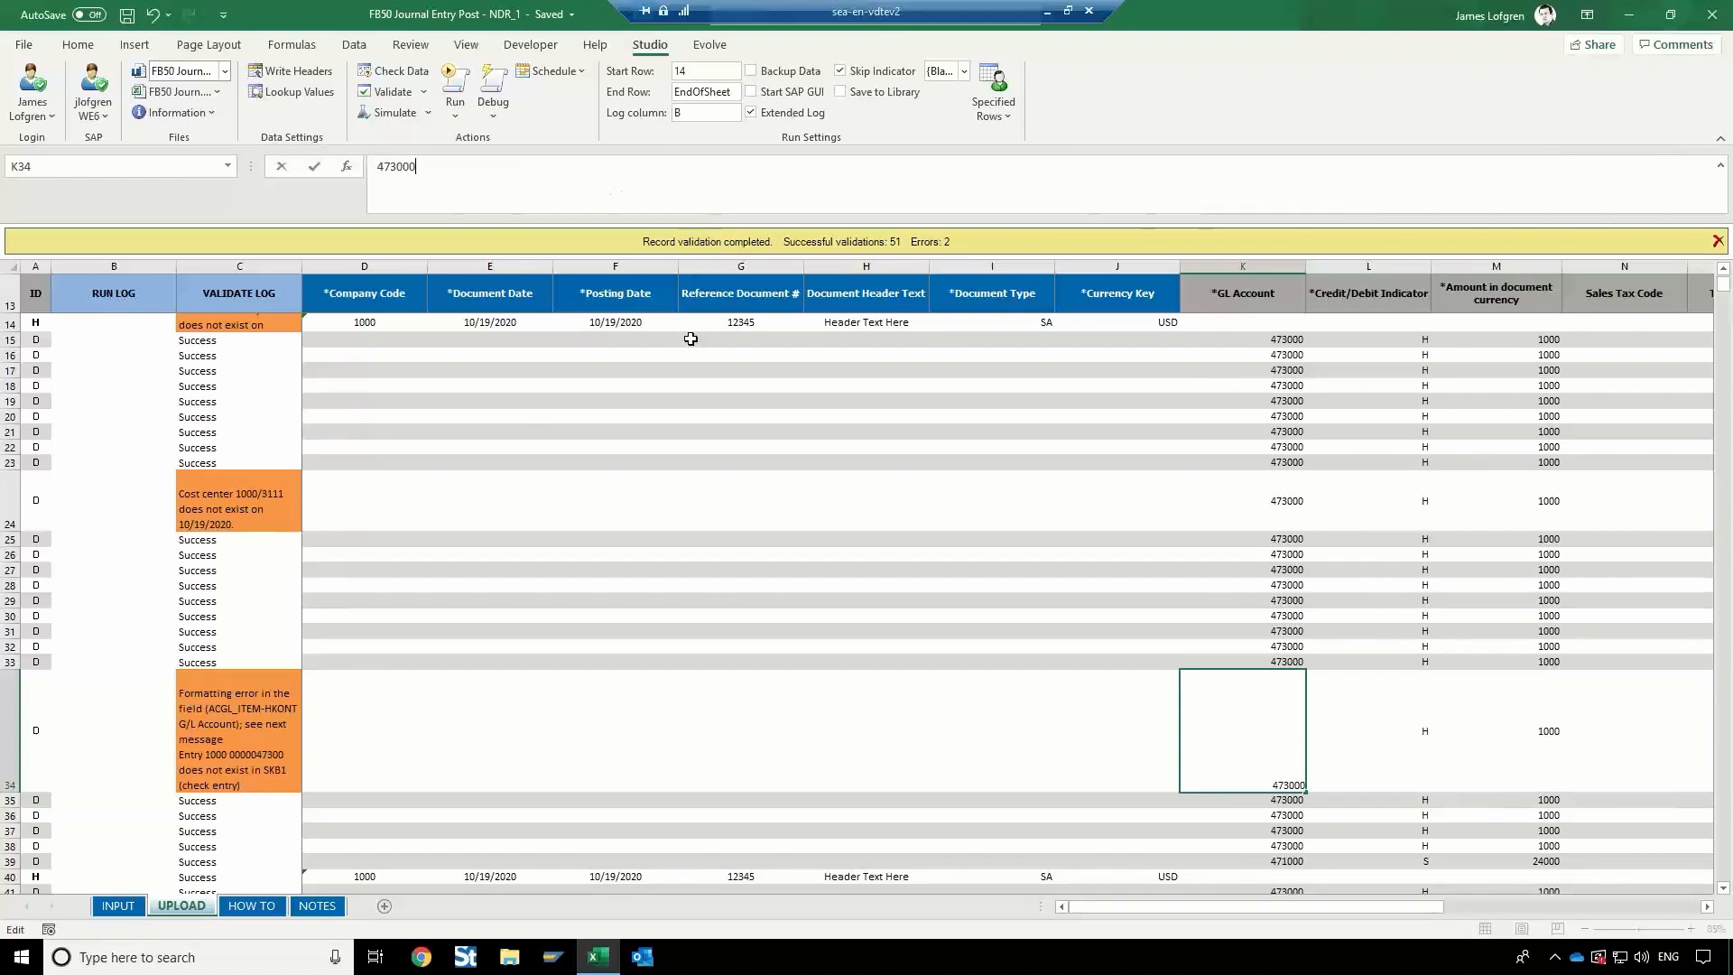
pyautogui.click(739, 540)
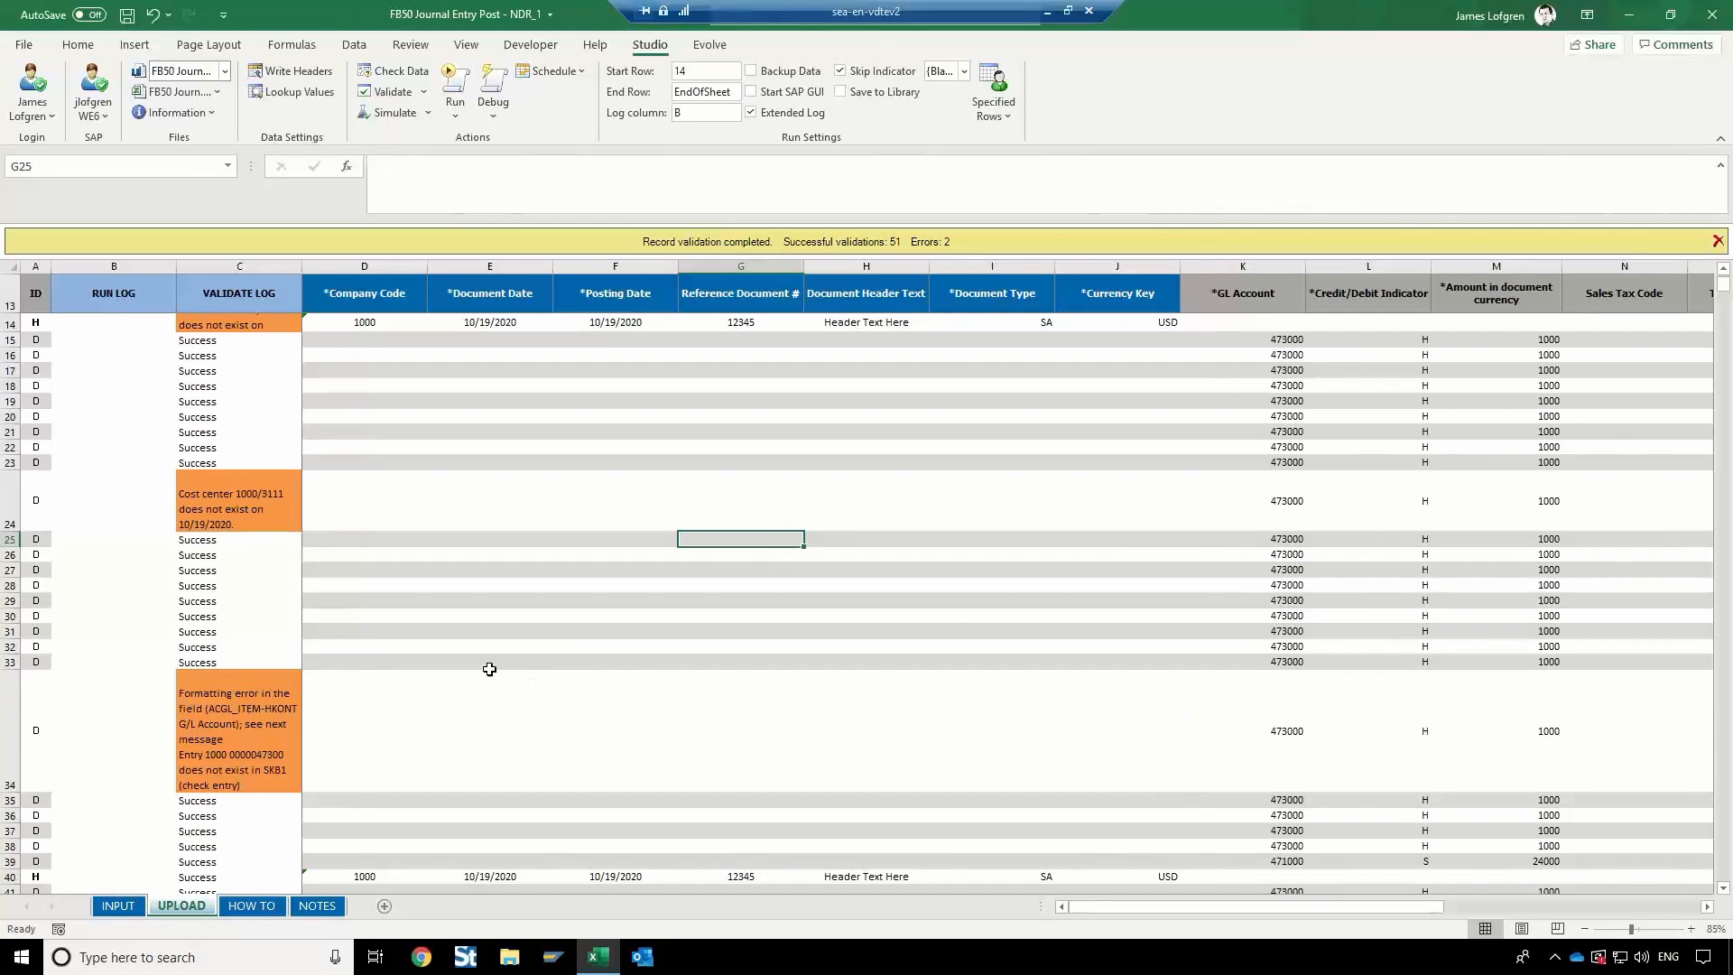
# Clear the invalid cost center 3111 from row 24.
pyautogui.click(35, 505)
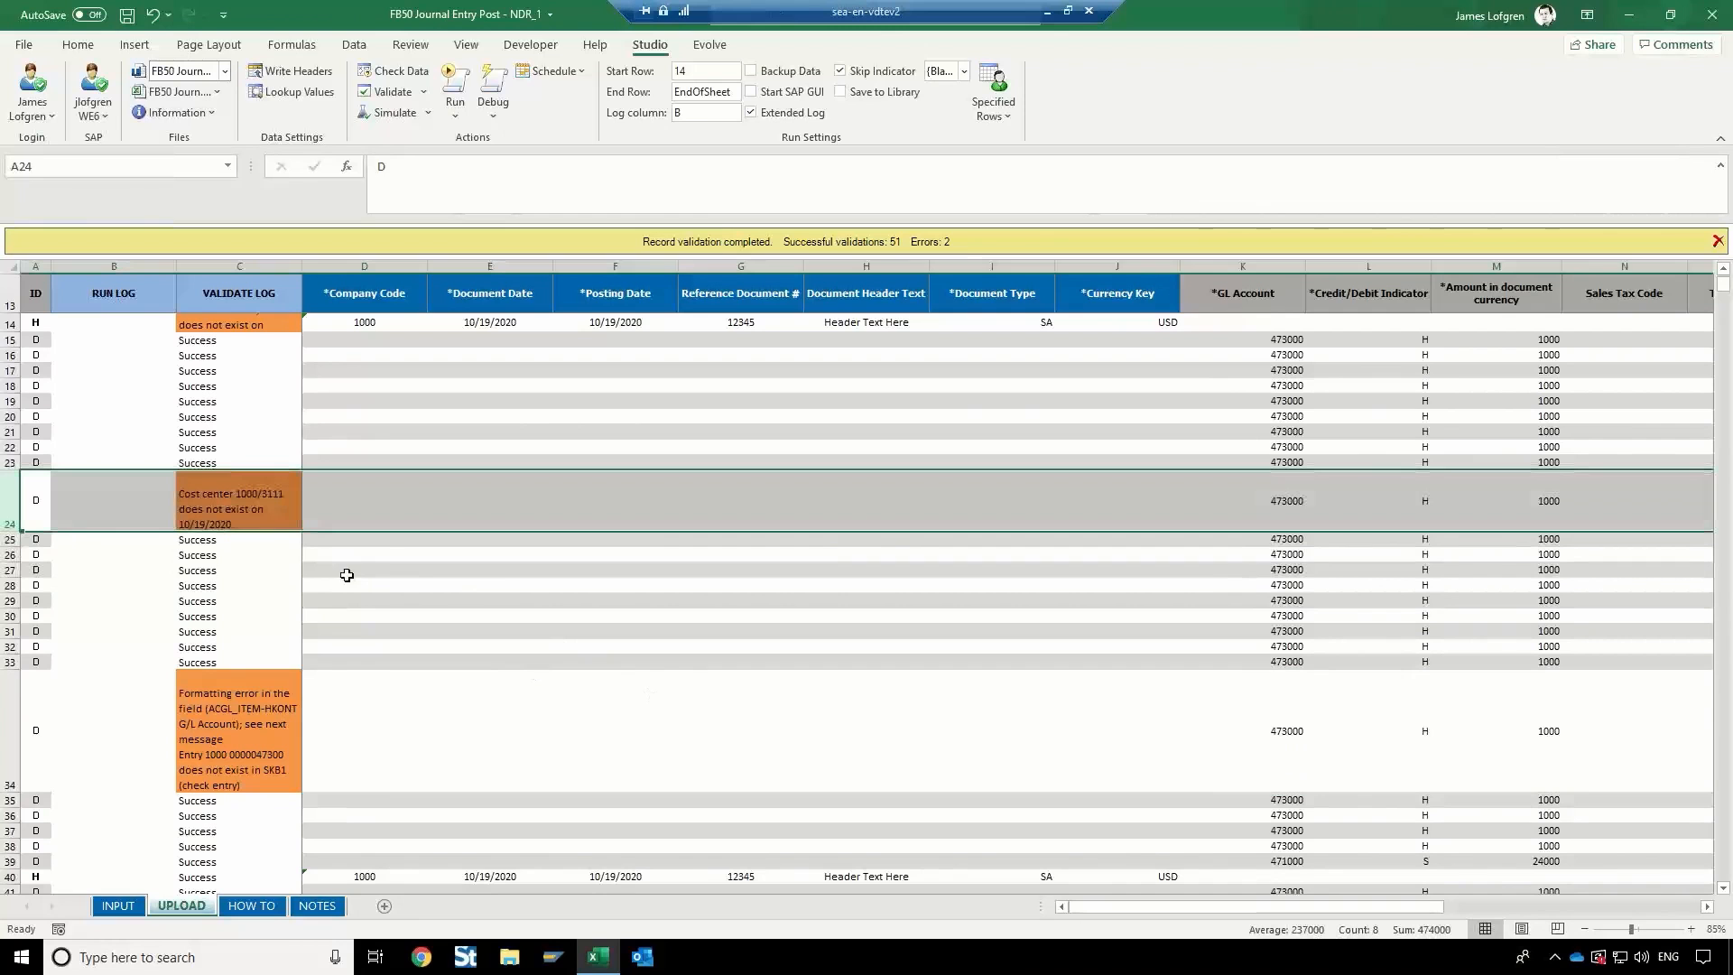
pyautogui.moveTo(941, 766)
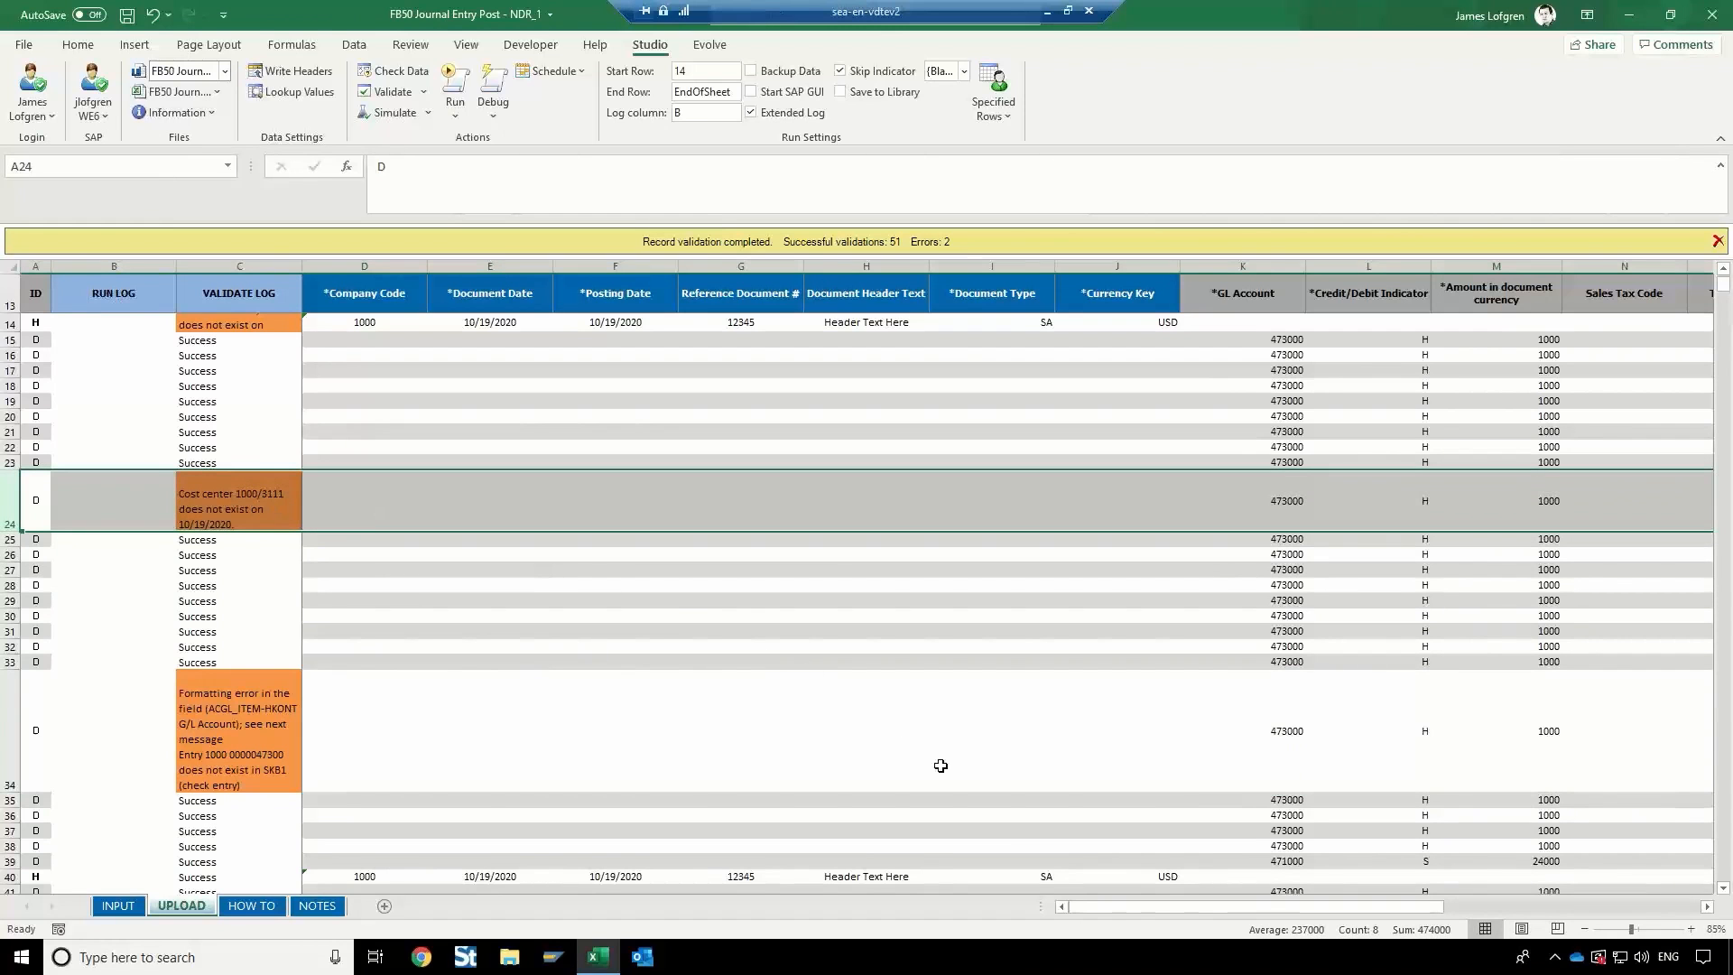
pyautogui.hscroll(3)
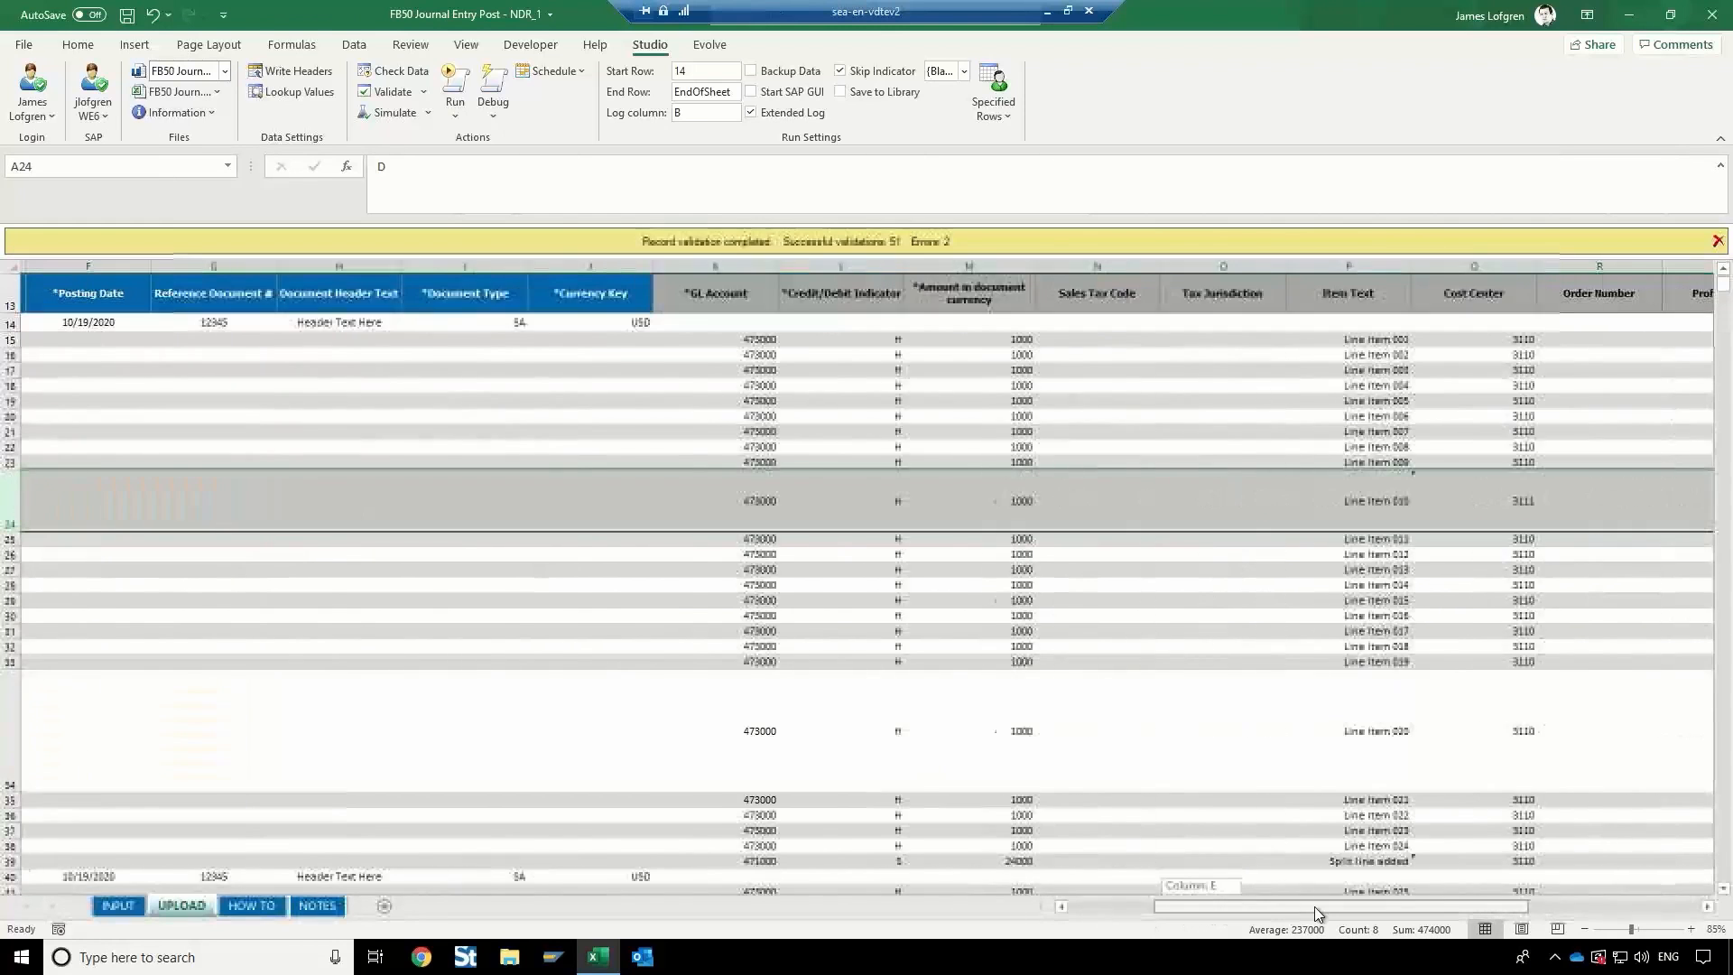
pyautogui.hscroll(3)
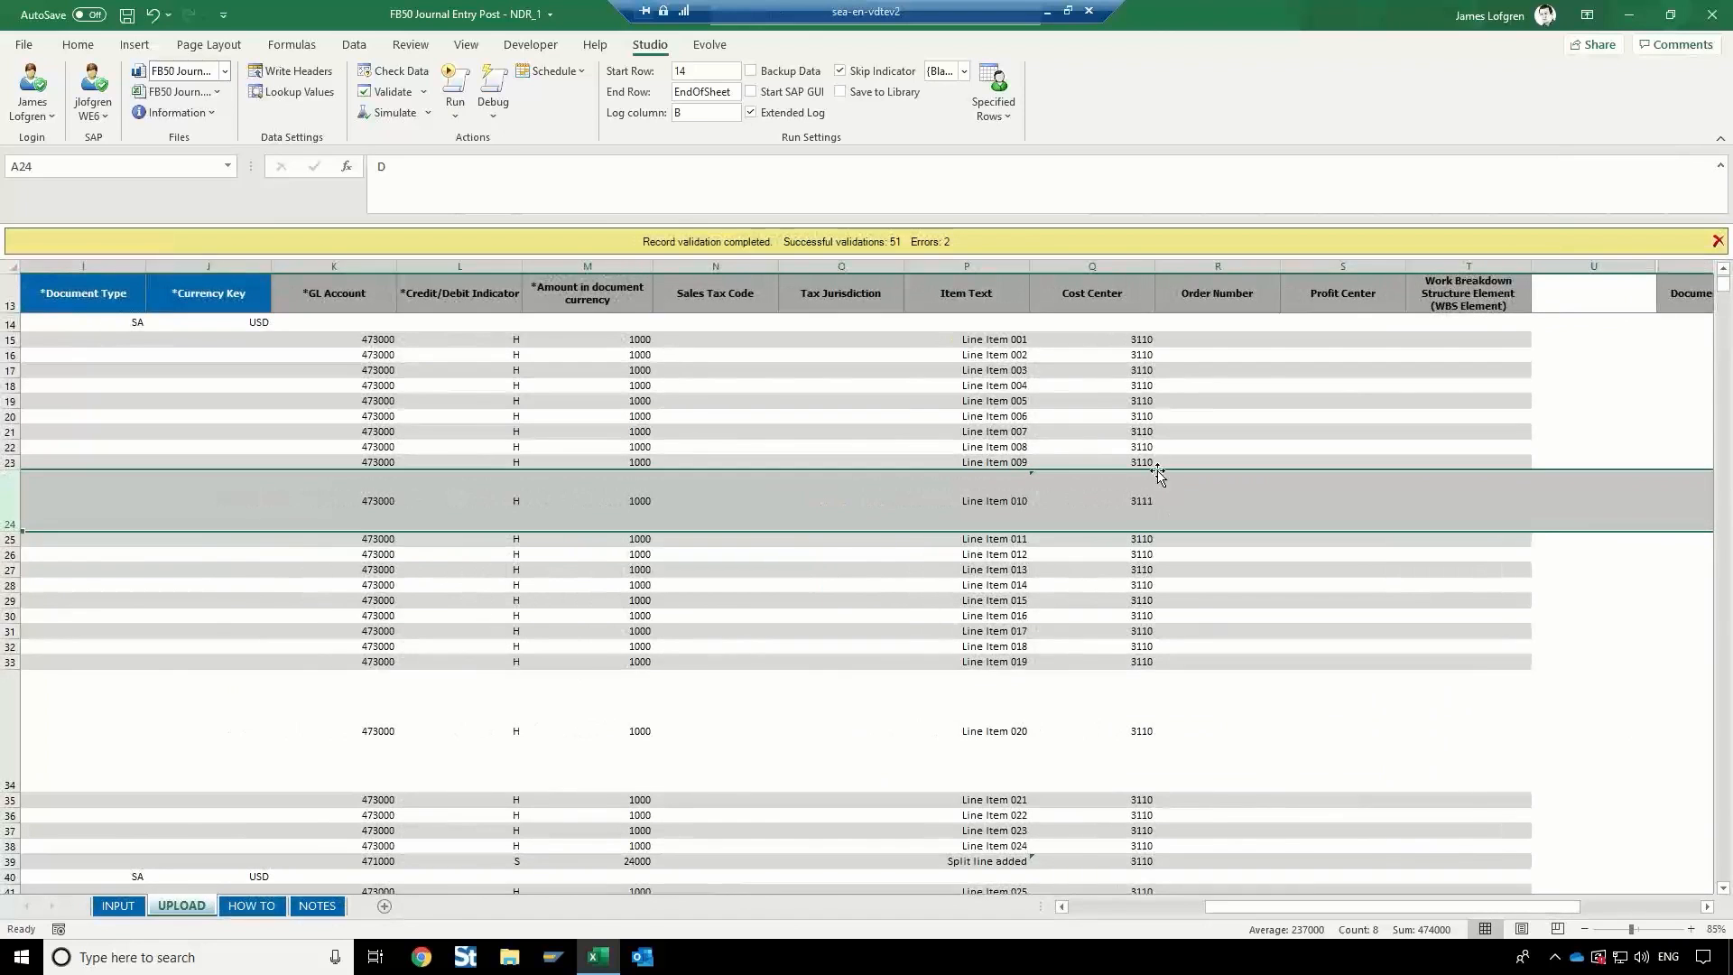
pyautogui.click(1090, 500)
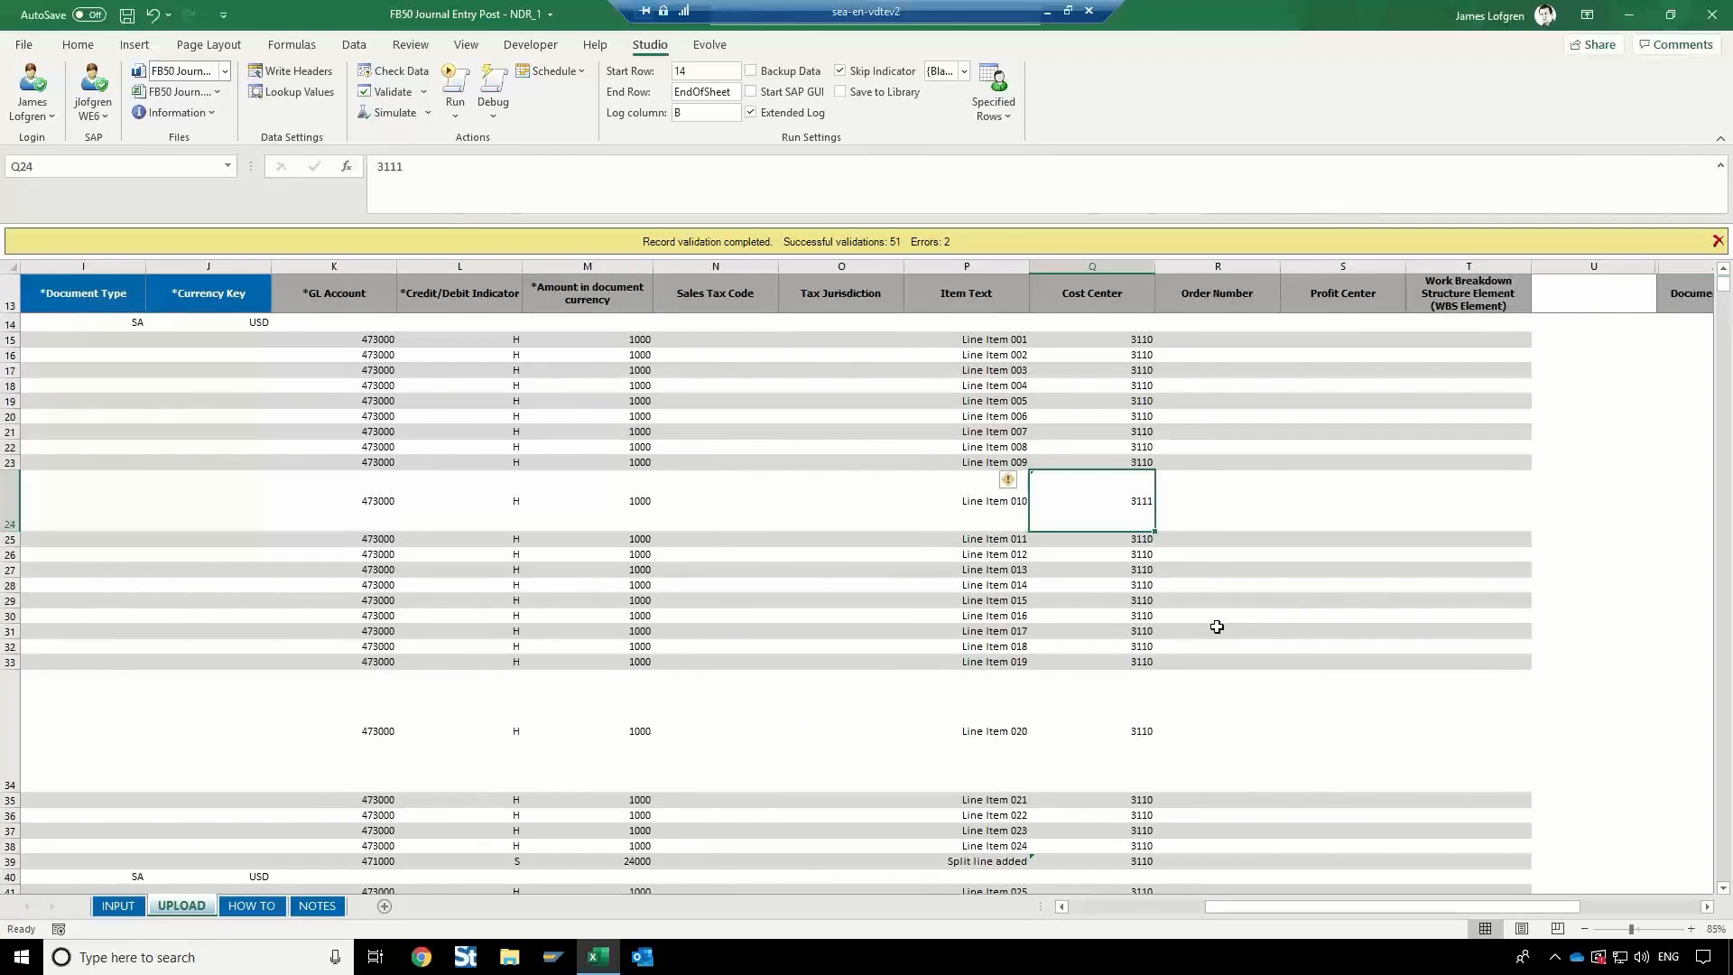
pyautogui.press('Delete')
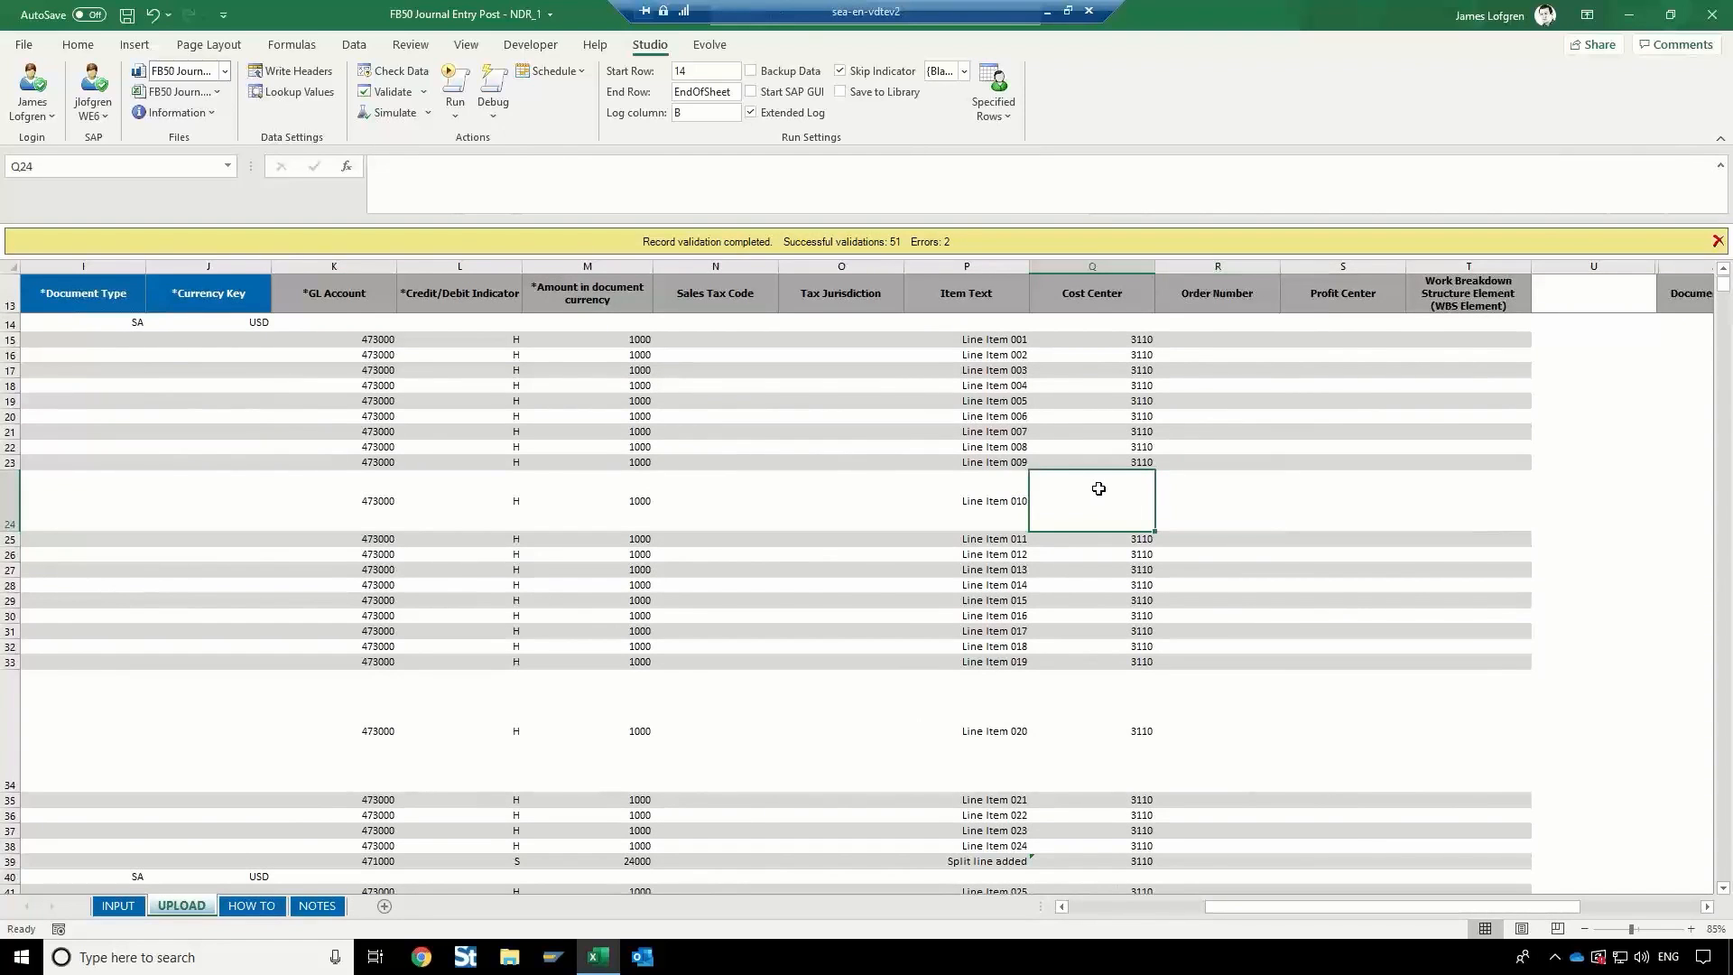
pyautogui.moveTo(507, 278)
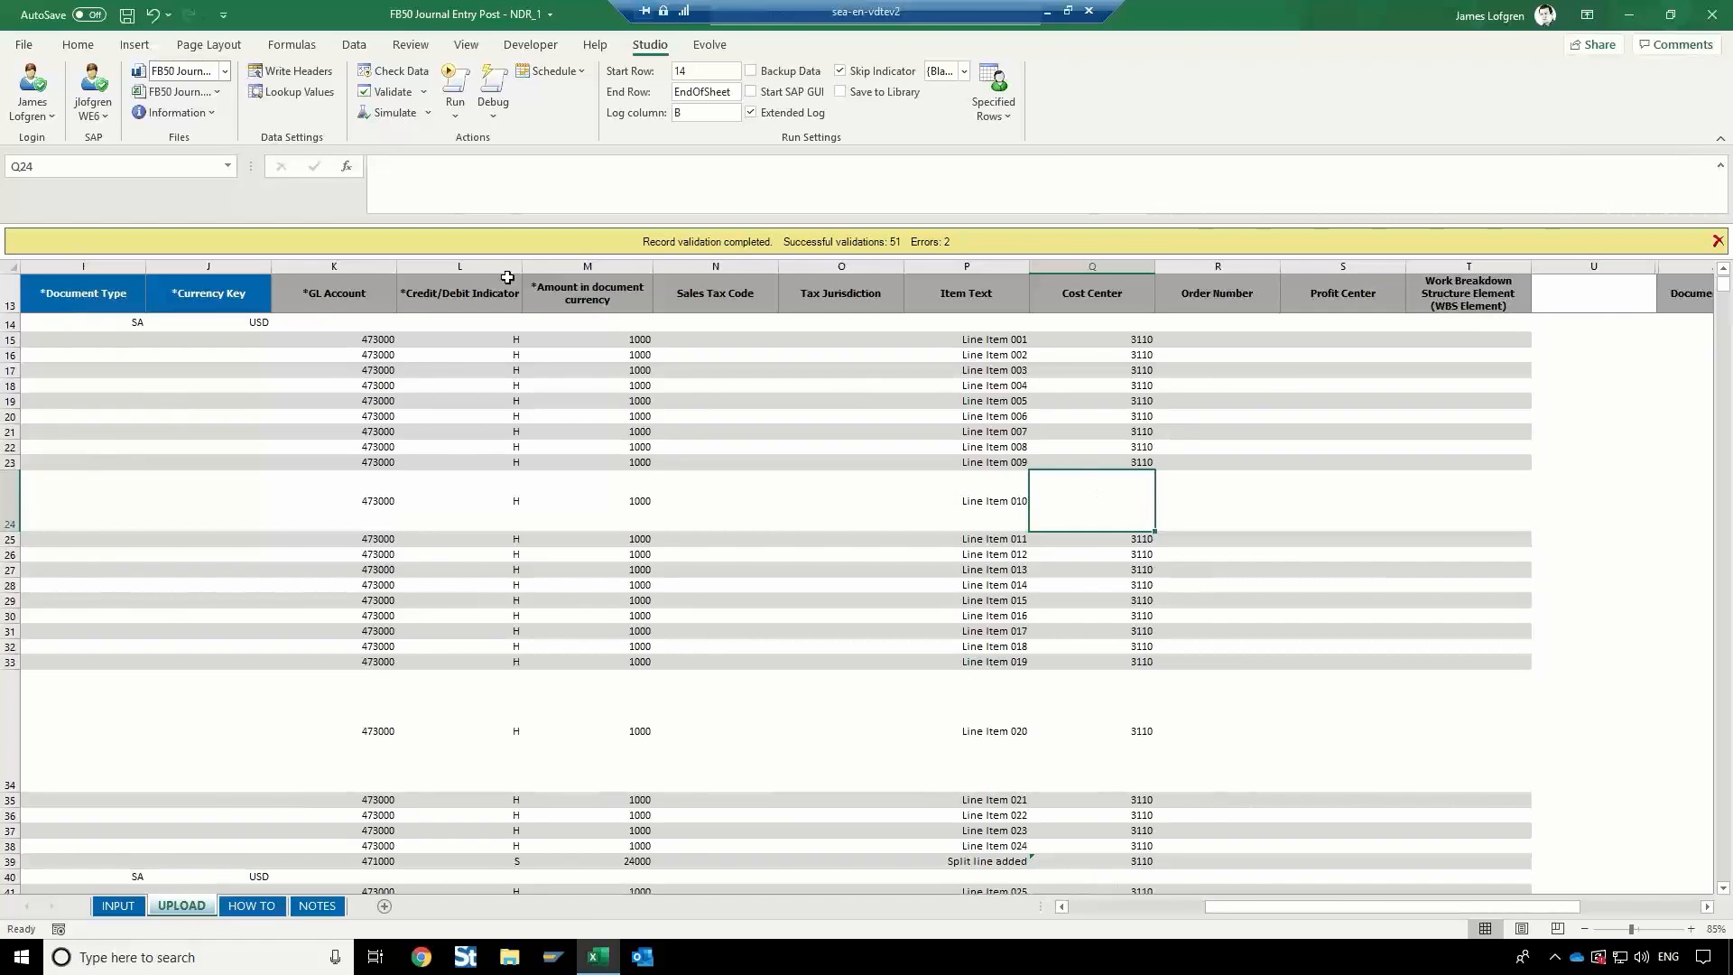
pyautogui.moveTo(327, 109)
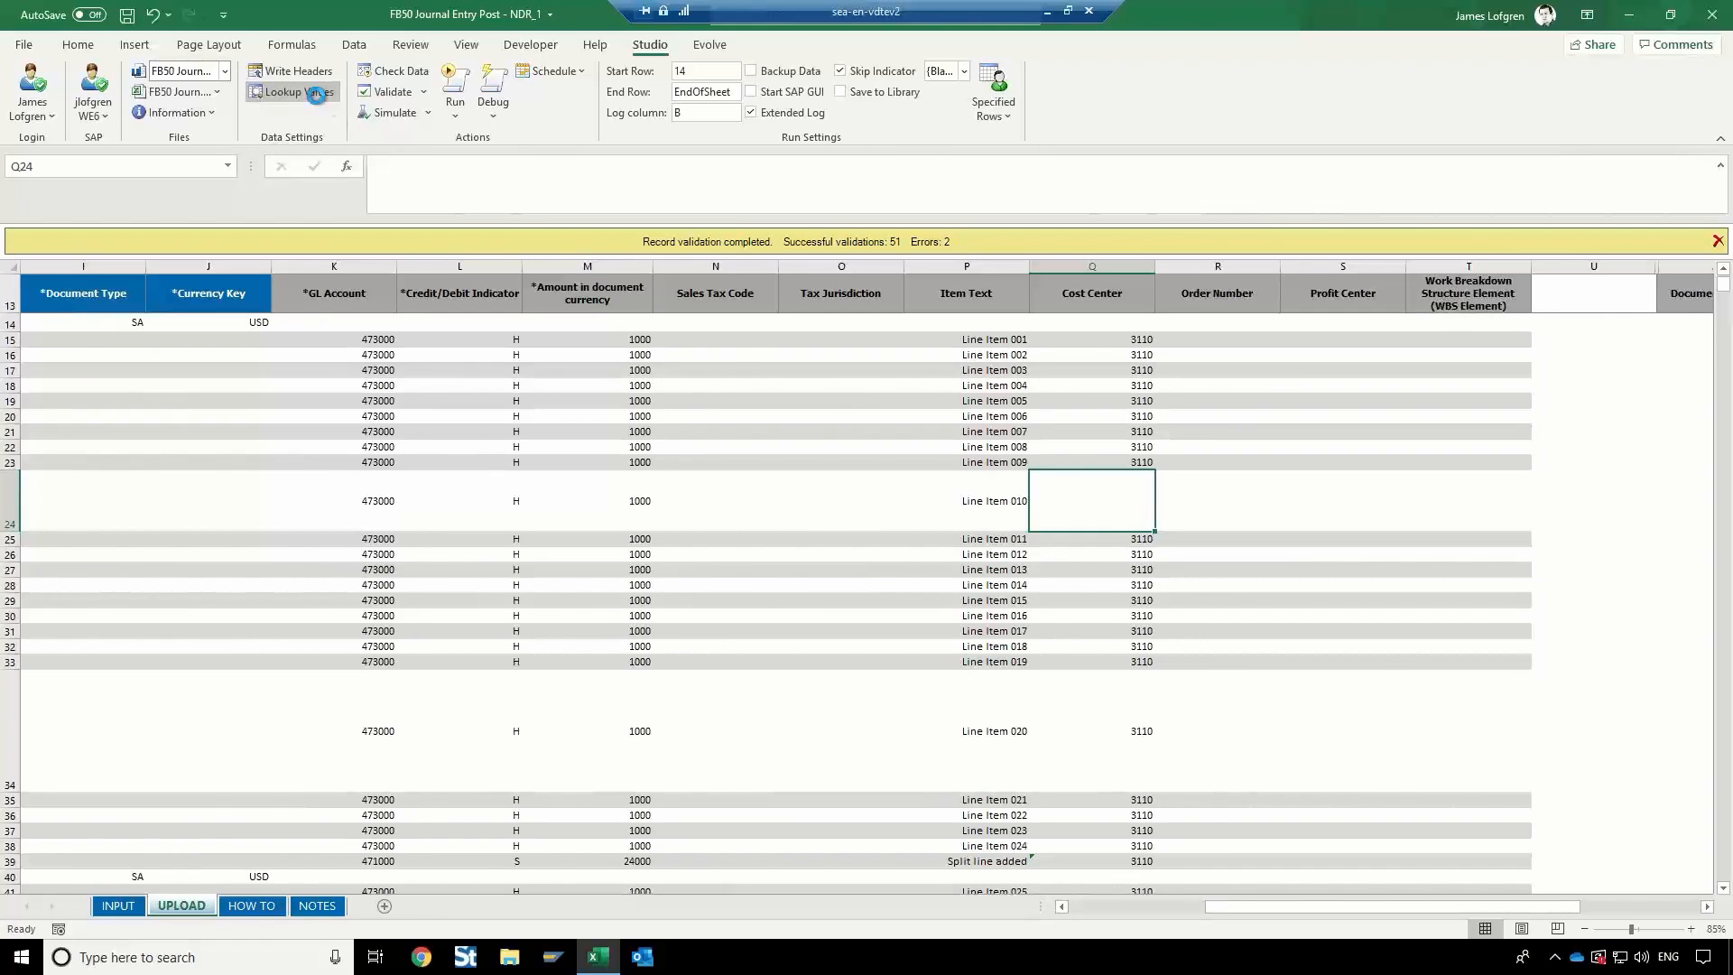
# Look up SAP cost centers matching 311* and fill row 24 with cost center 3110.
pyautogui.click(283, 92)
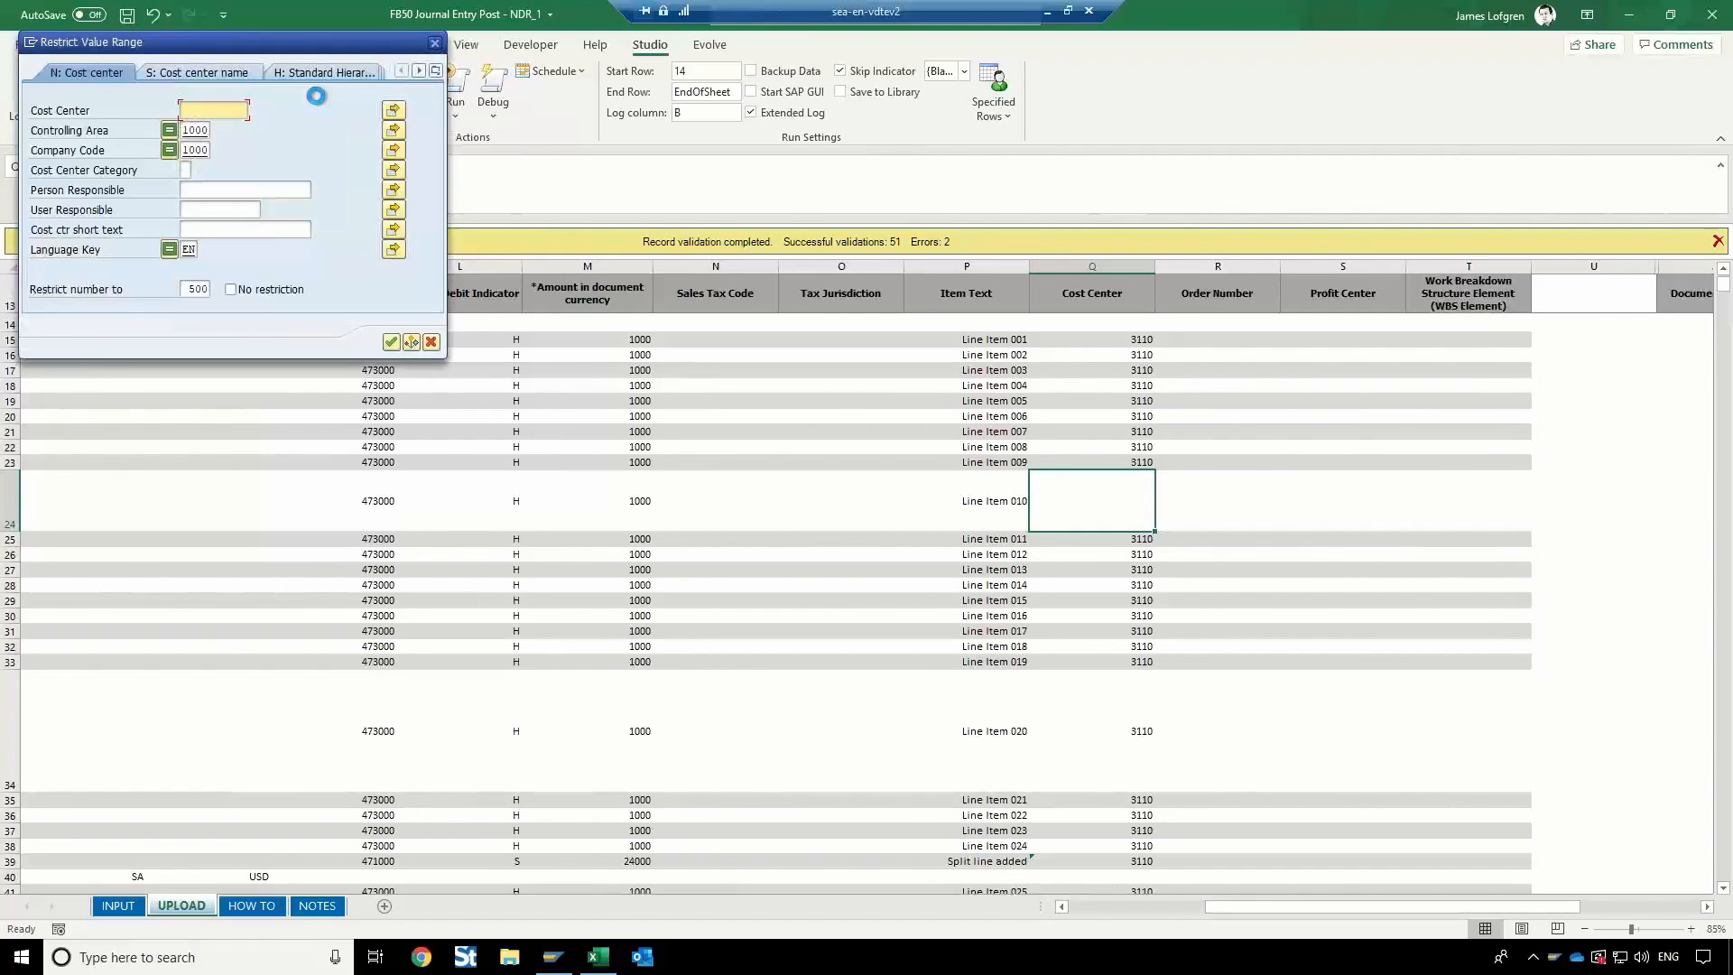
pyautogui.write('311*')
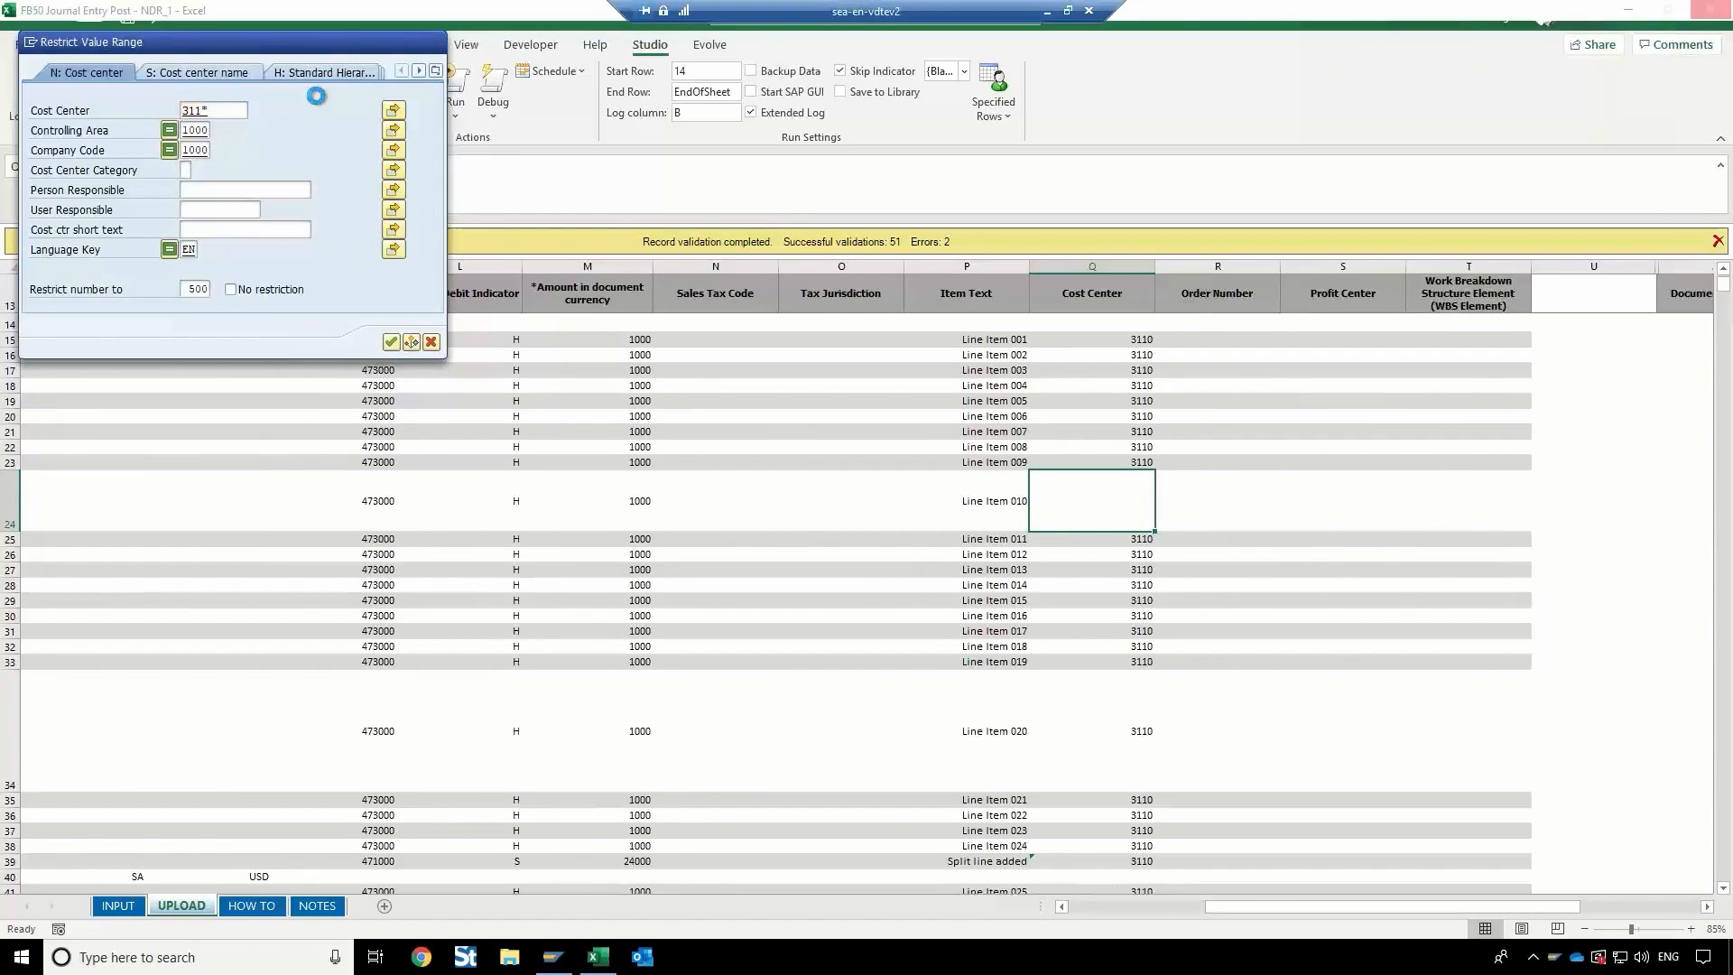
pyautogui.click(390, 342)
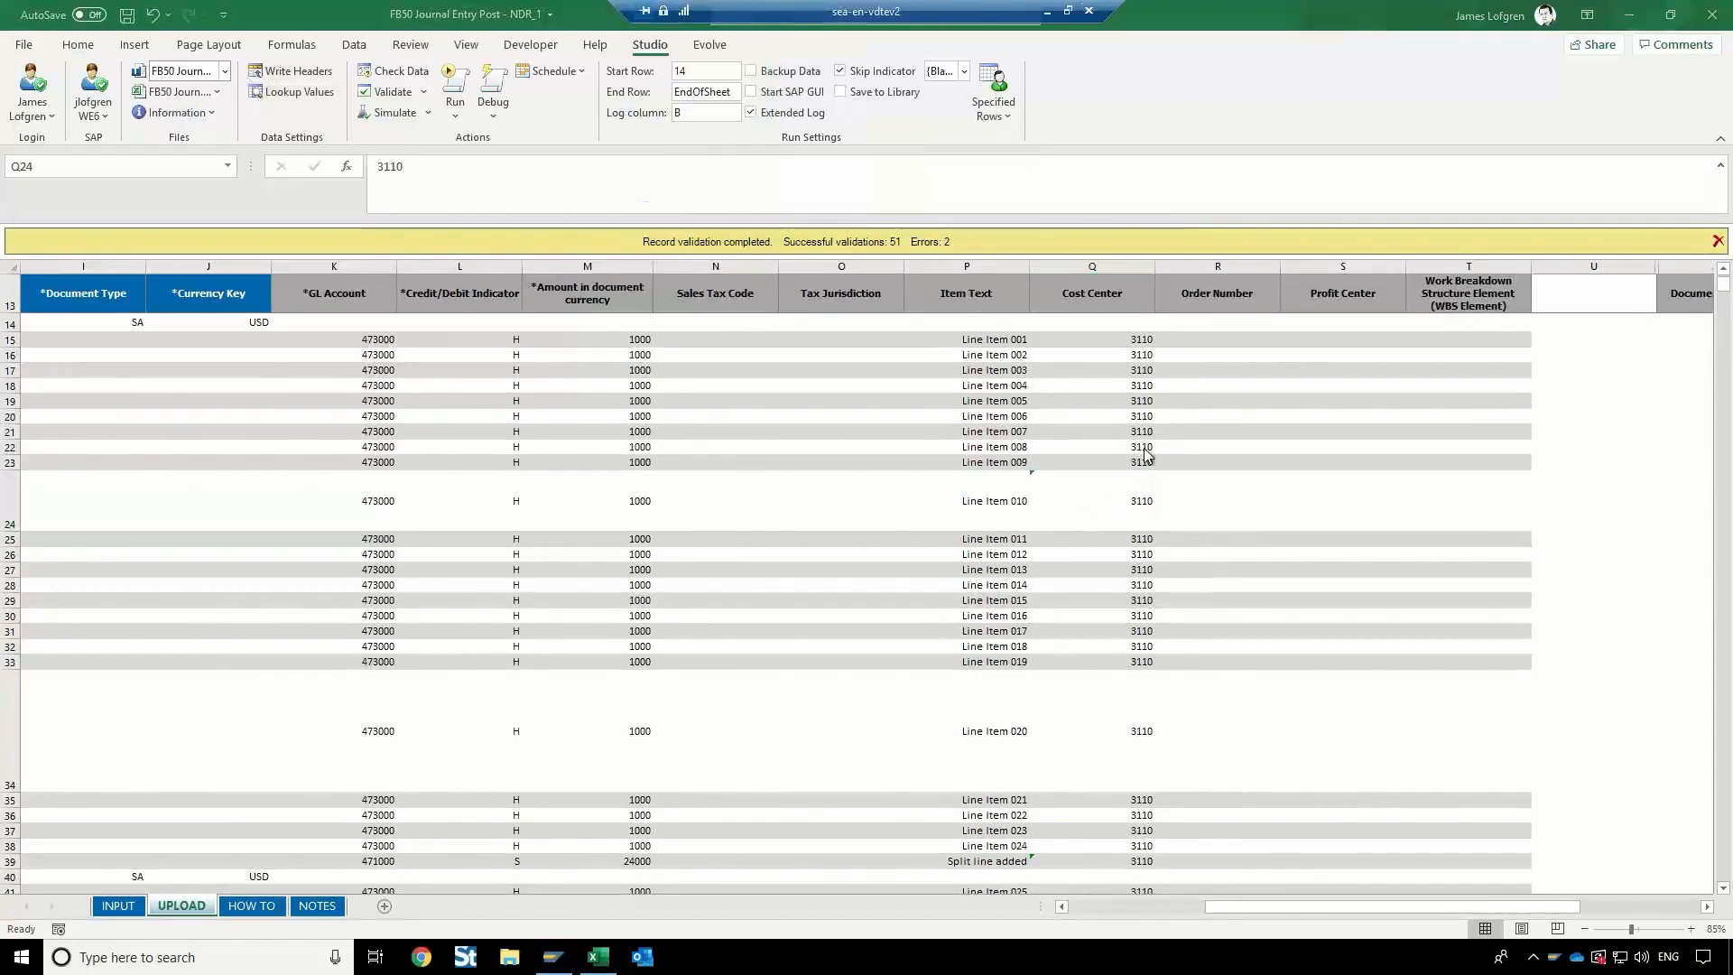
pyautogui.click(1091, 500)
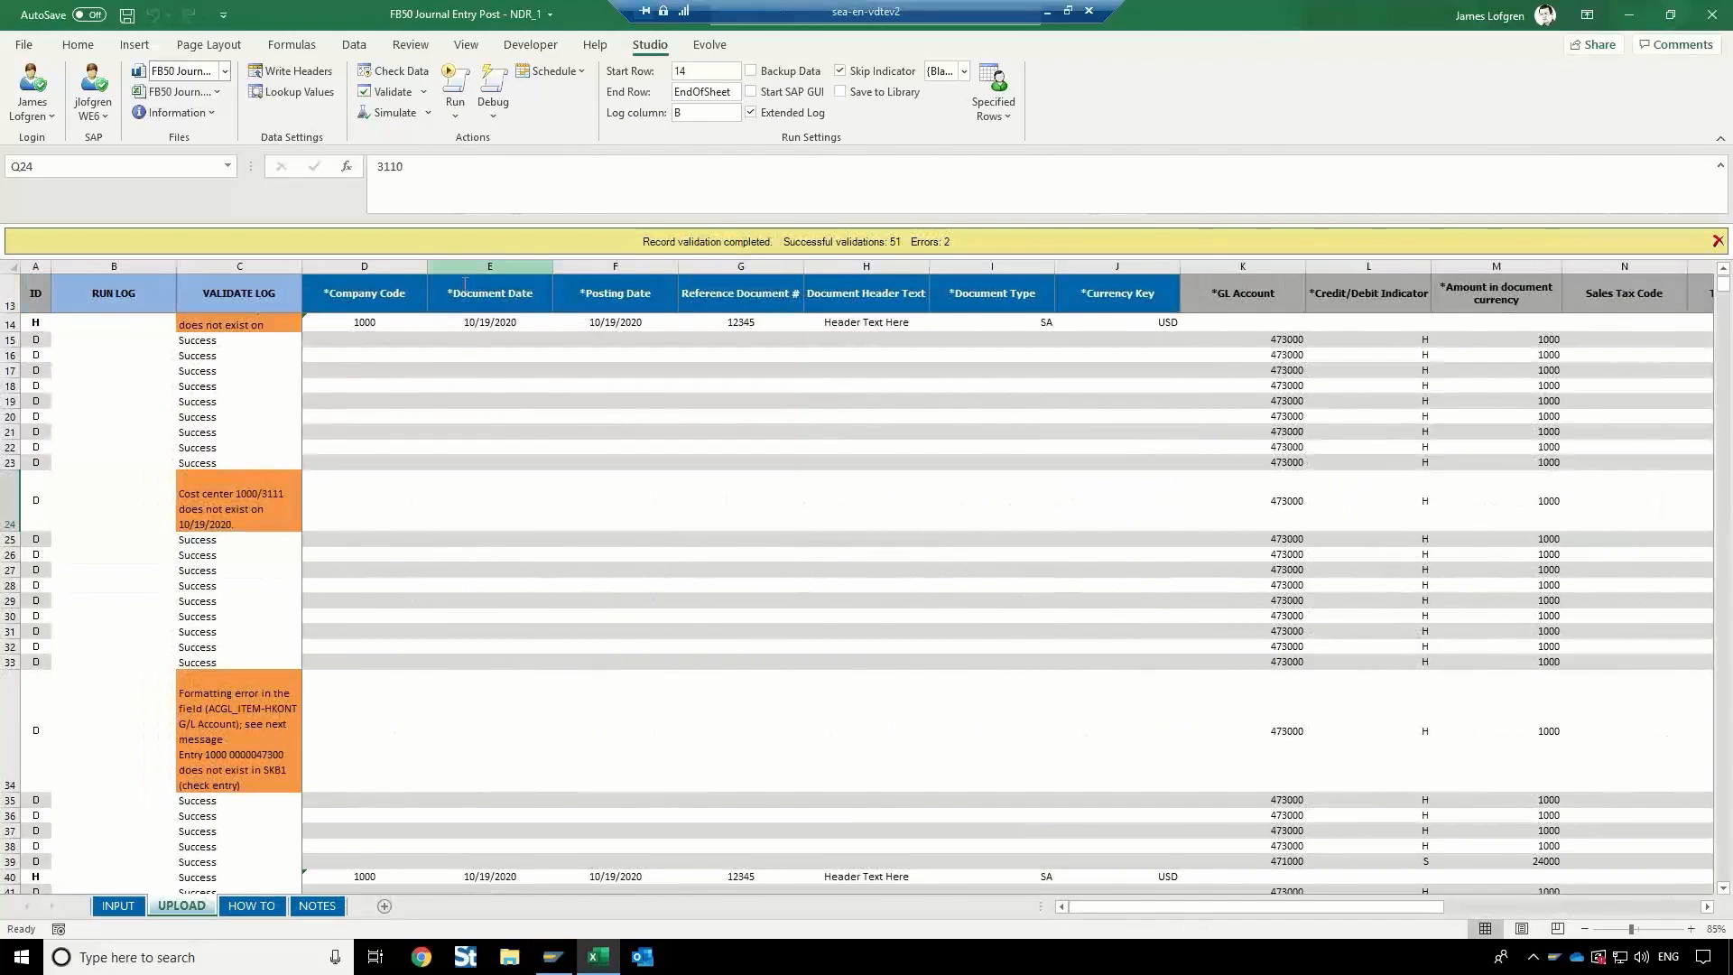
pyautogui.scroll(-3)
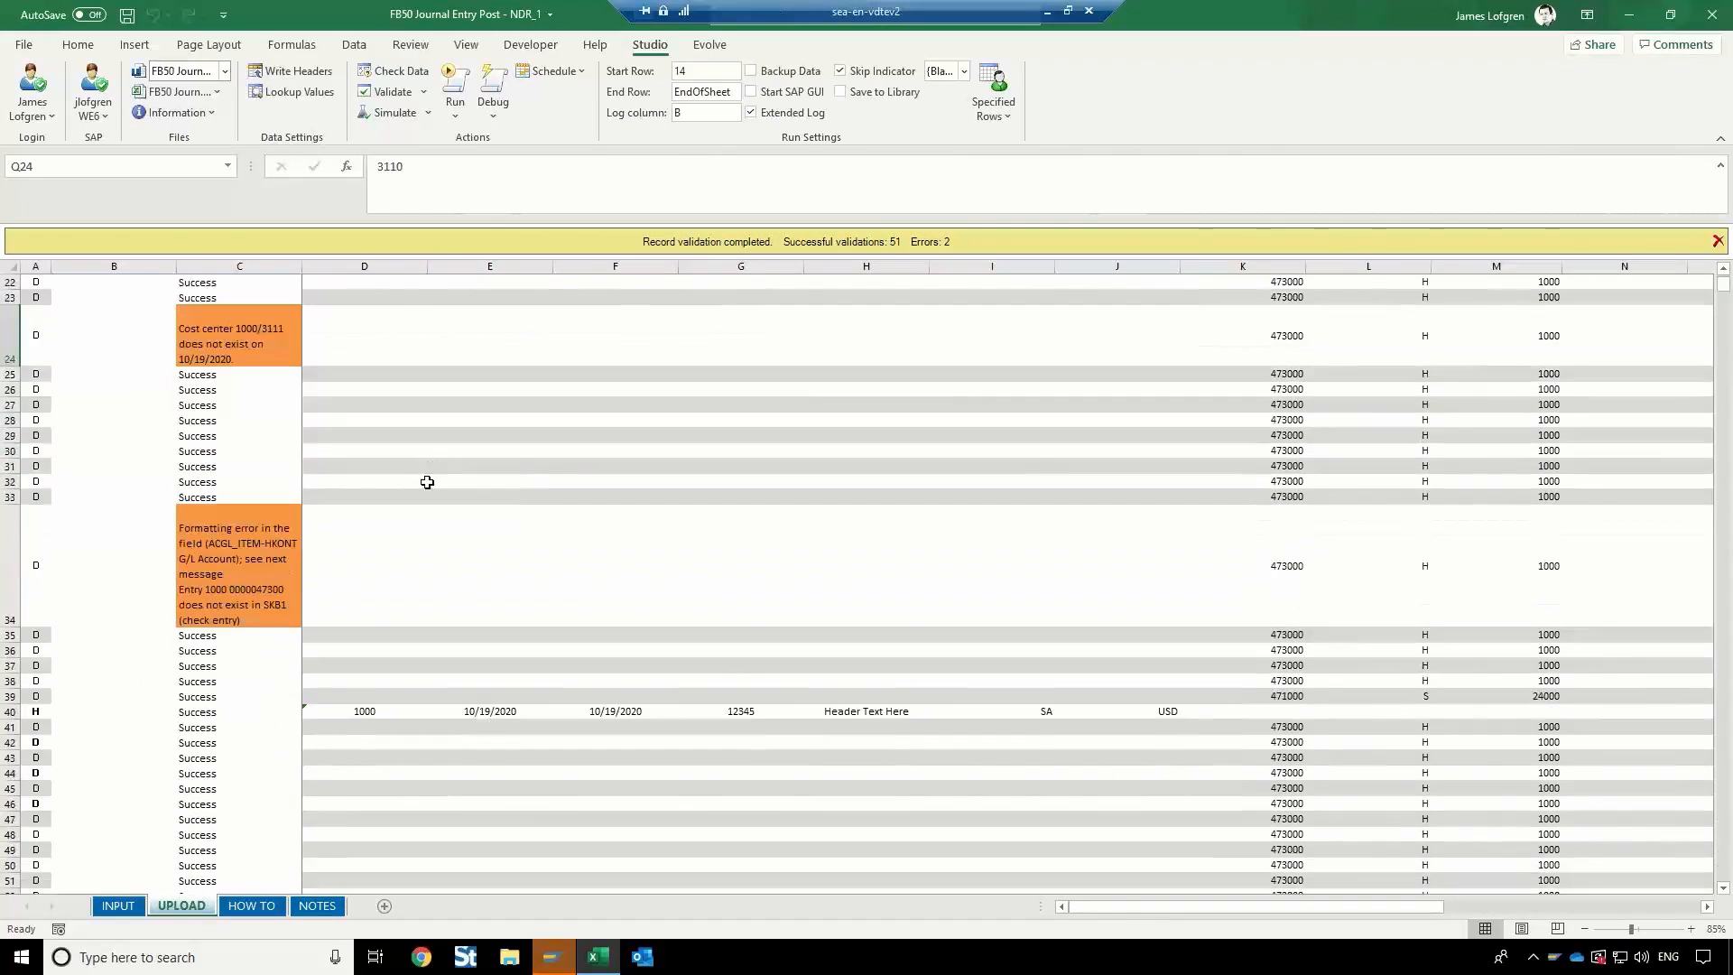
pyautogui.scroll(-3)
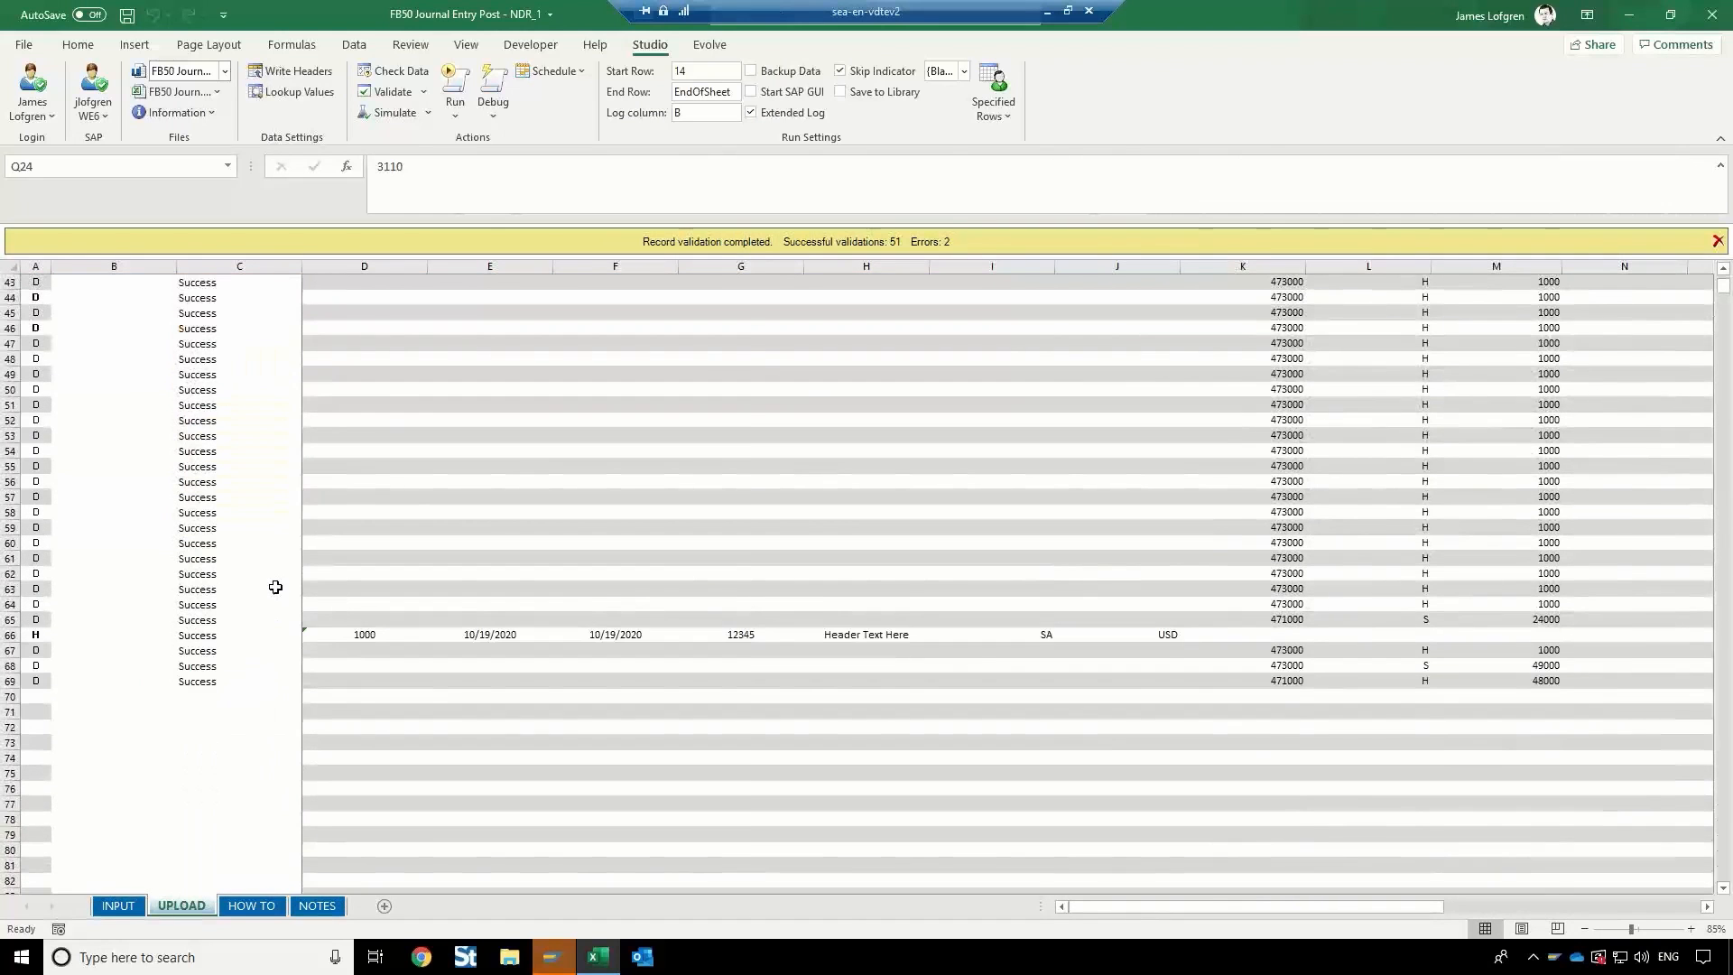
pyautogui.scroll(3)
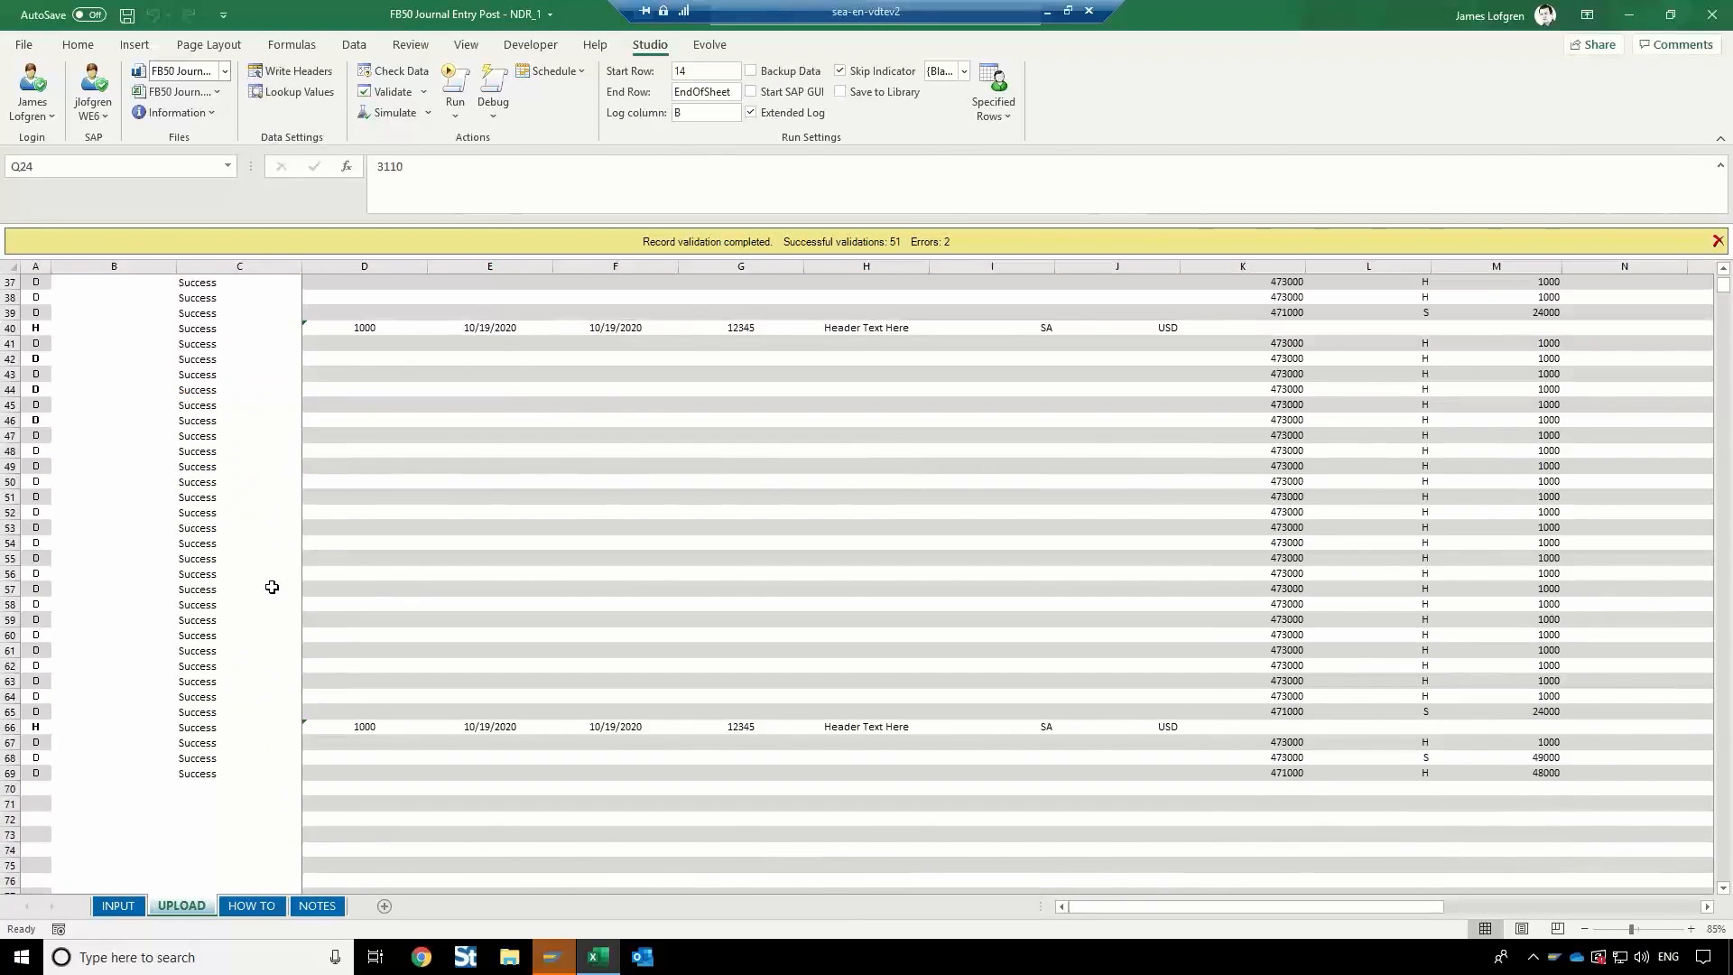
pyautogui.moveTo(278, 549)
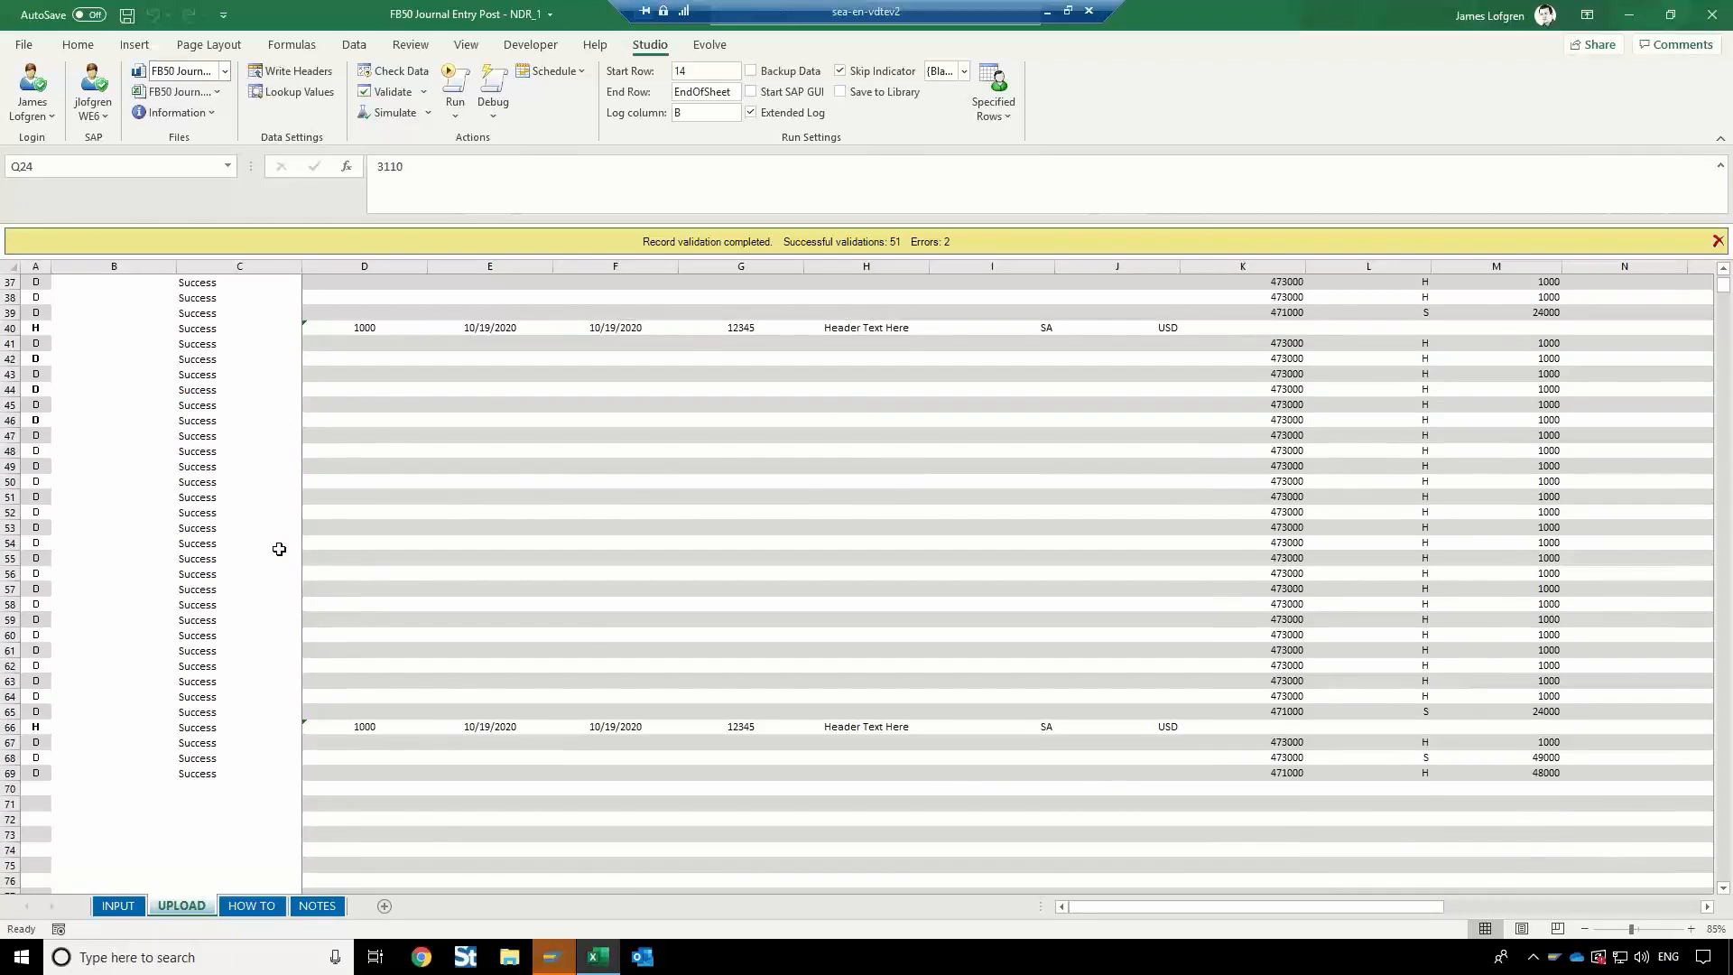
pyautogui.scroll(3)
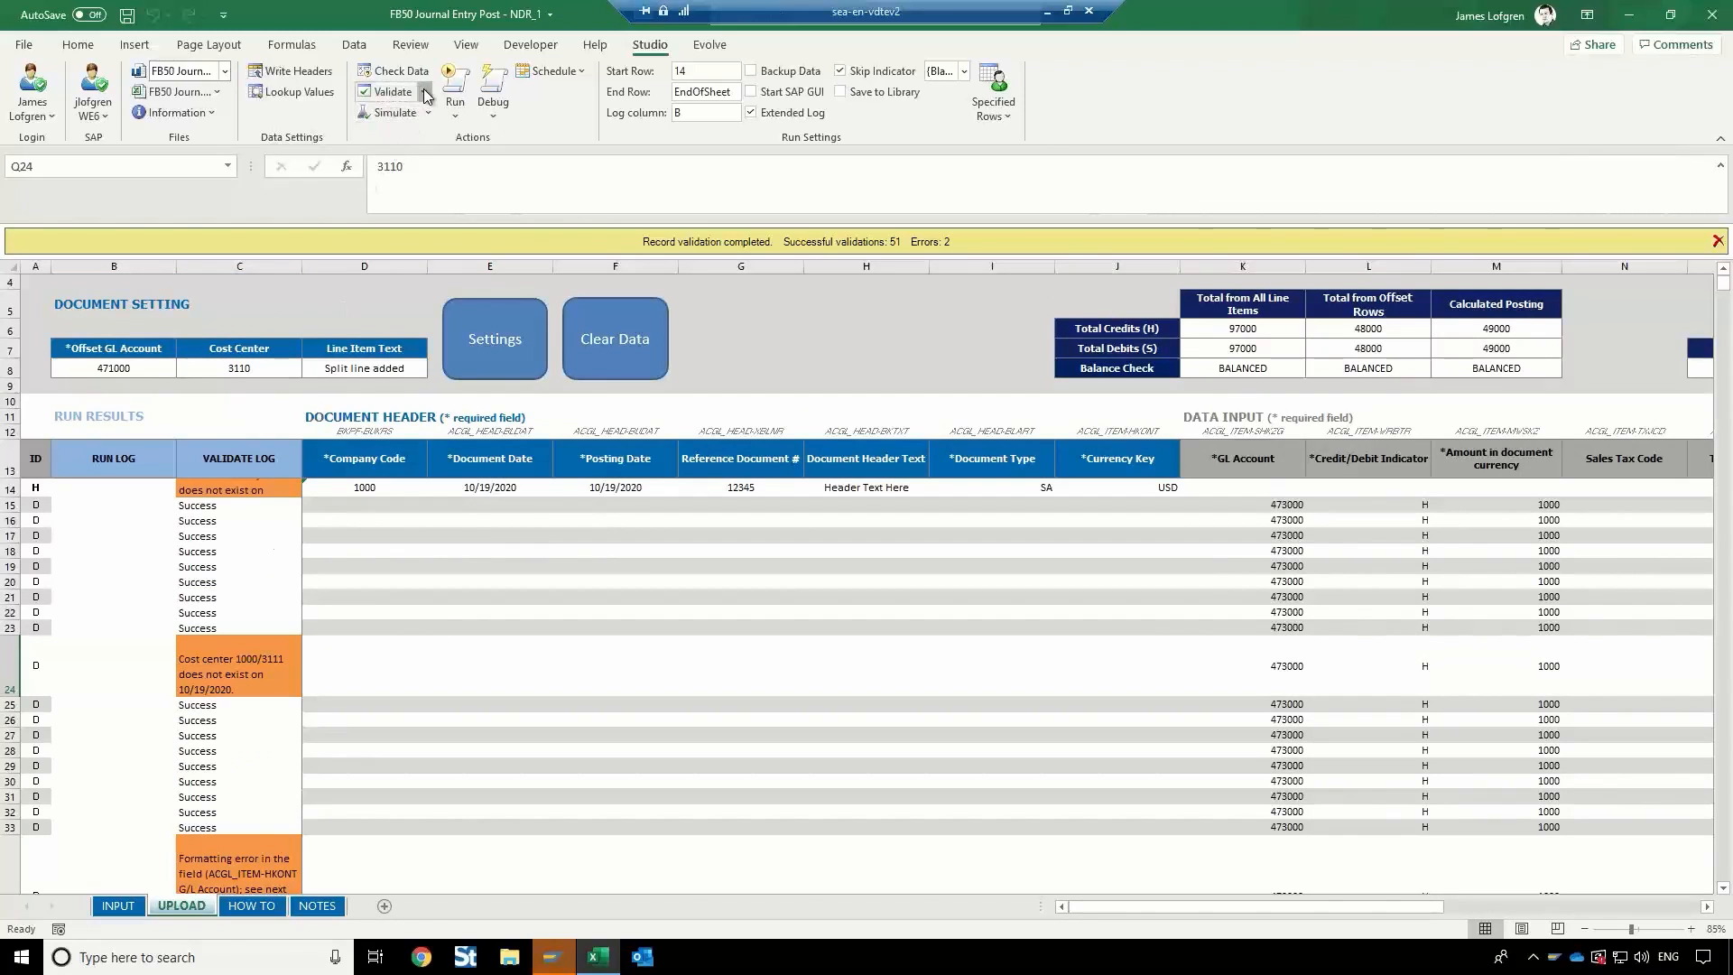
# Re-run validation so all 25 rows report Success with 0 errors.
pyautogui.click(418, 92)
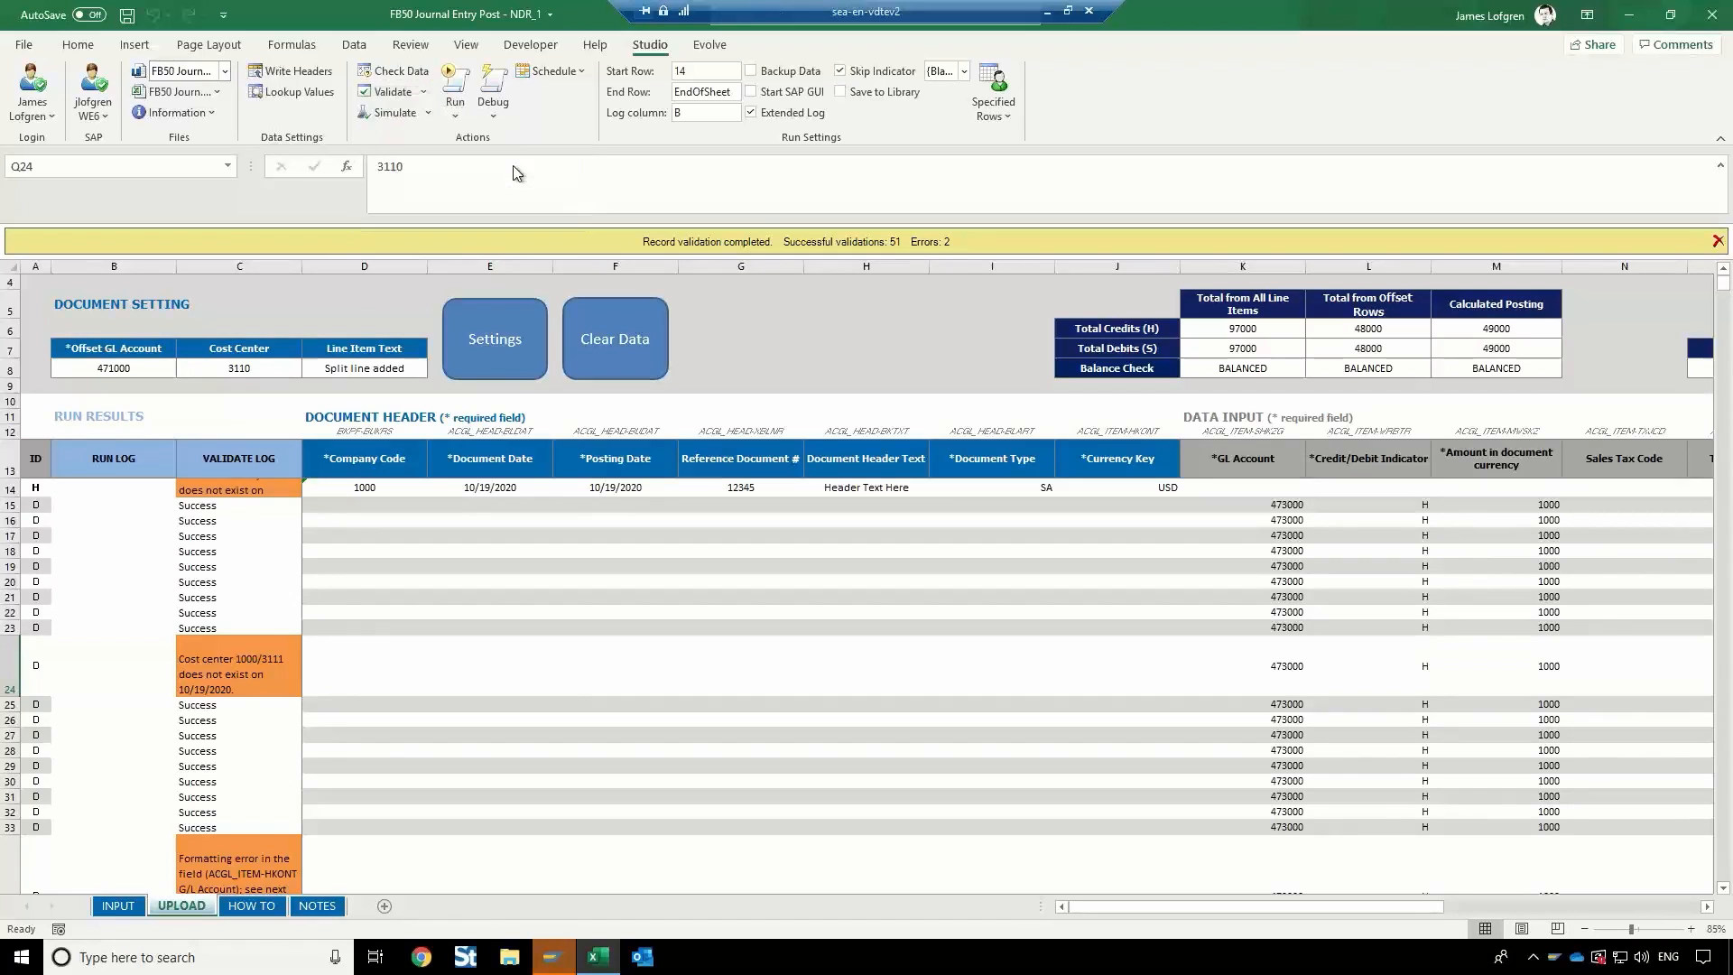
pyautogui.click(455, 85)
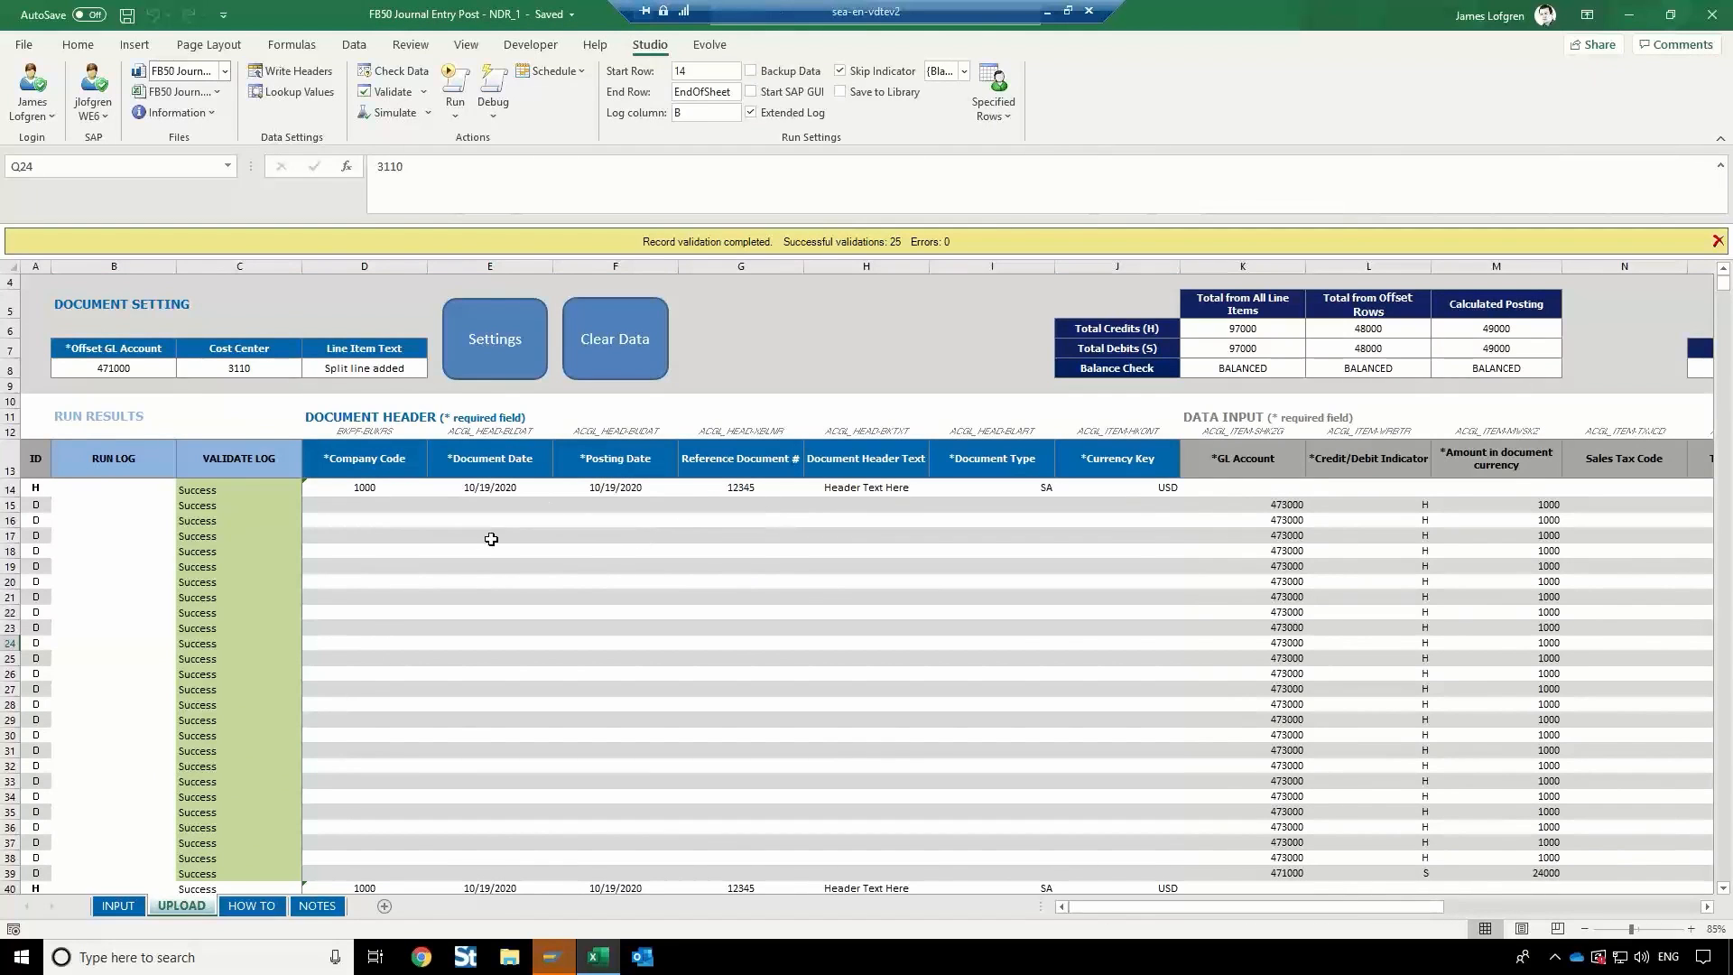
pyautogui.moveTo(522, 592)
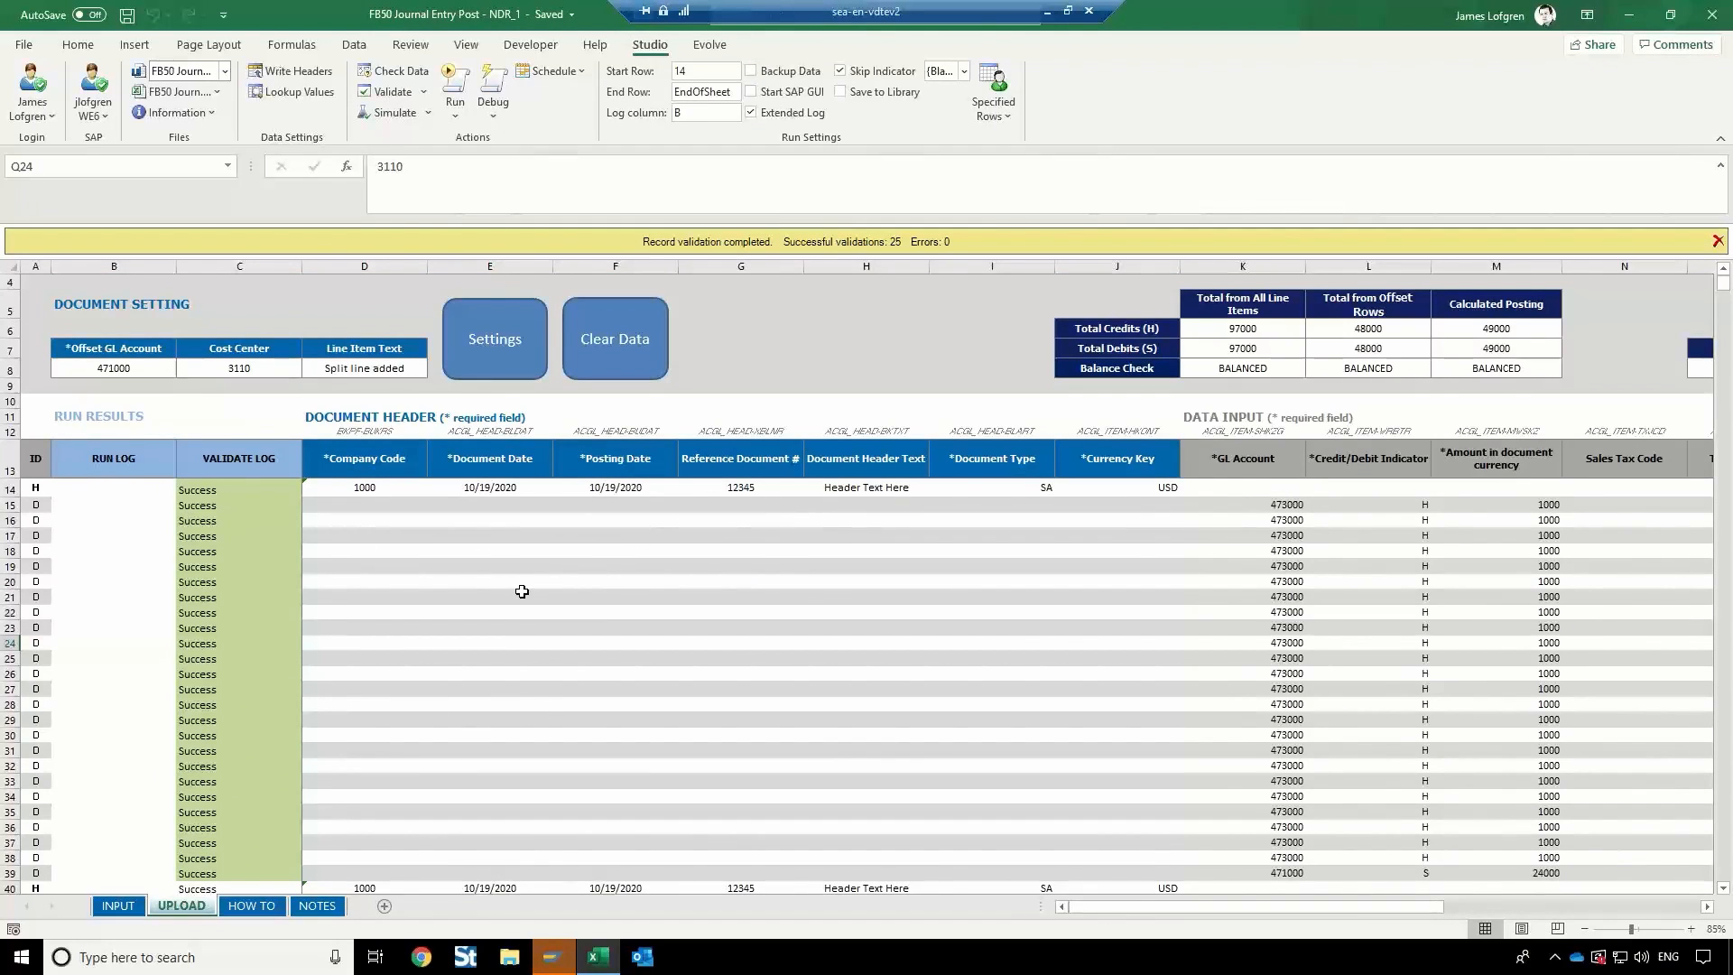
pyautogui.scroll(-3)
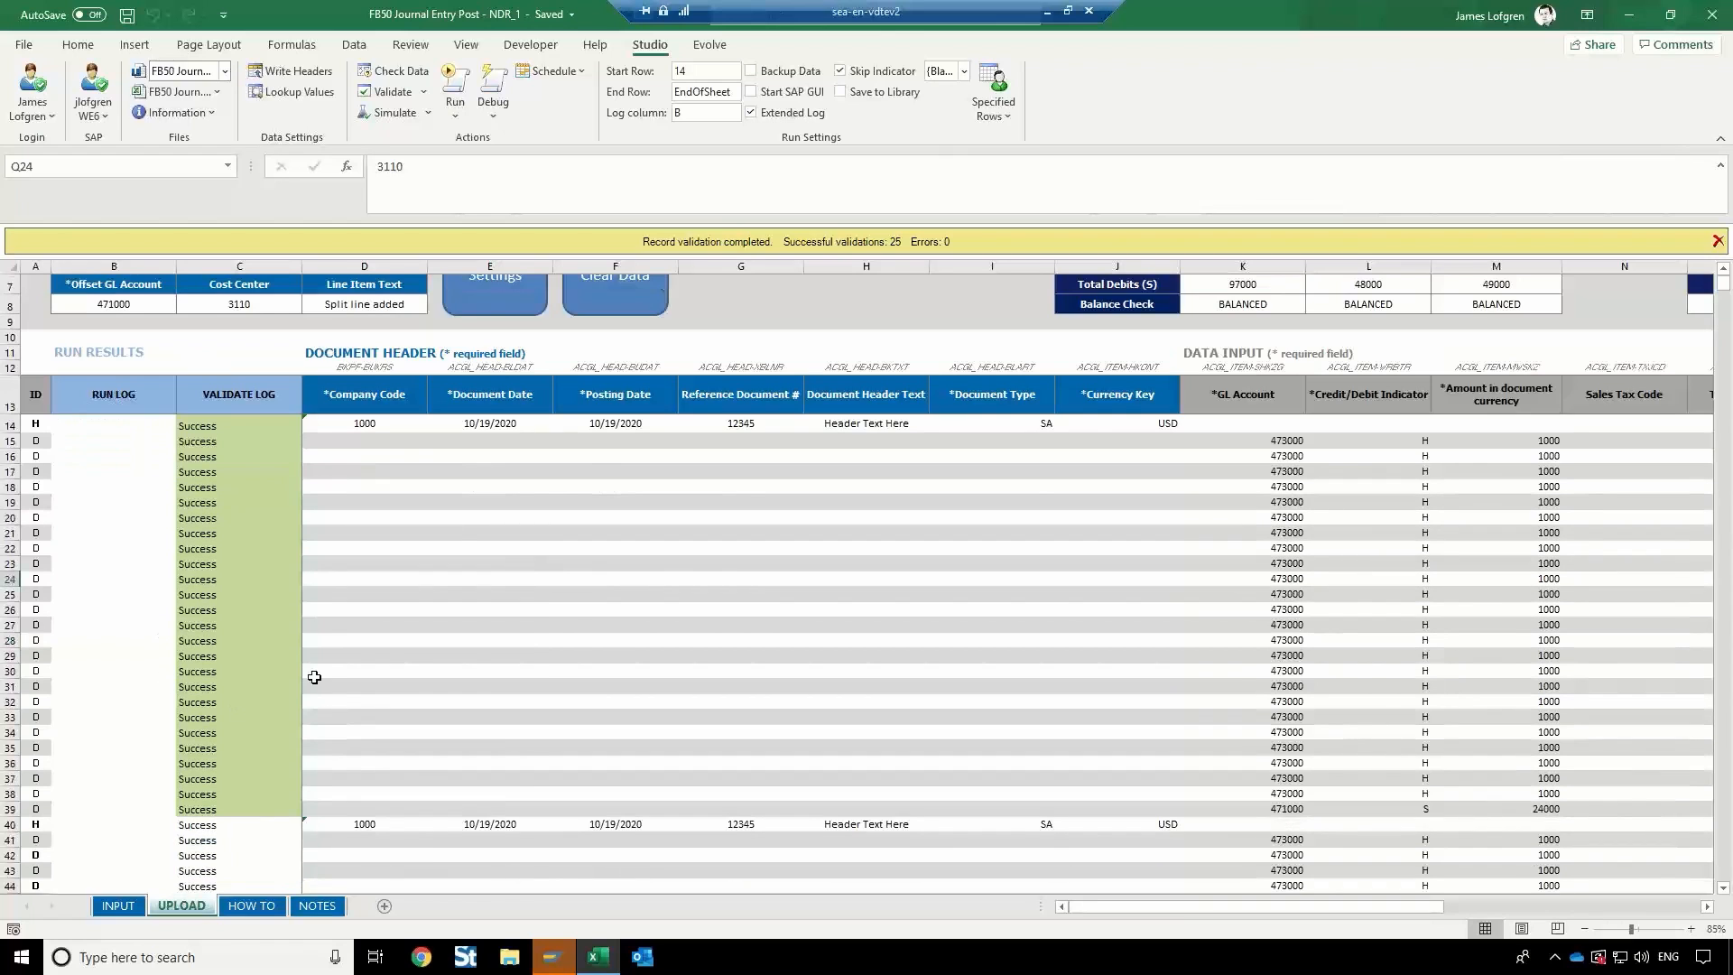
pyautogui.moveTo(536, 563)
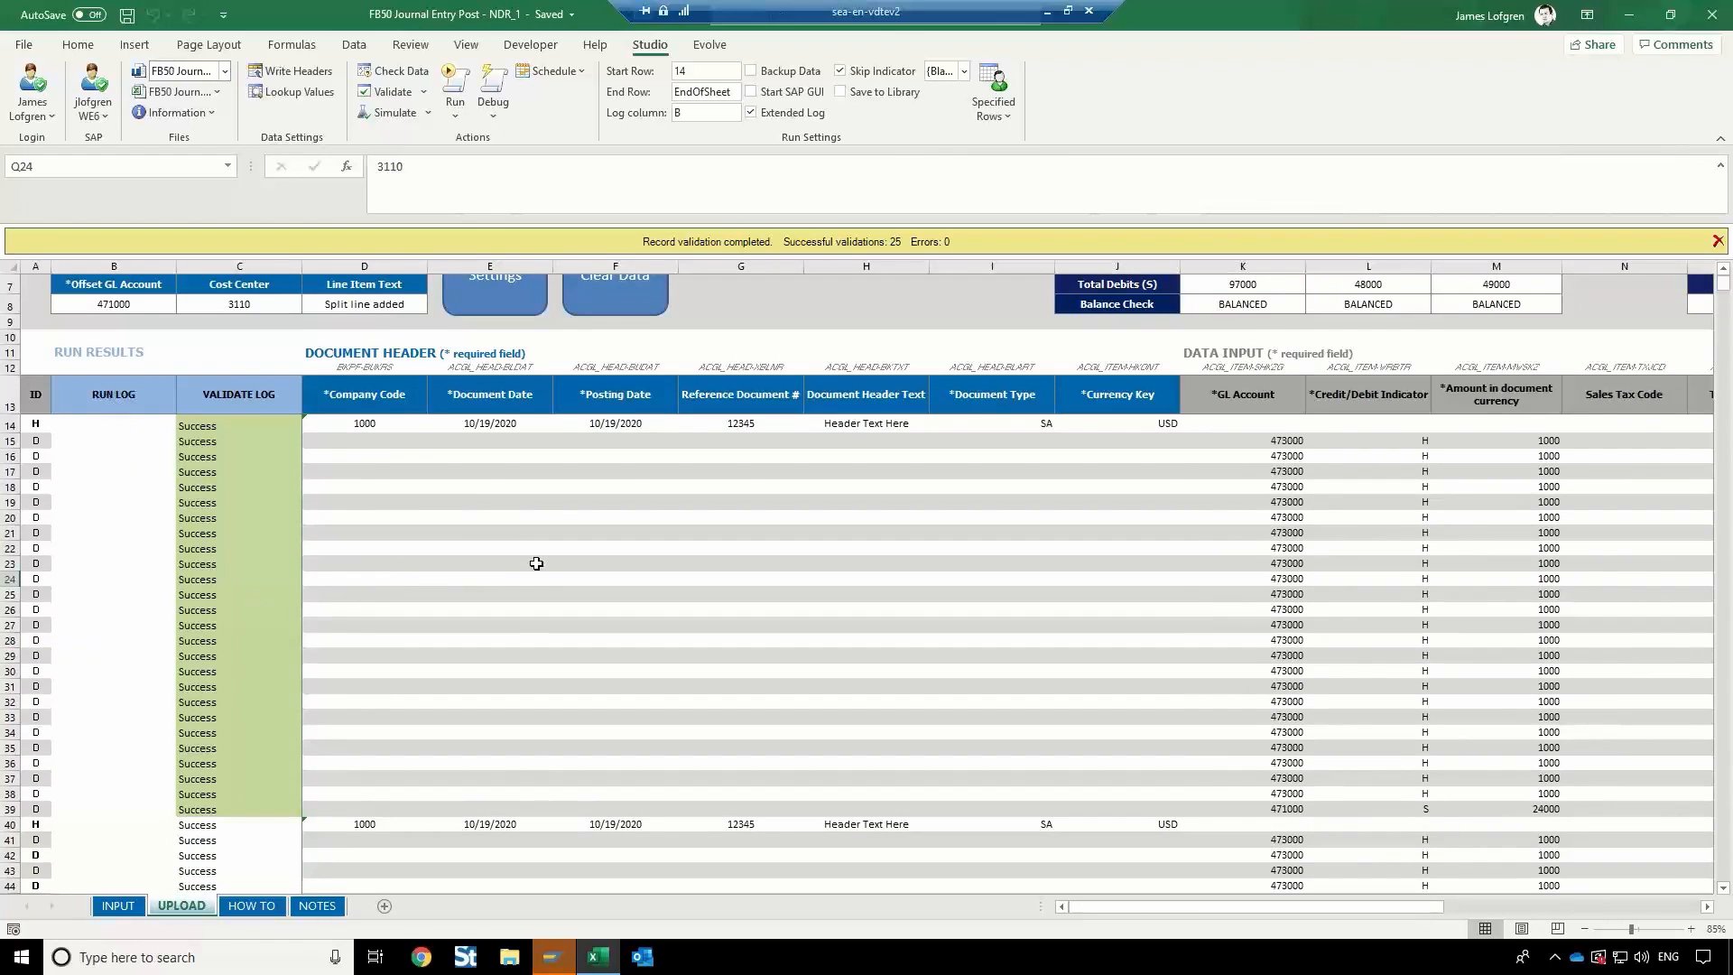
pyautogui.scroll(3)
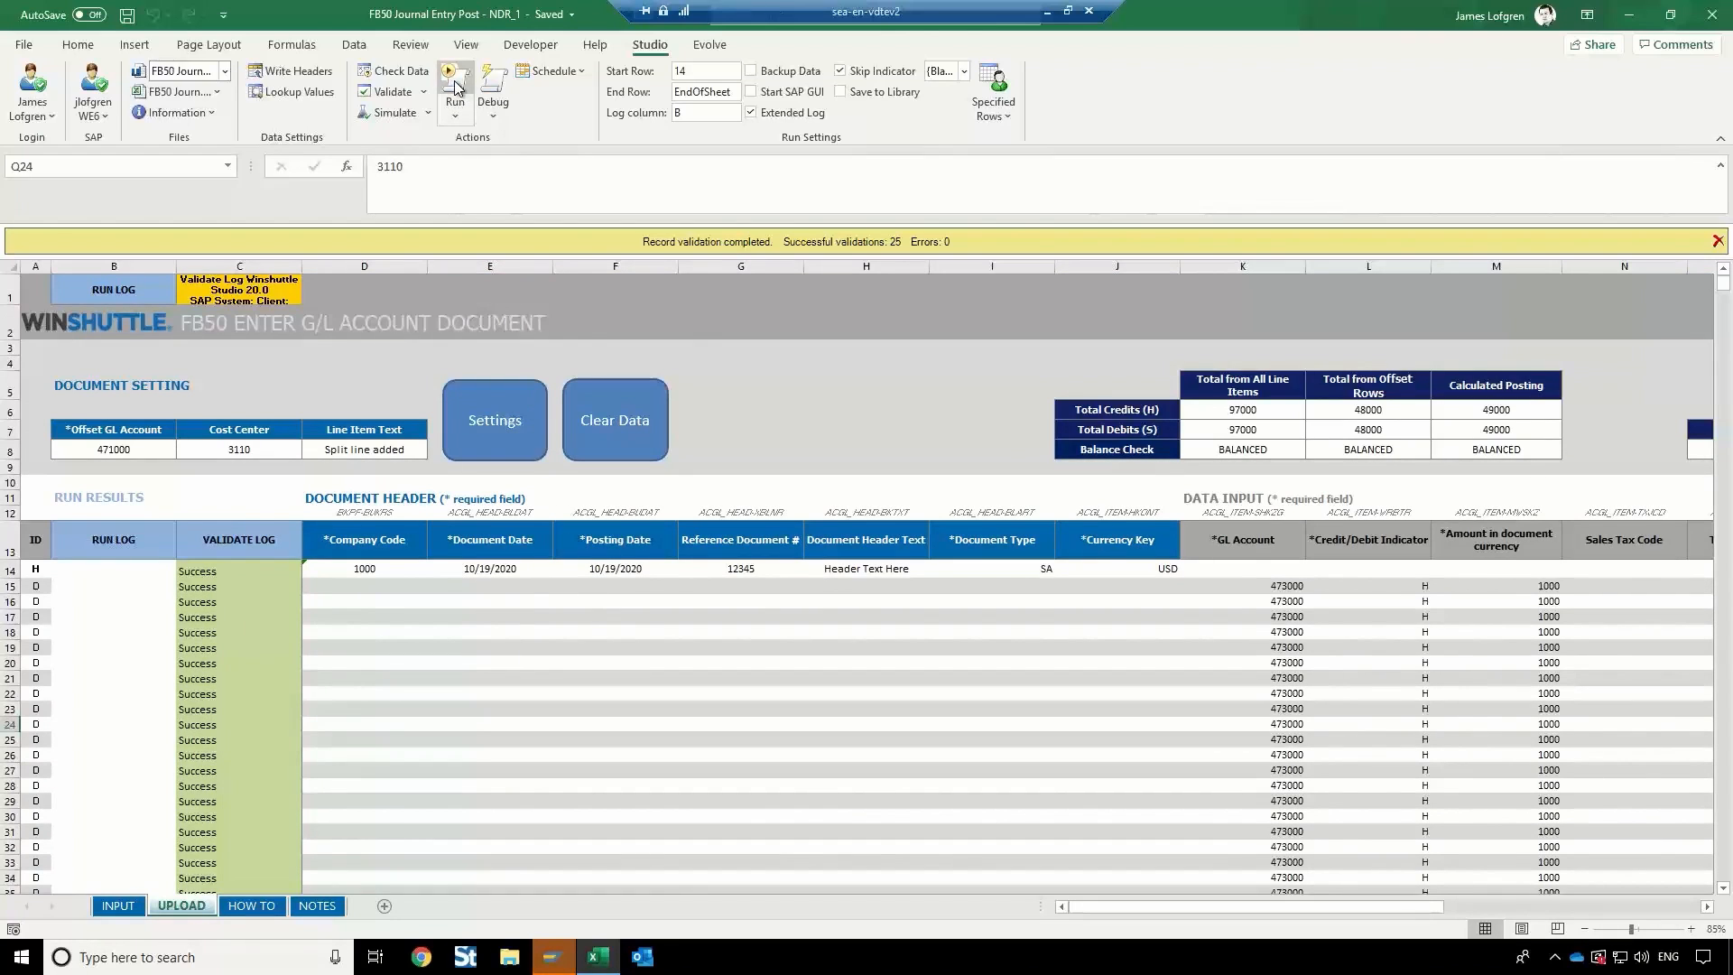
# Run the posting to SAP, confirming the run reason, for 3 successful runs and 0 errors.
pyautogui.click(455, 84)
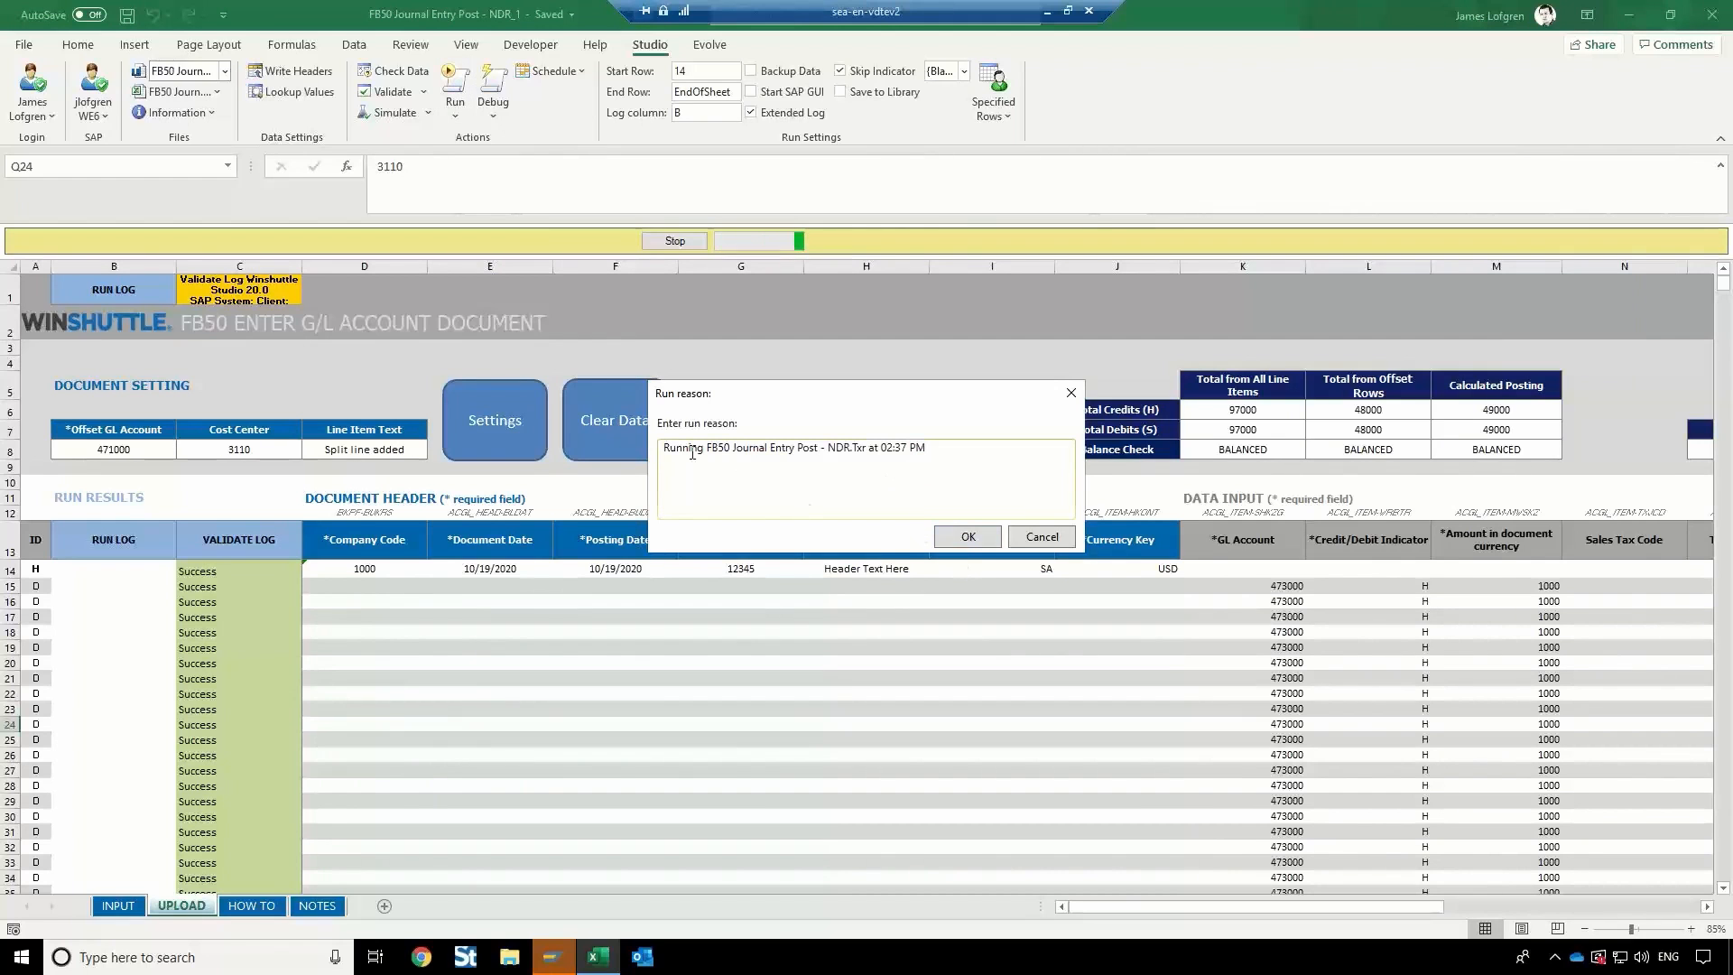
pyautogui.click(964, 537)
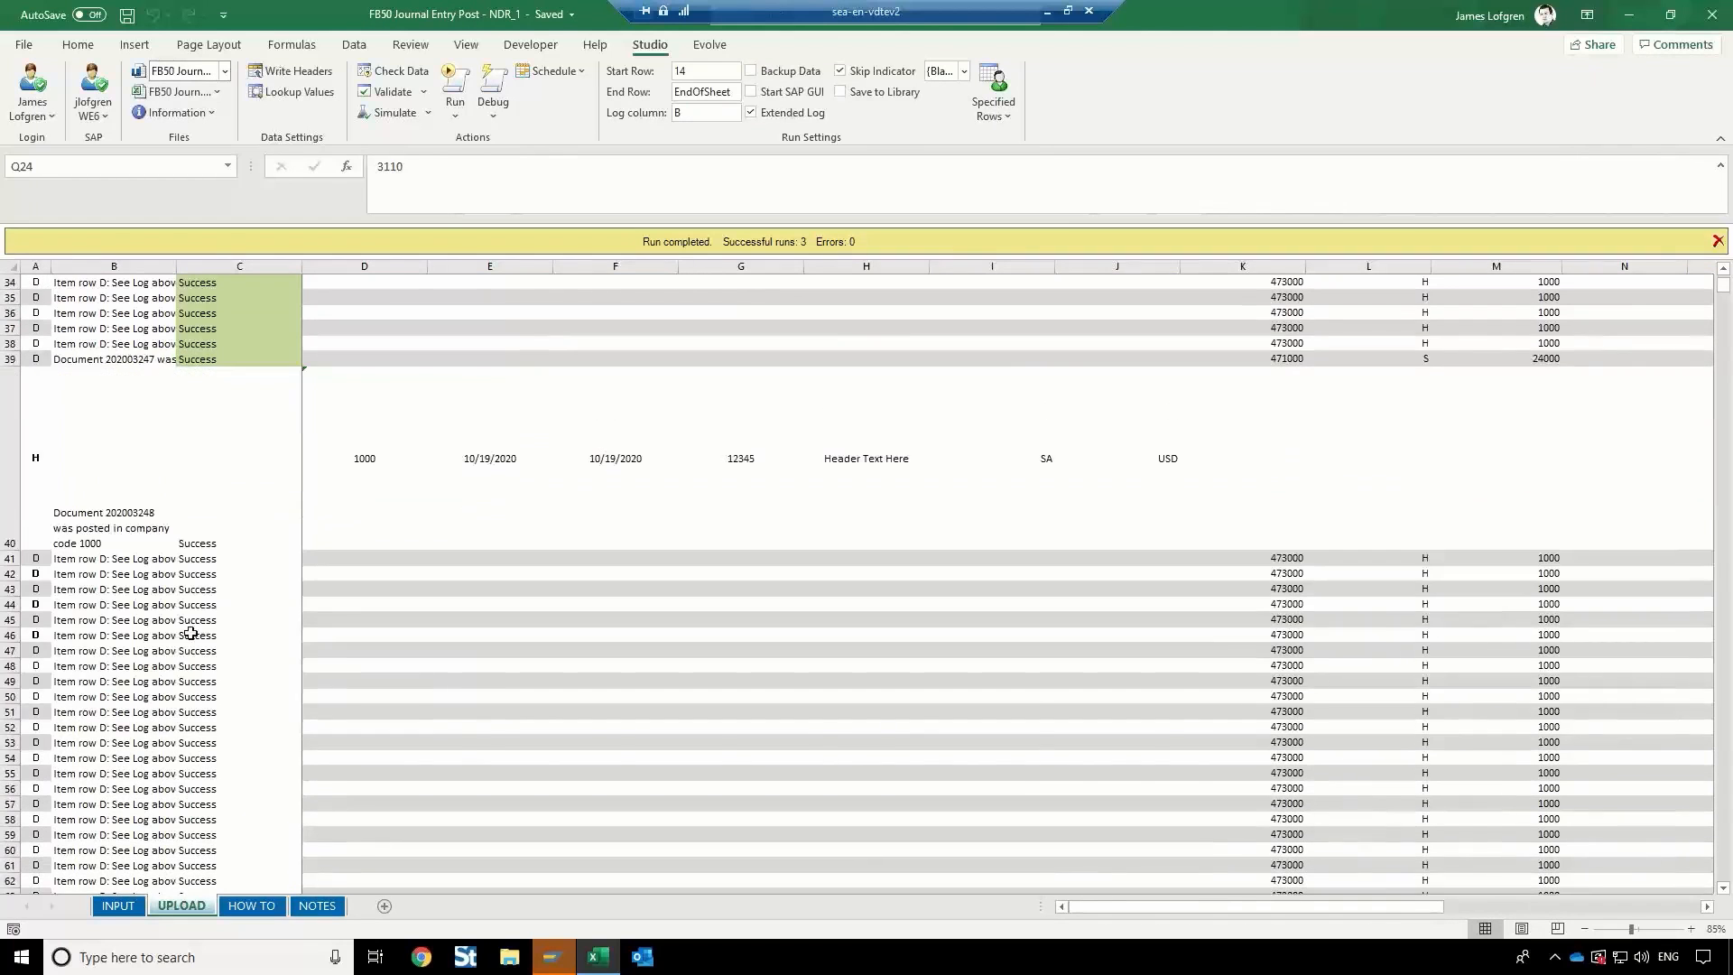
pyautogui.scroll(-3)
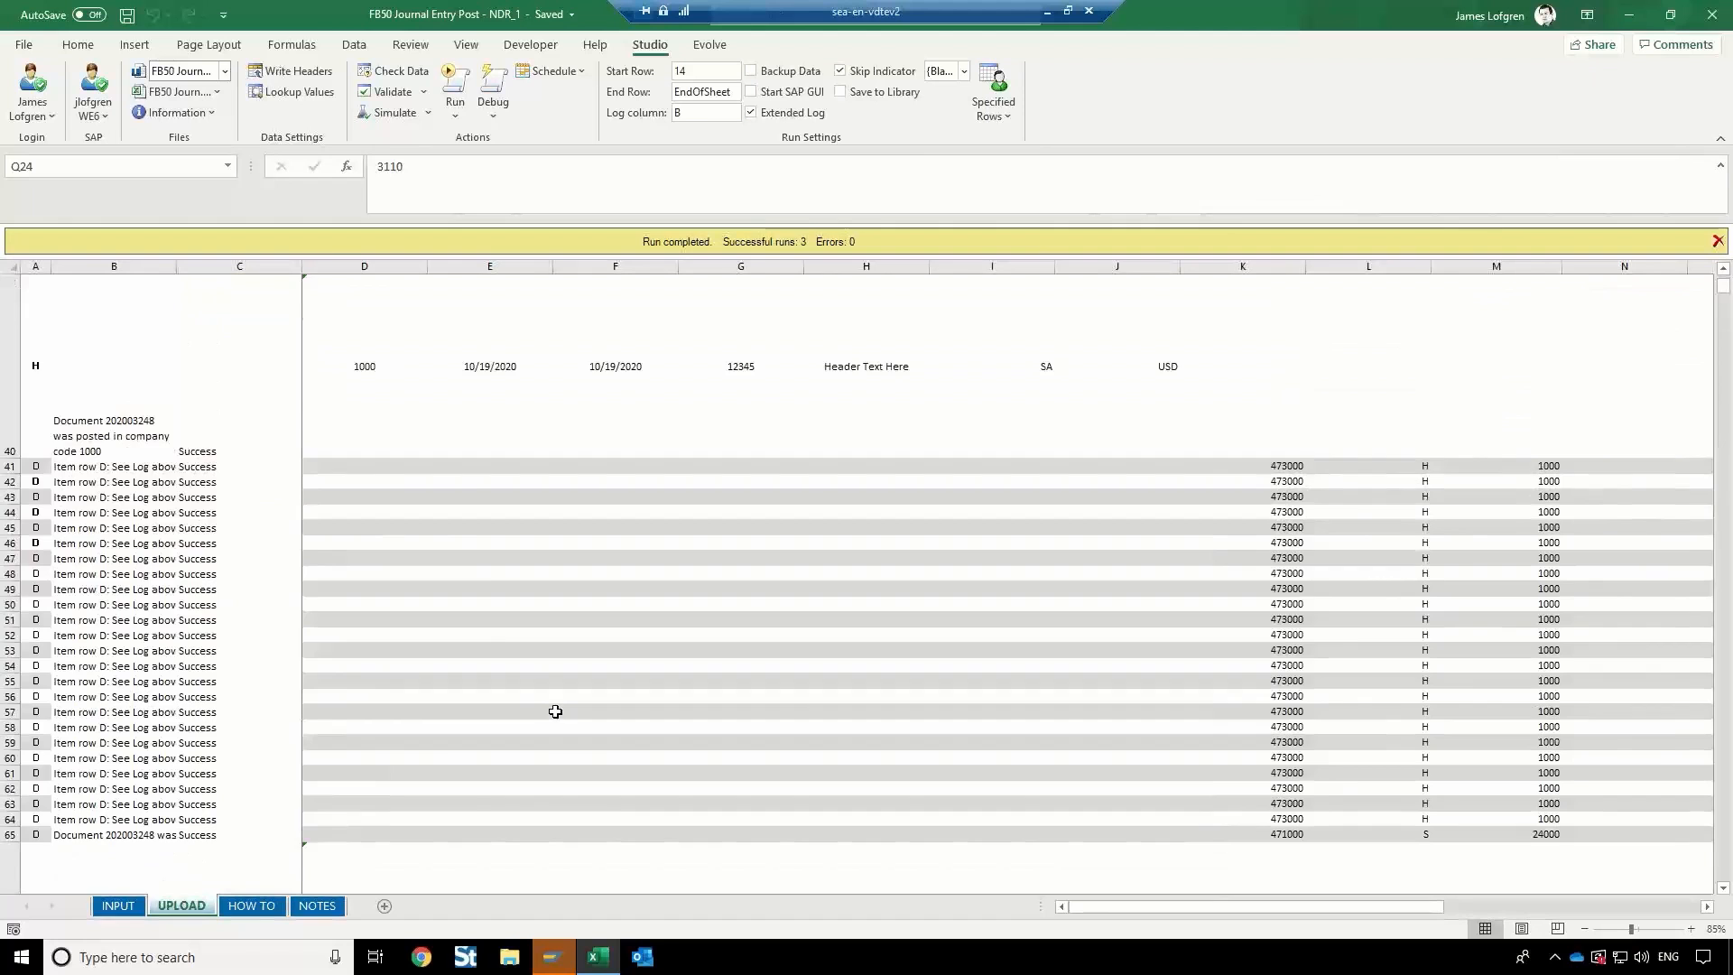
pyautogui.scroll(3)
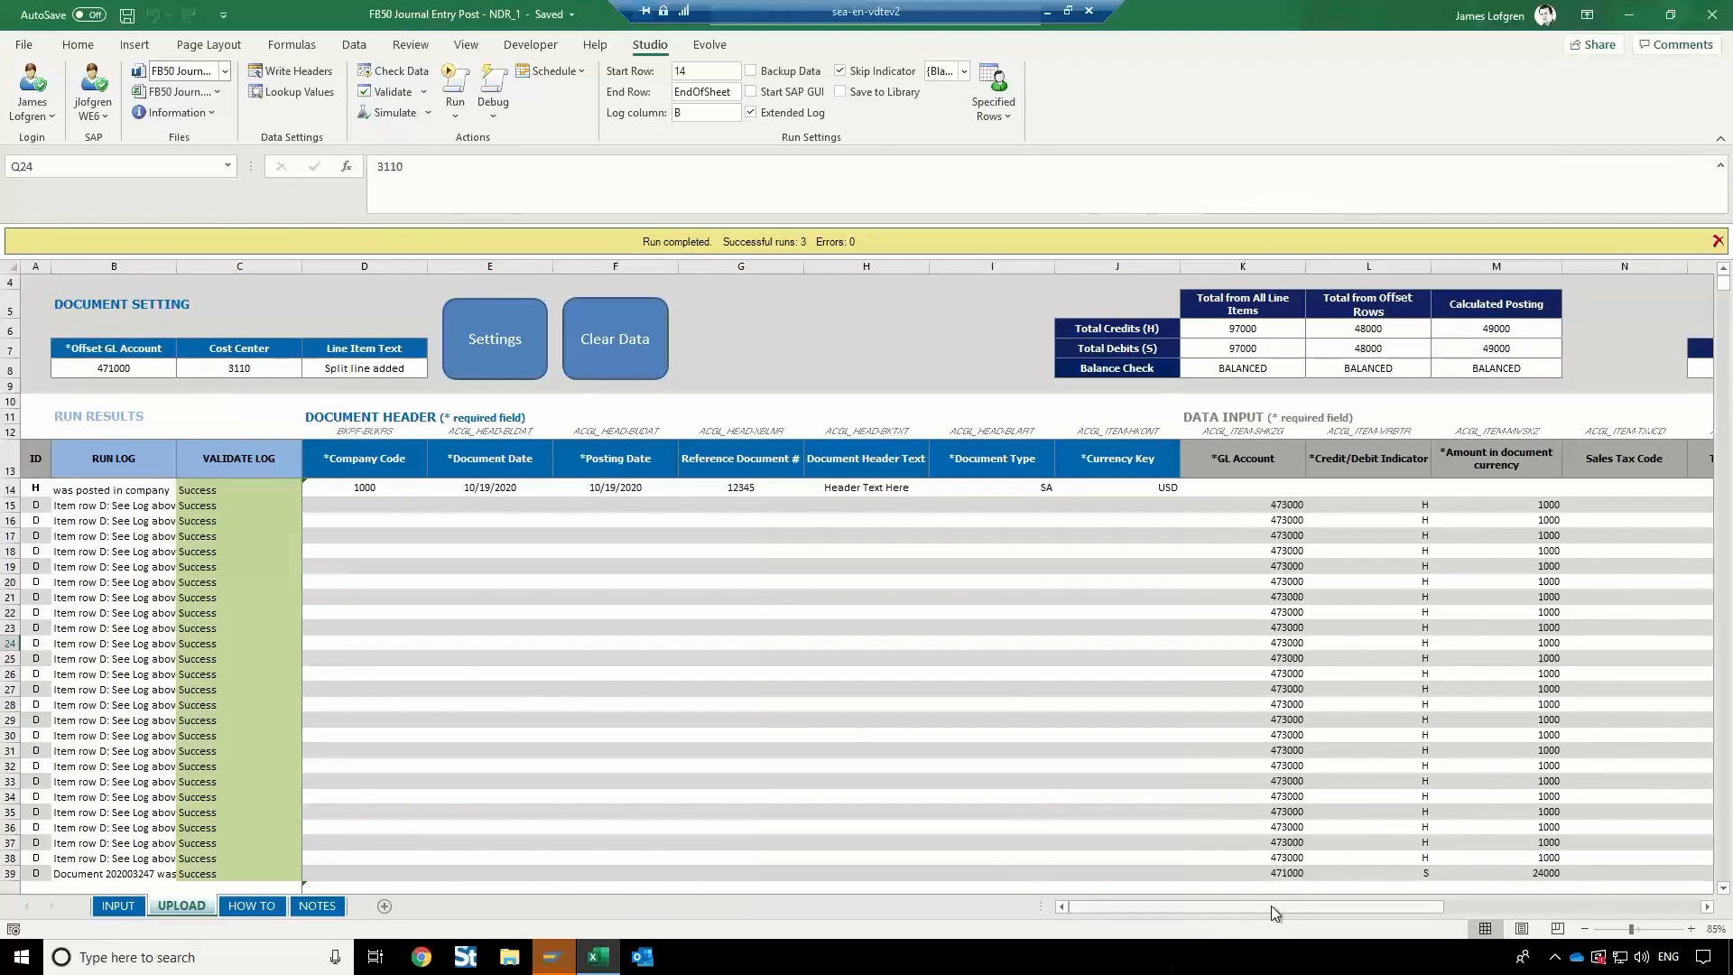
pyautogui.moveTo(1278, 915)
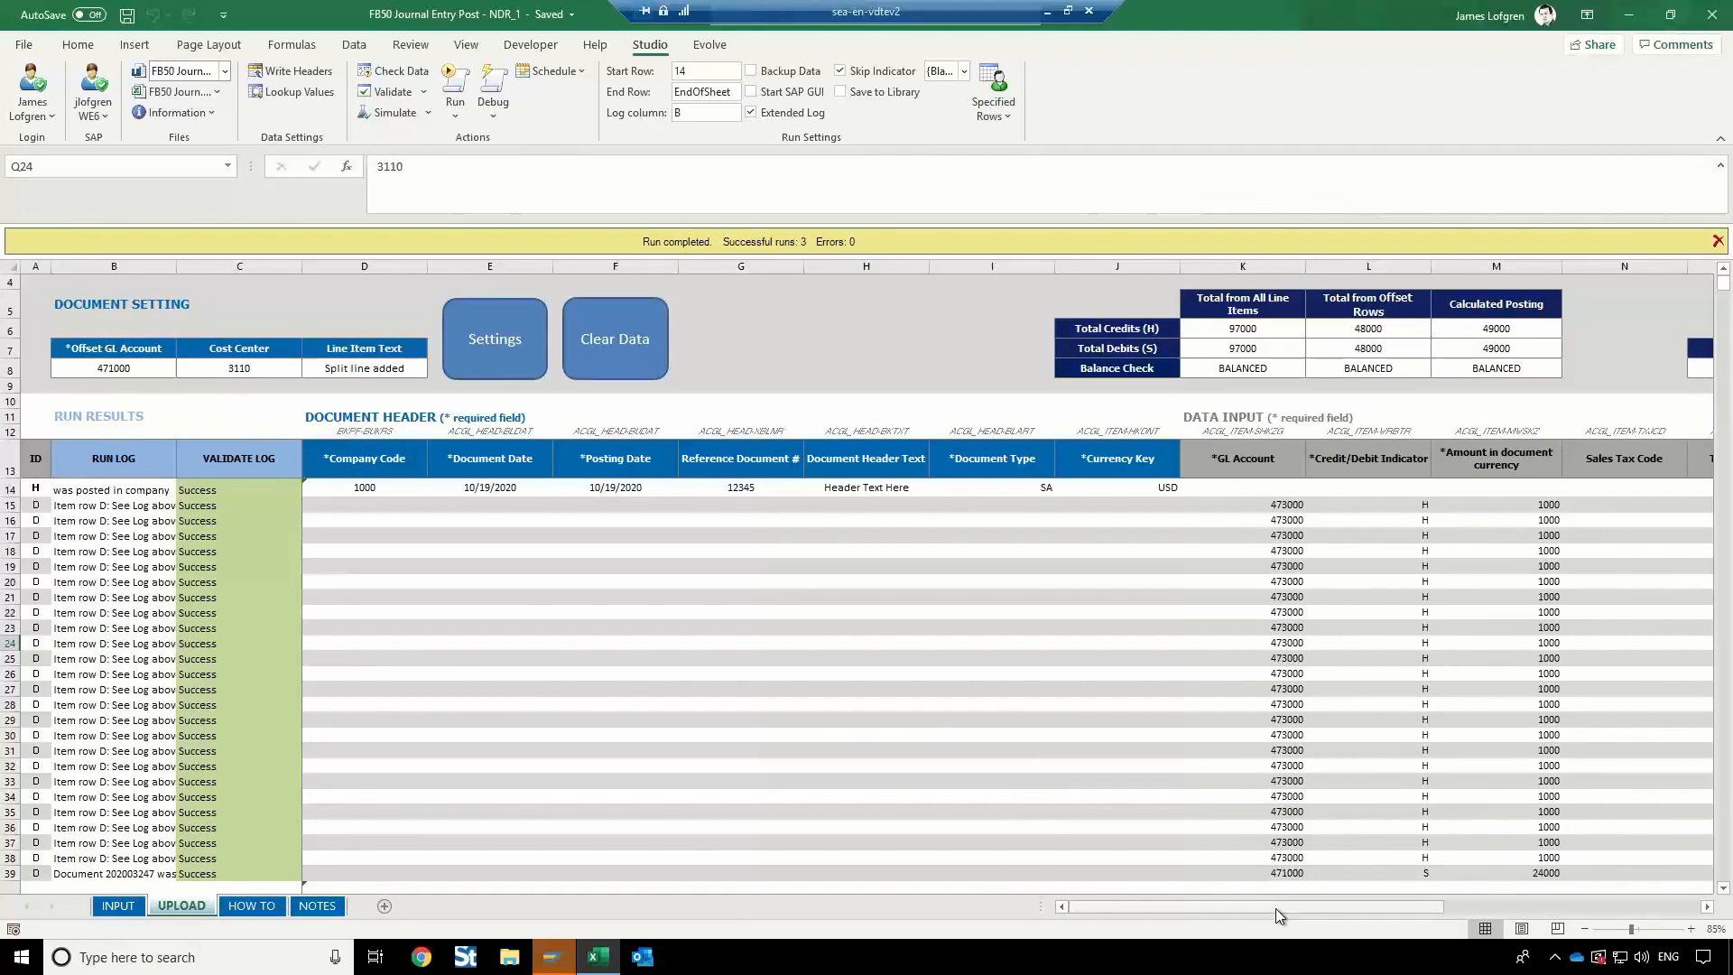
pyautogui.hscroll(3)
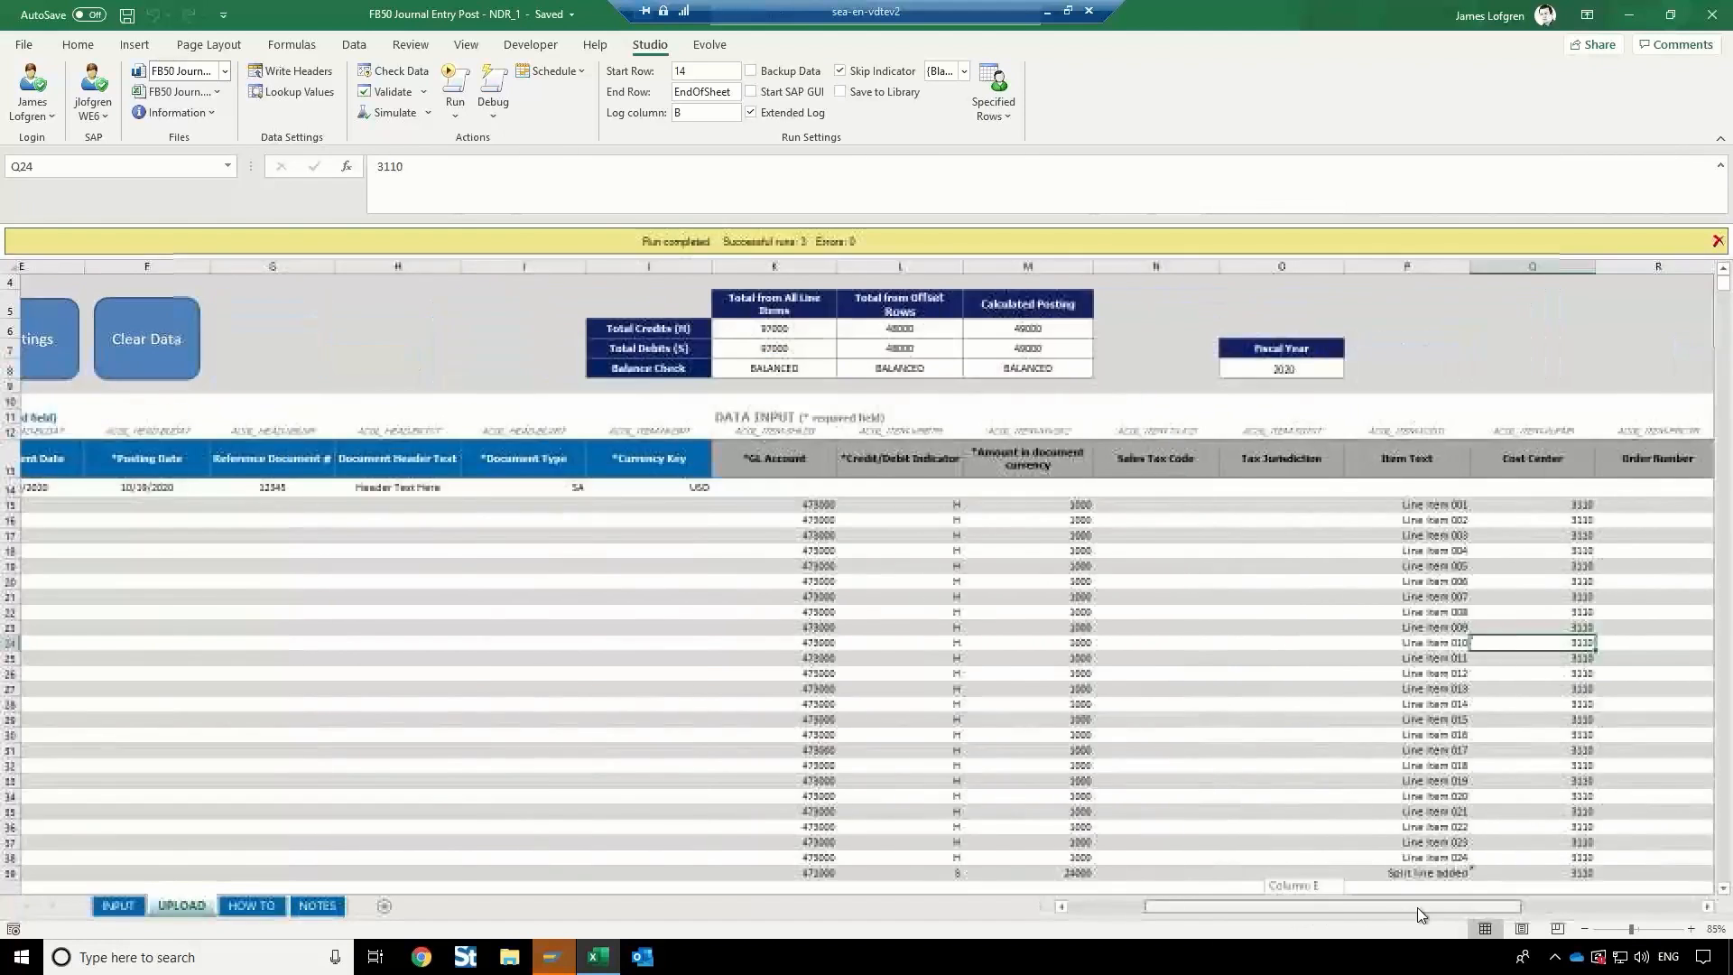
pyautogui.hscroll(3)
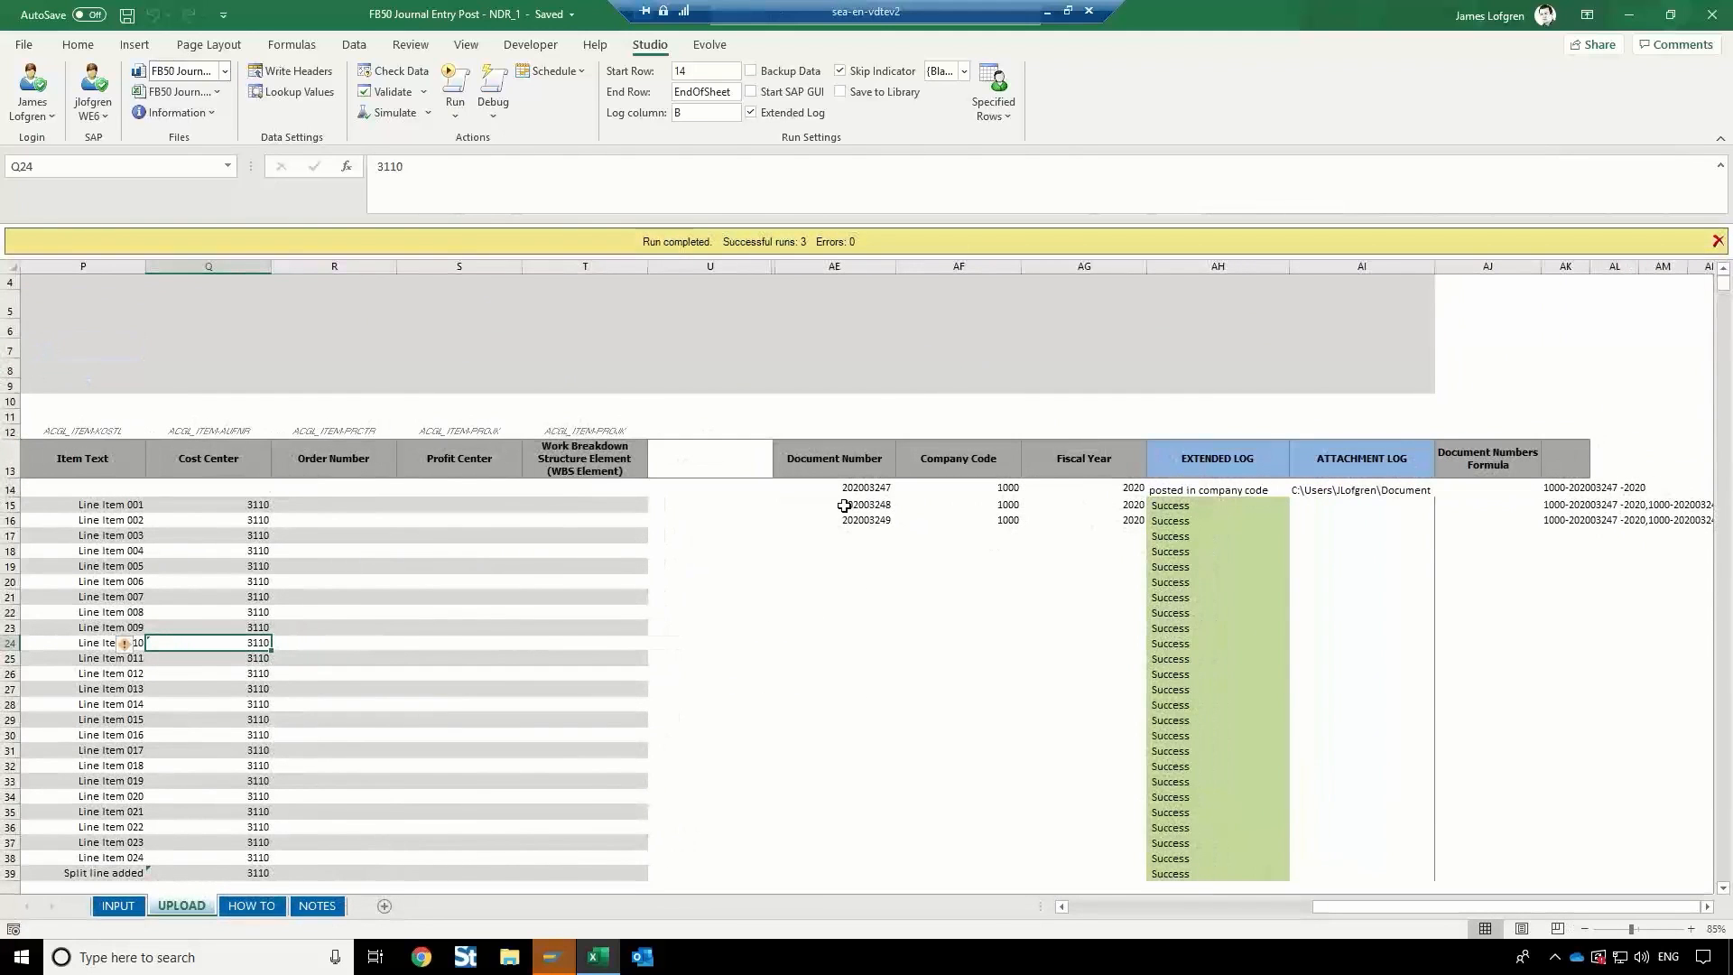
pyautogui.click(1361, 505)
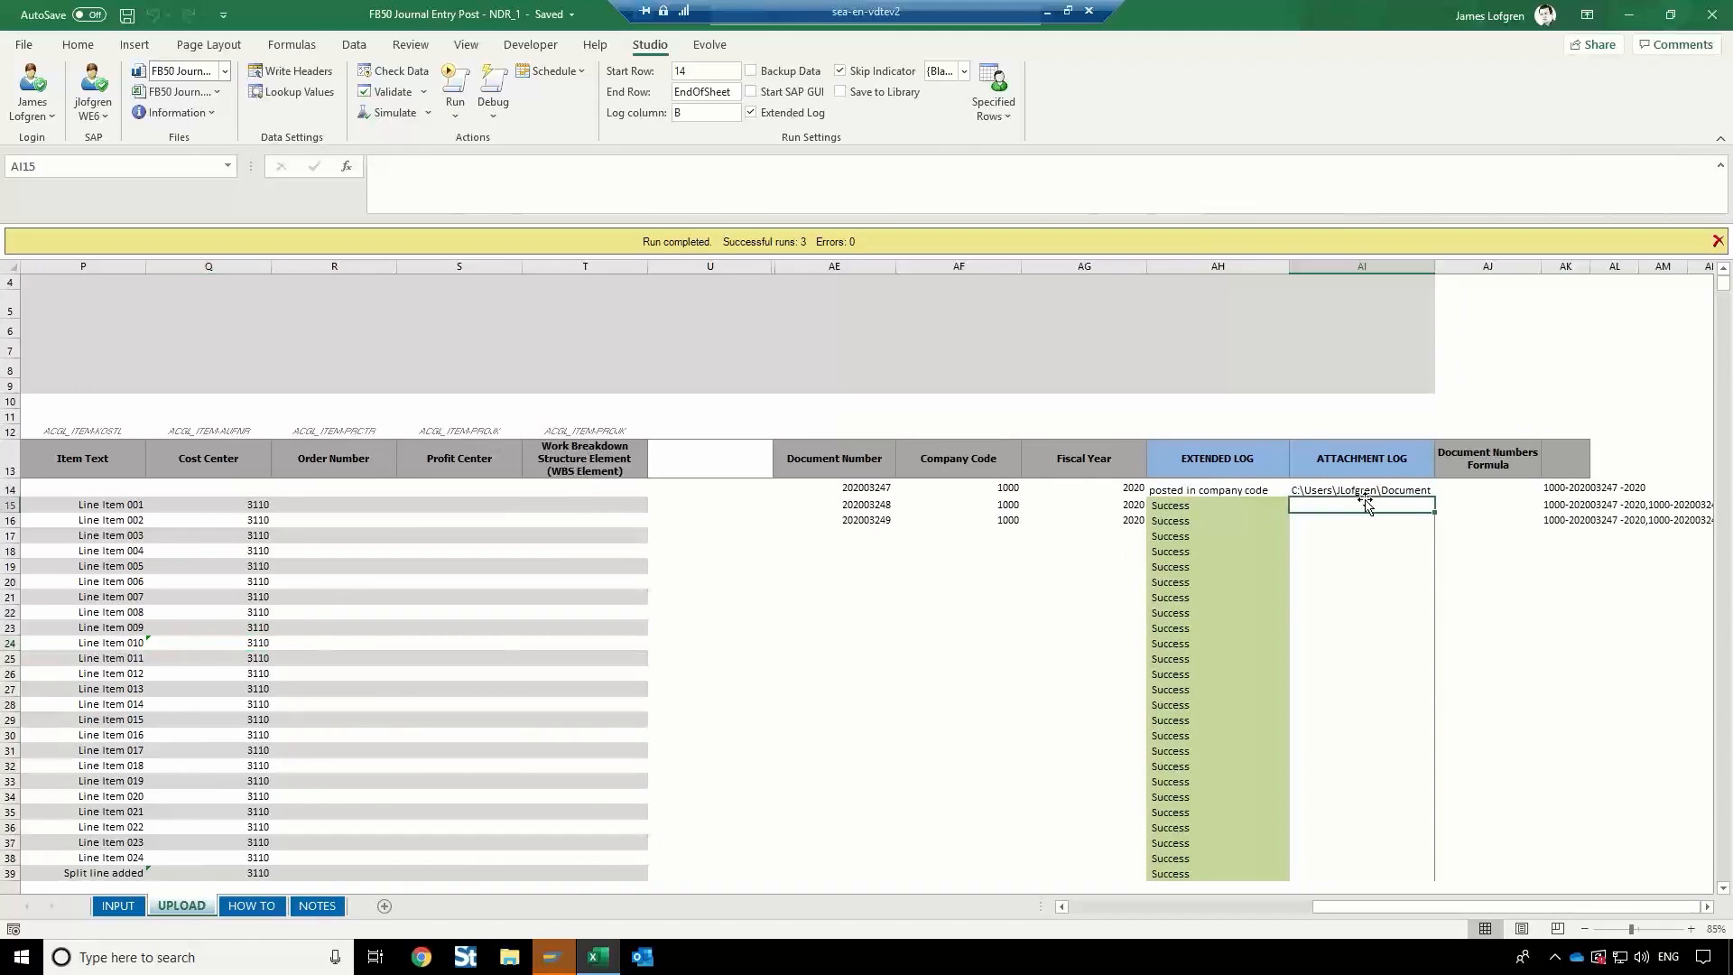
pyautogui.click(1361, 490)
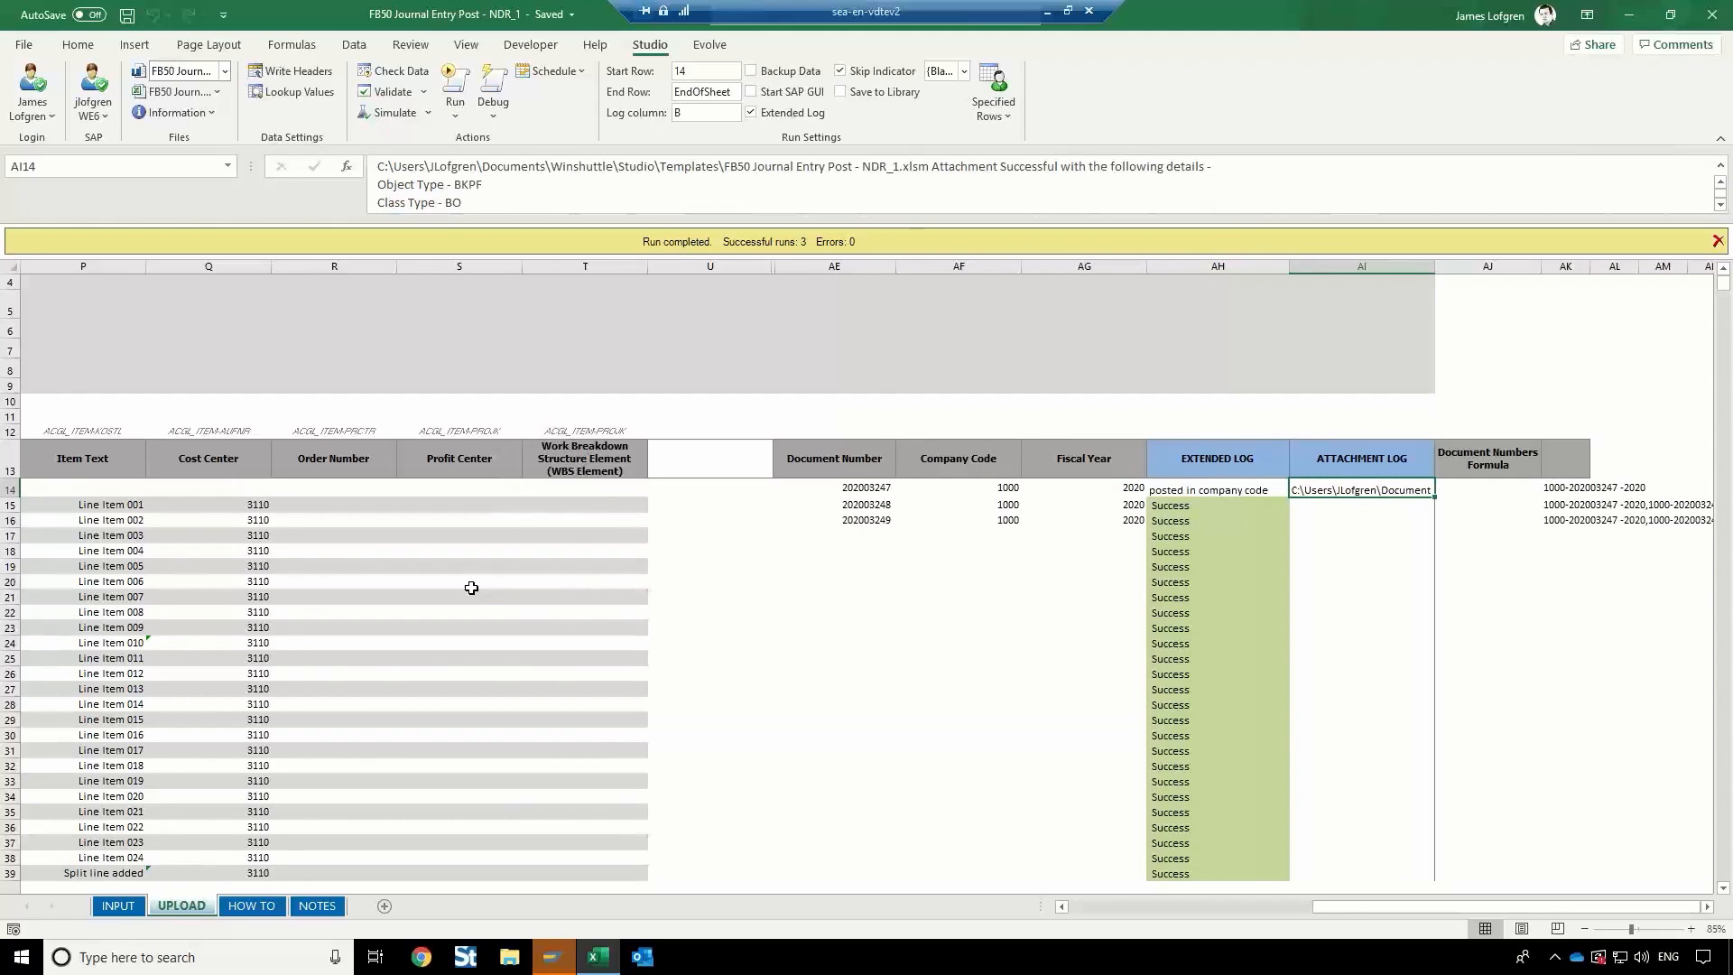
pyautogui.moveTo(1078, 554)
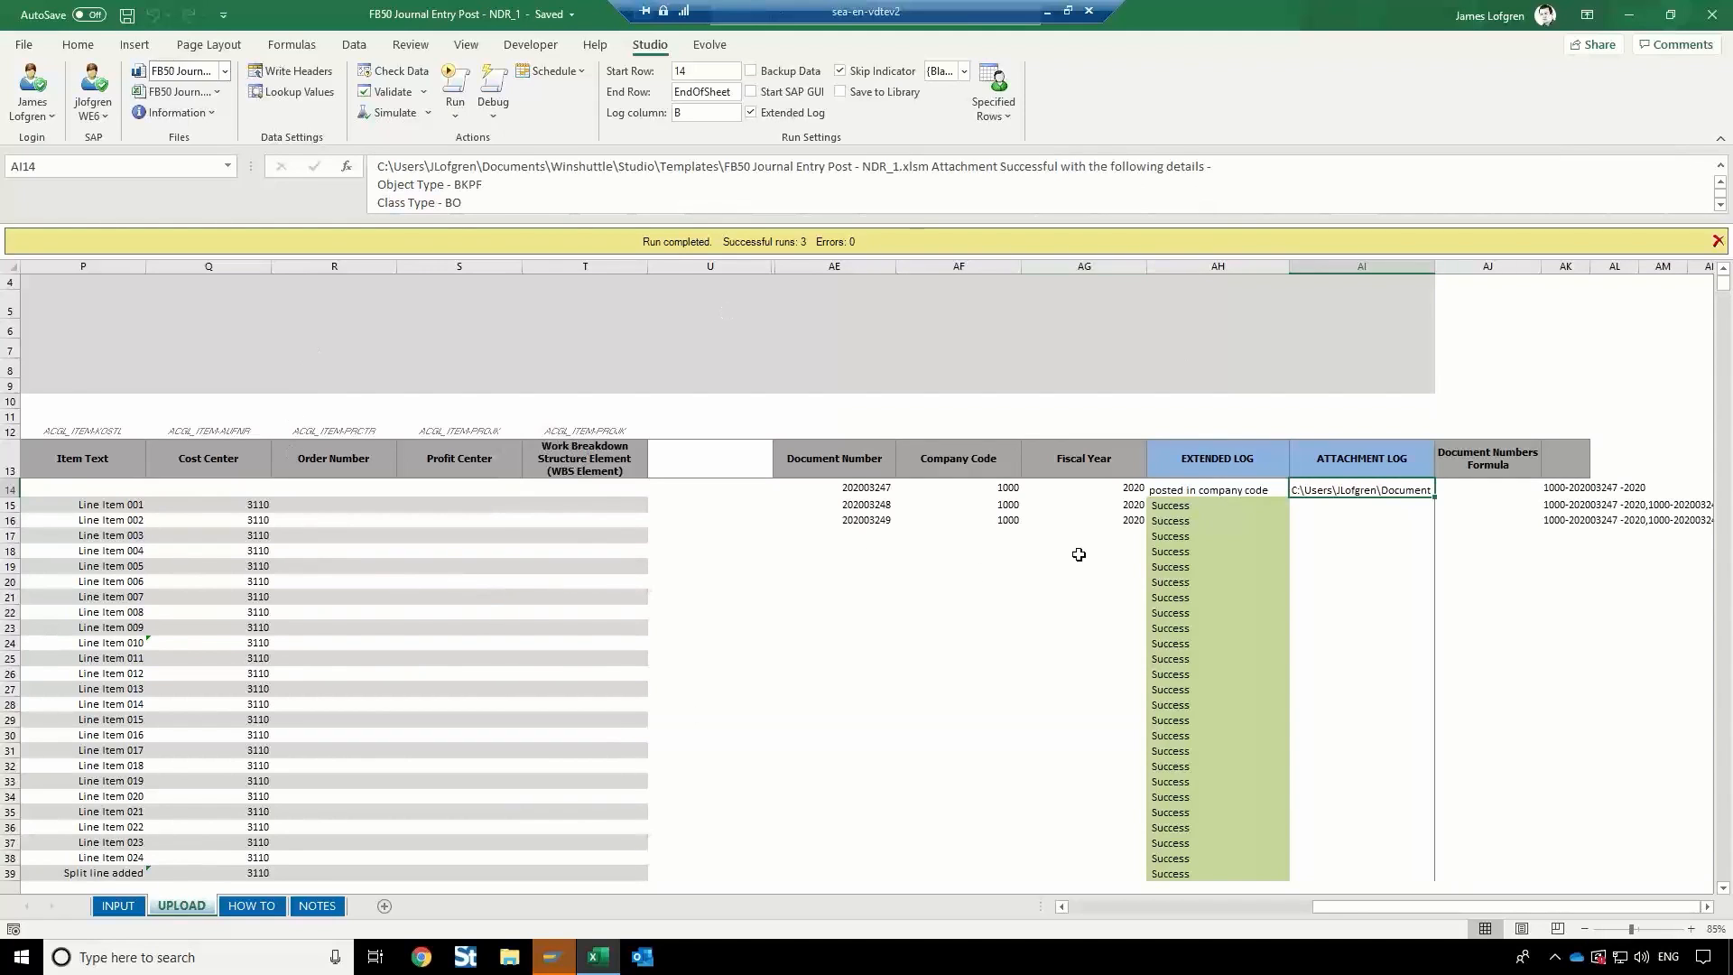
pyautogui.moveTo(1051, 621)
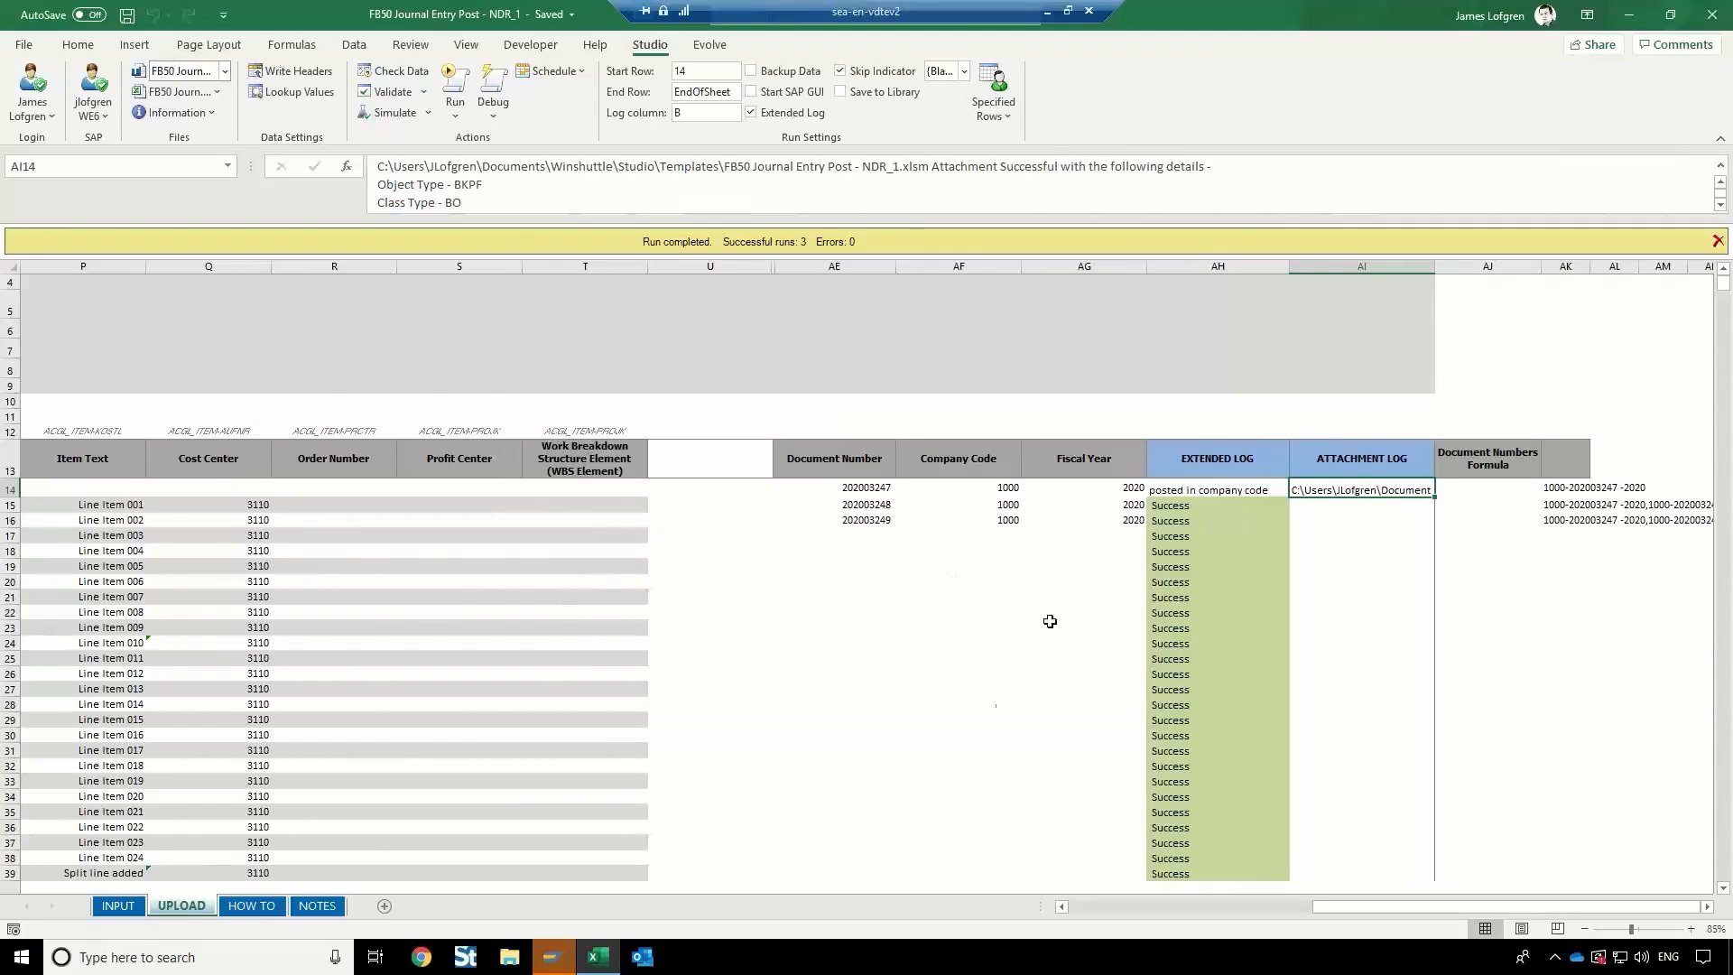
pyautogui.moveTo(683, 561)
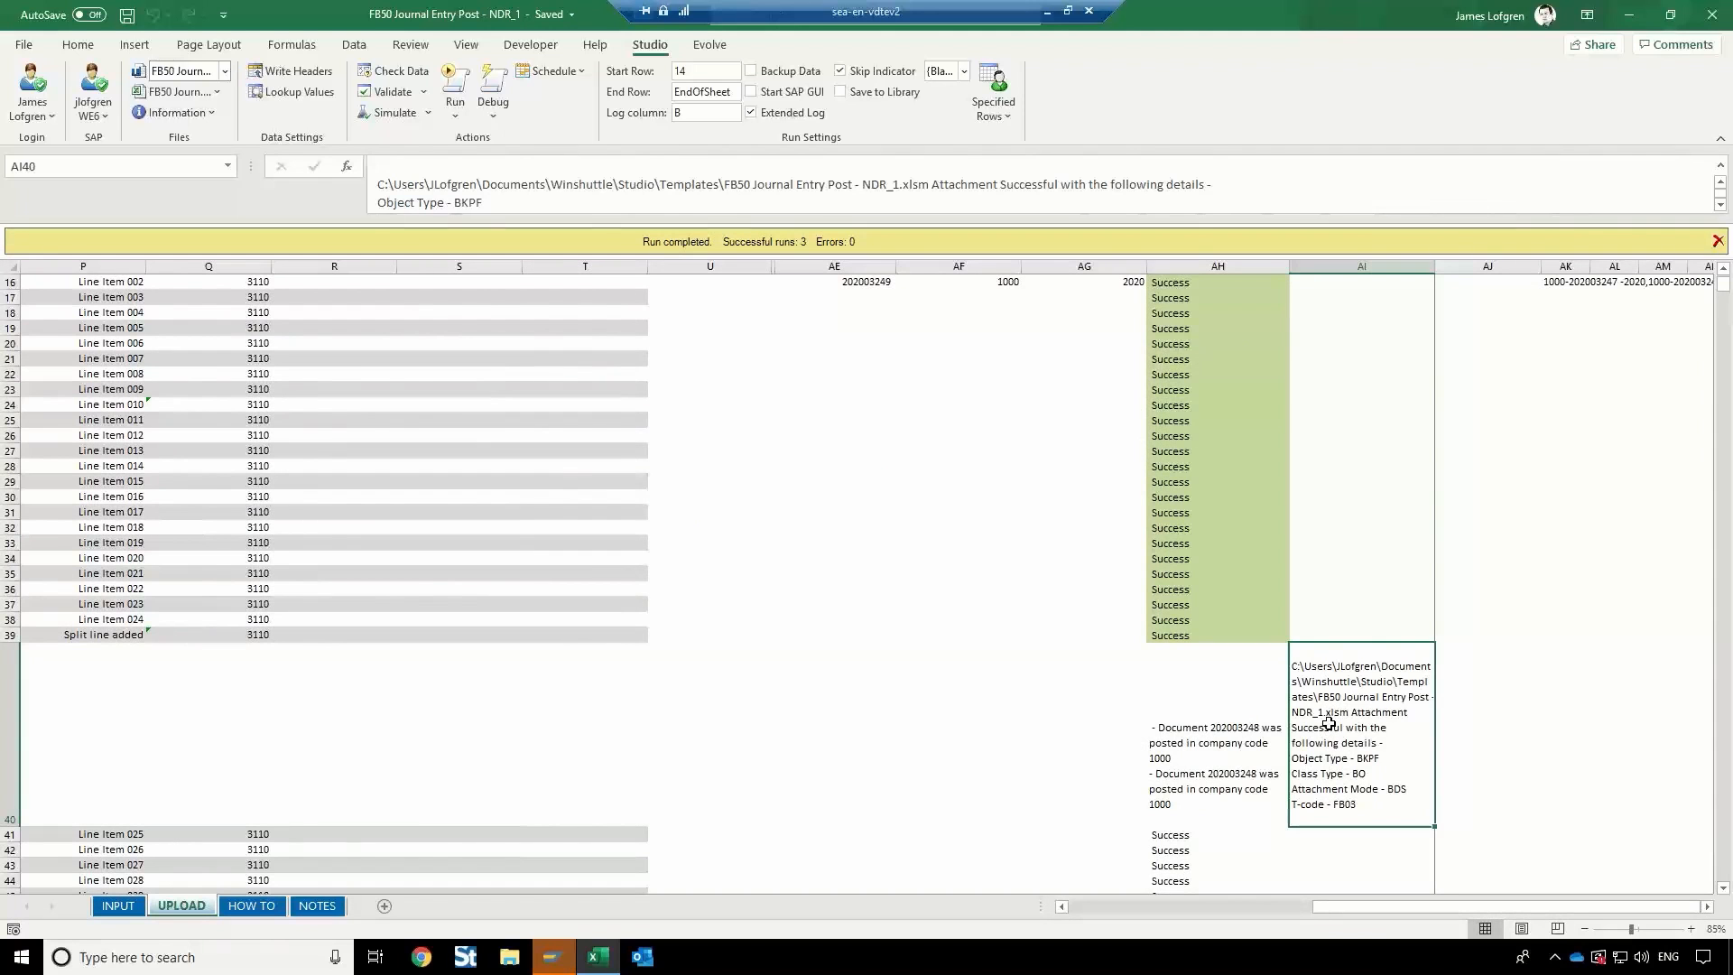
pyautogui.scroll(-3)
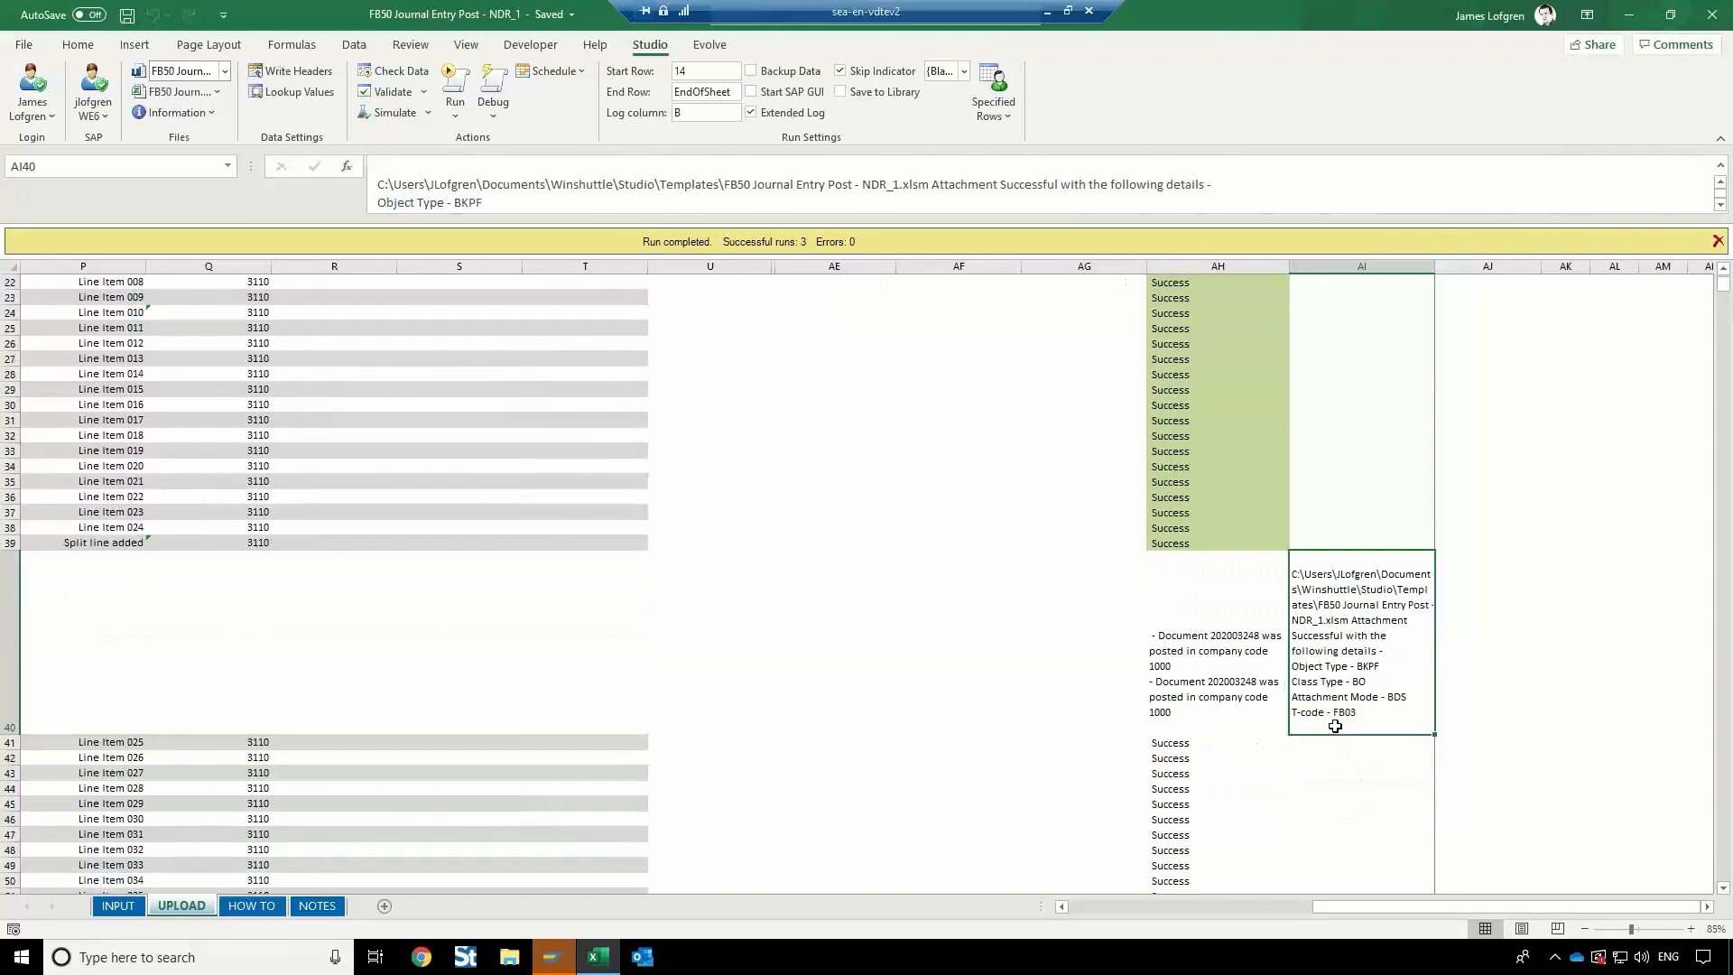
pyautogui.scroll(-3)
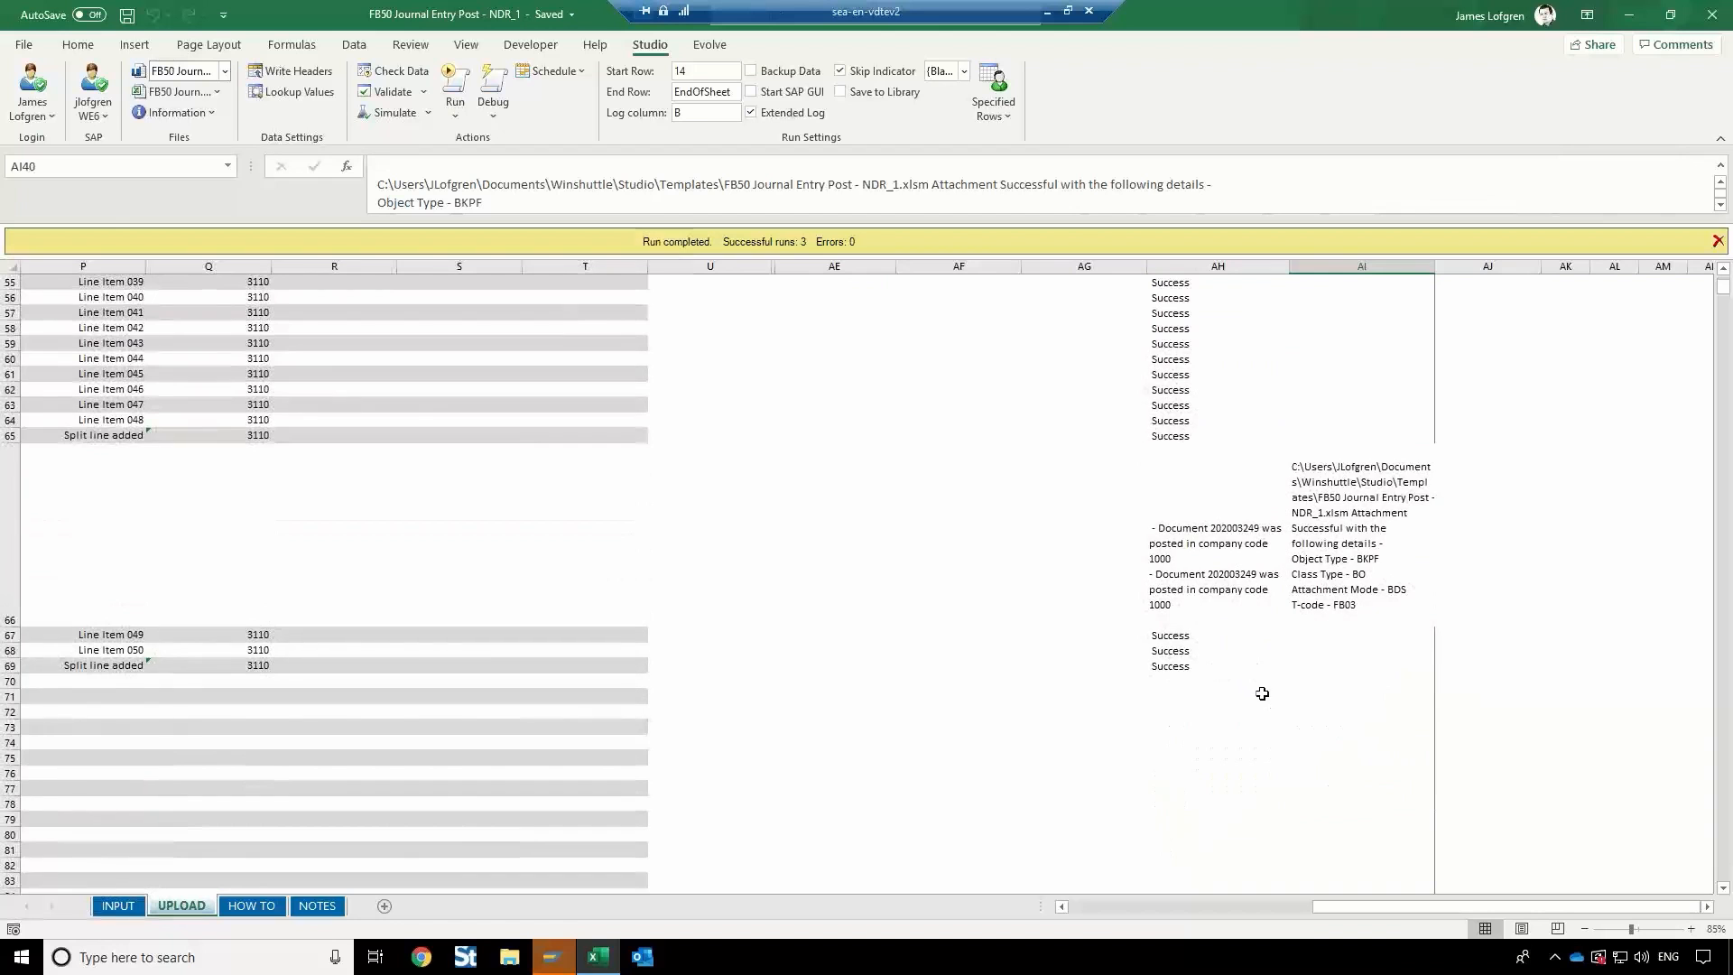
pyautogui.scroll(3)
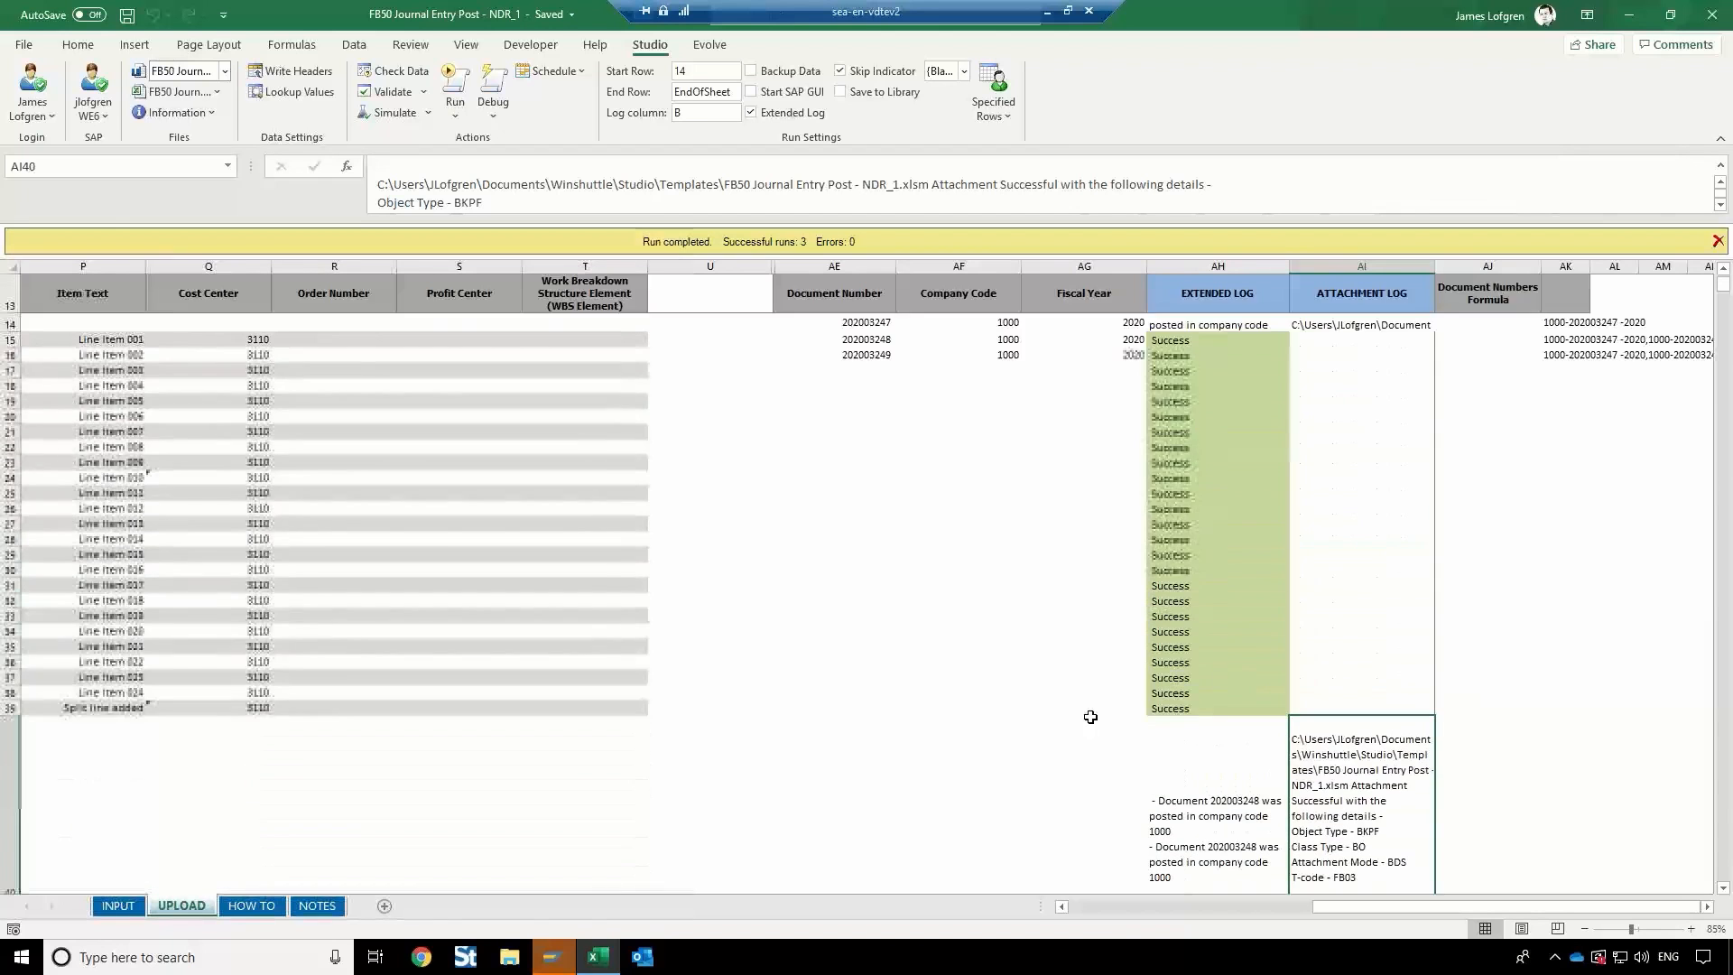
pyautogui.scroll(3)
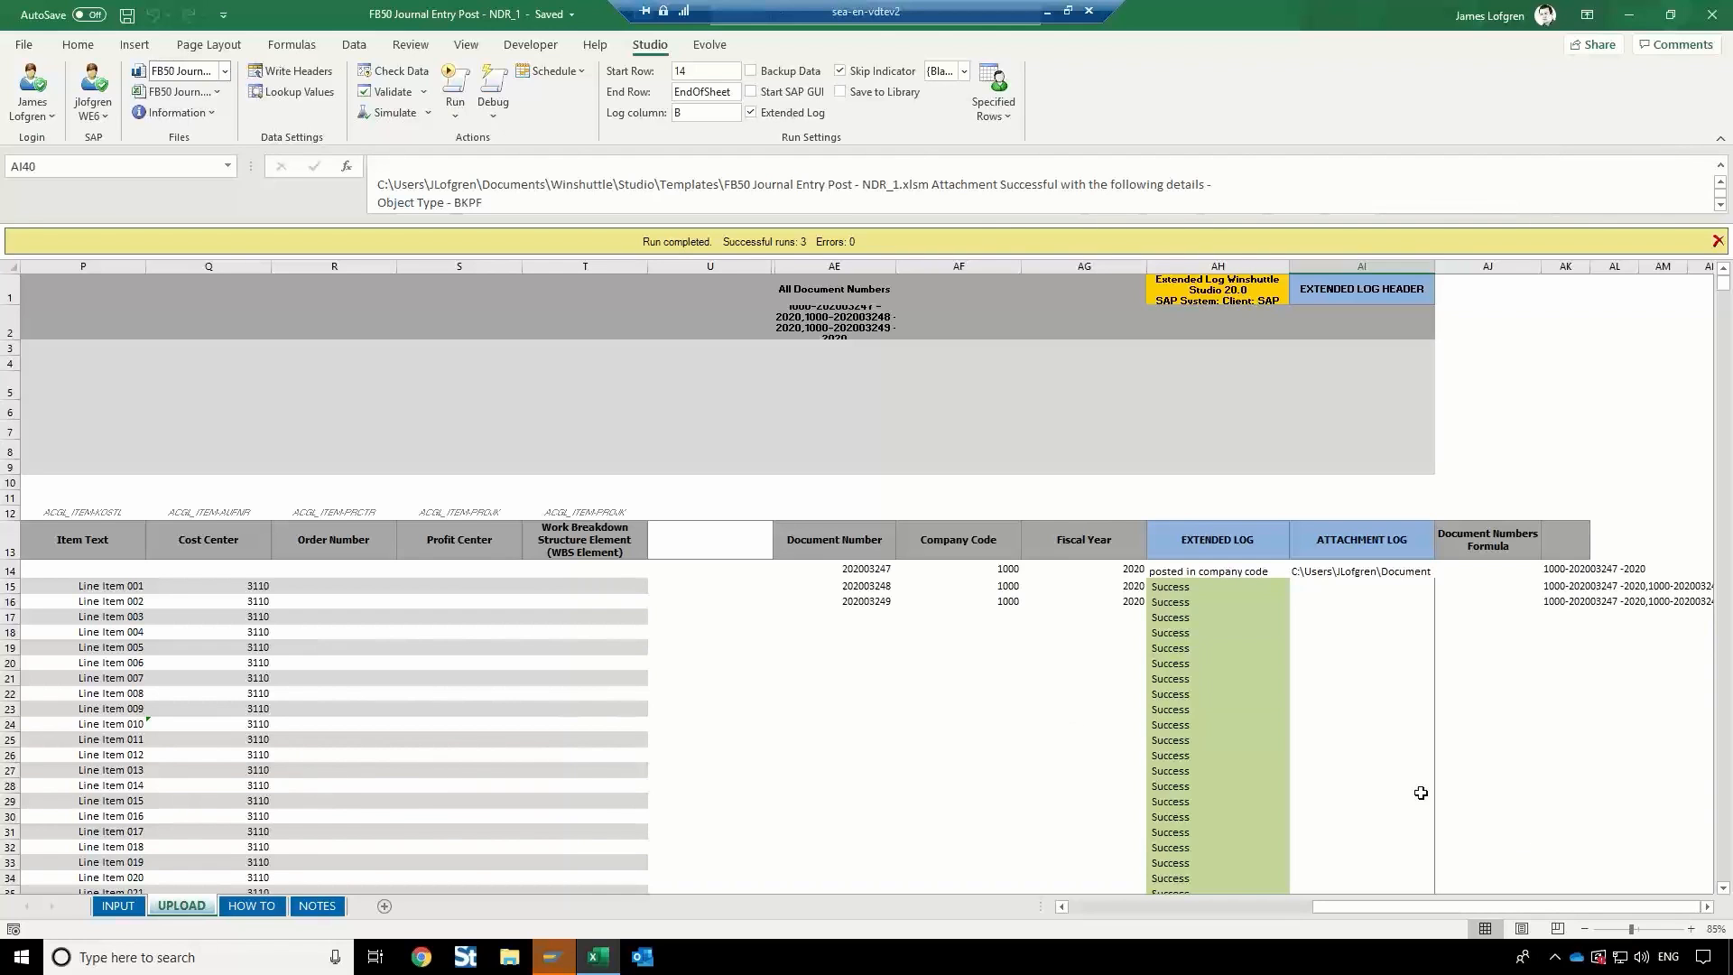
pyautogui.hscroll(-3)
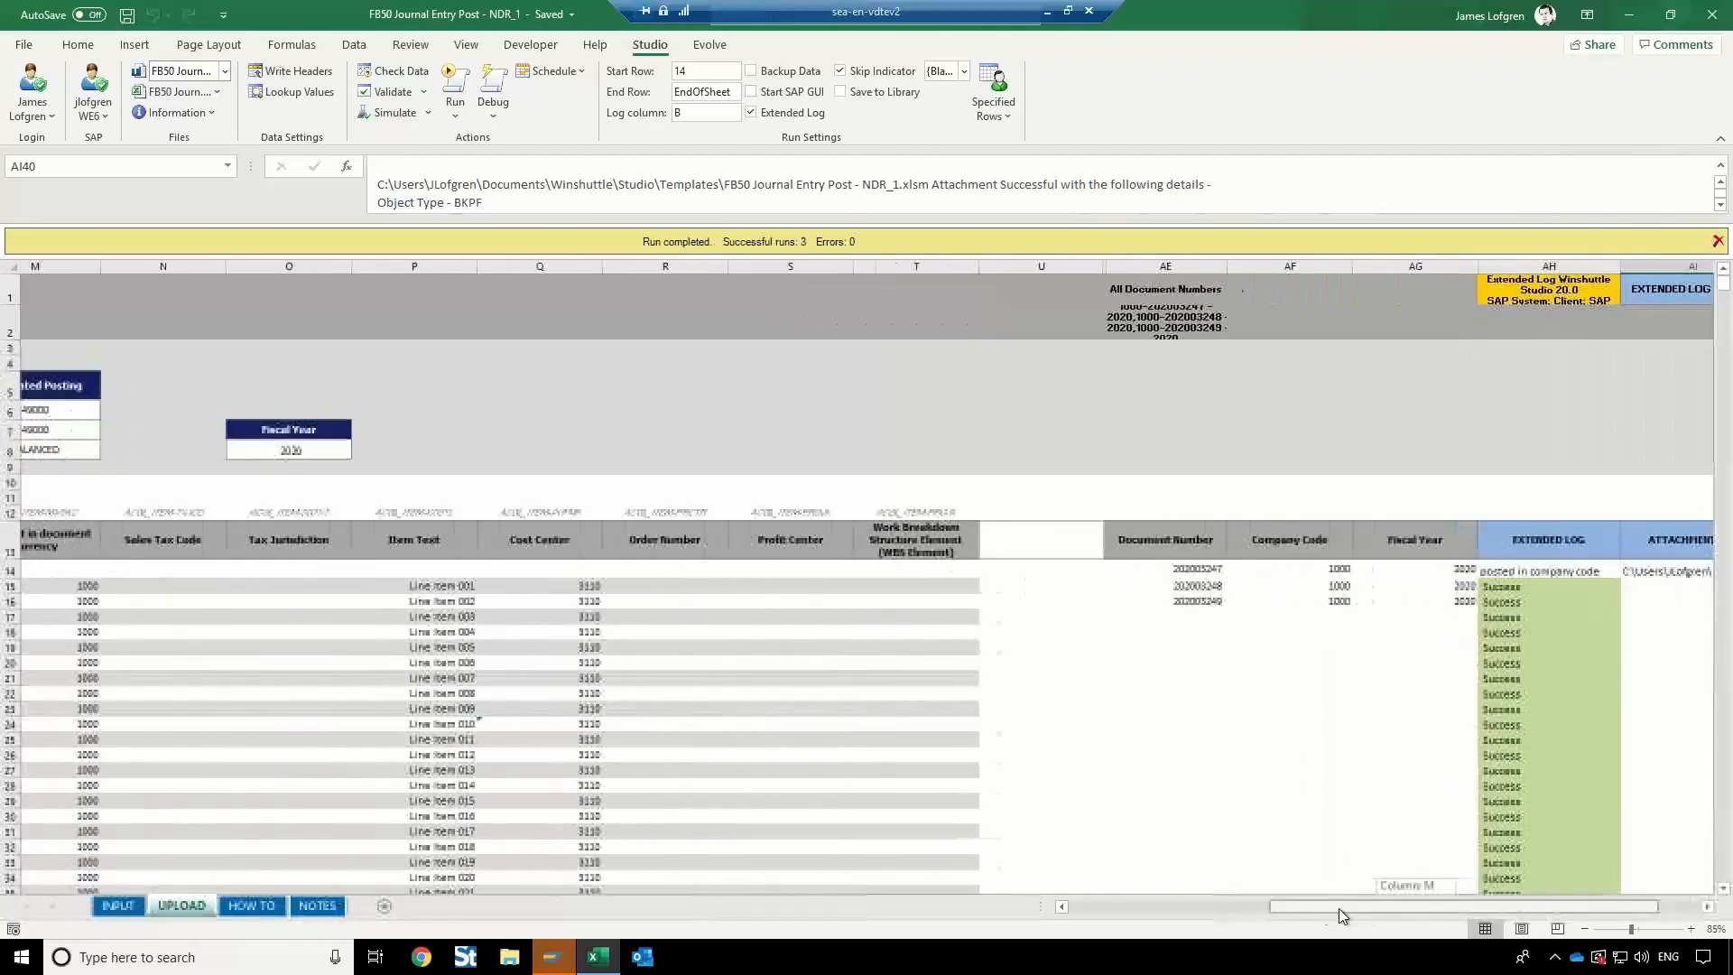
pyautogui.hscroll(-3)
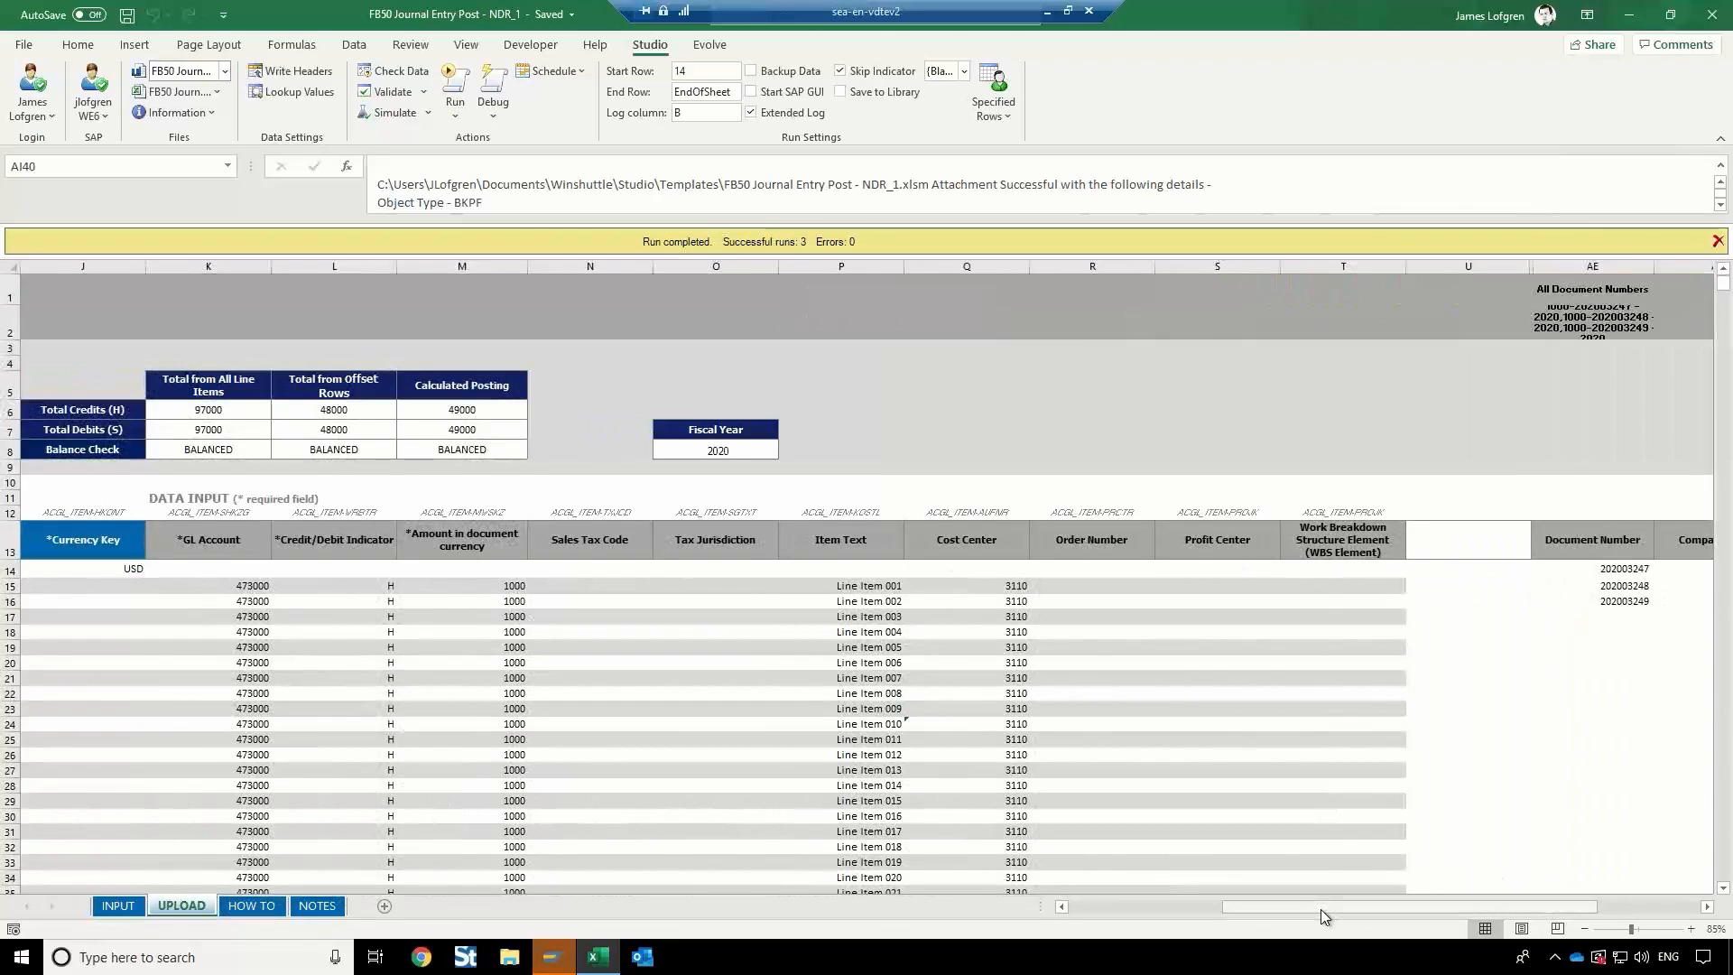